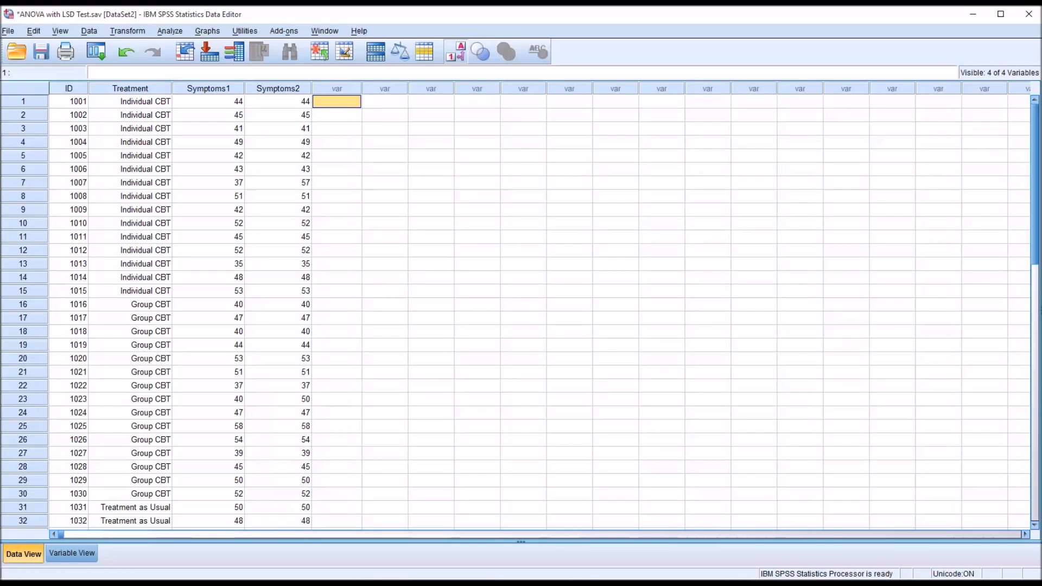
{"action": "mouse_move", "coordinate": [266, 345]}
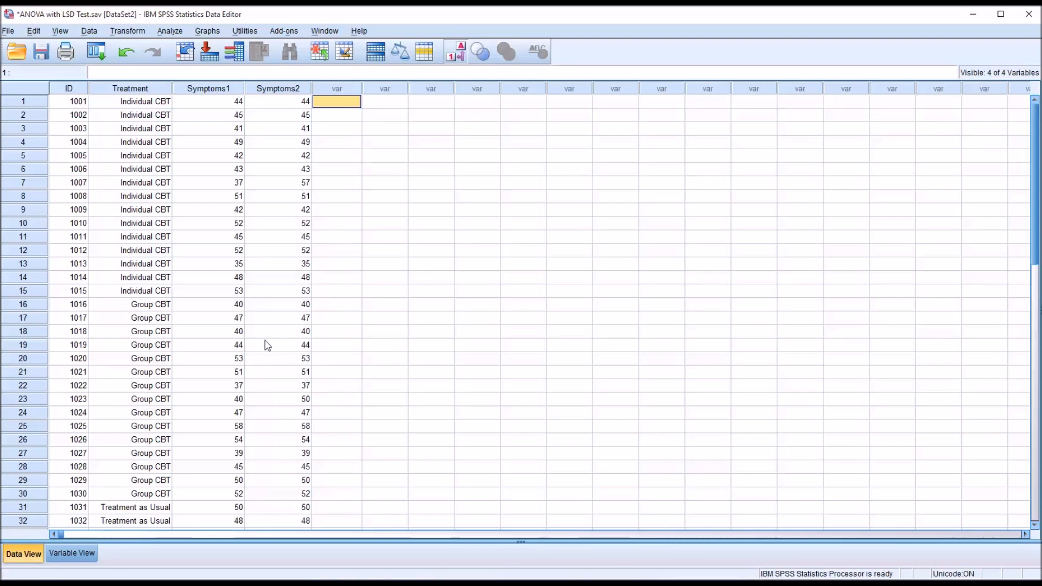
{"action": "mouse_move", "coordinate": [201, 192]}
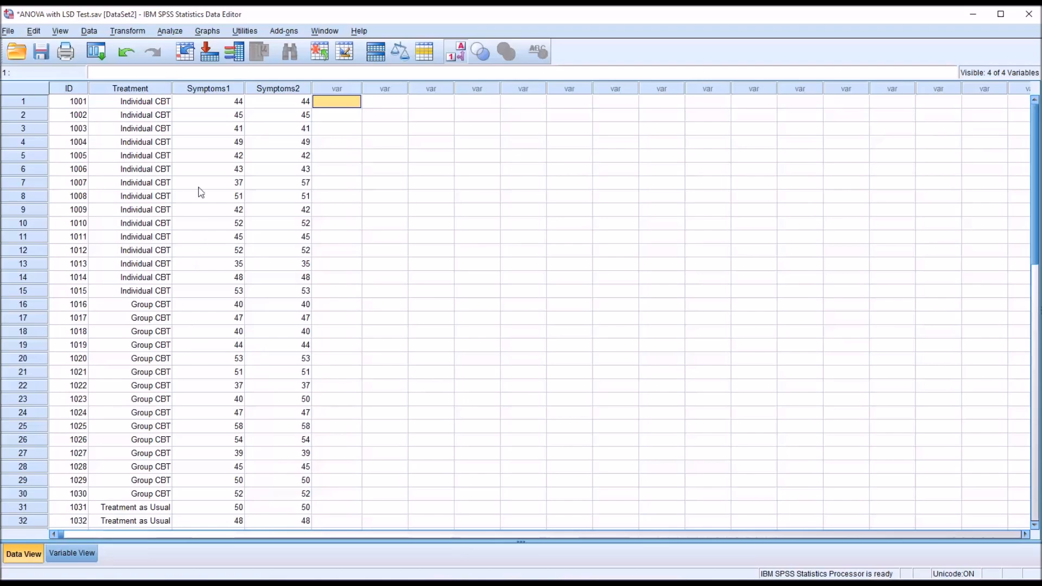
Step: Review the Treatment column and where the Group CBT and Treatment as Usual cases begin
{"action": "left_click", "coordinate": [129, 88]}
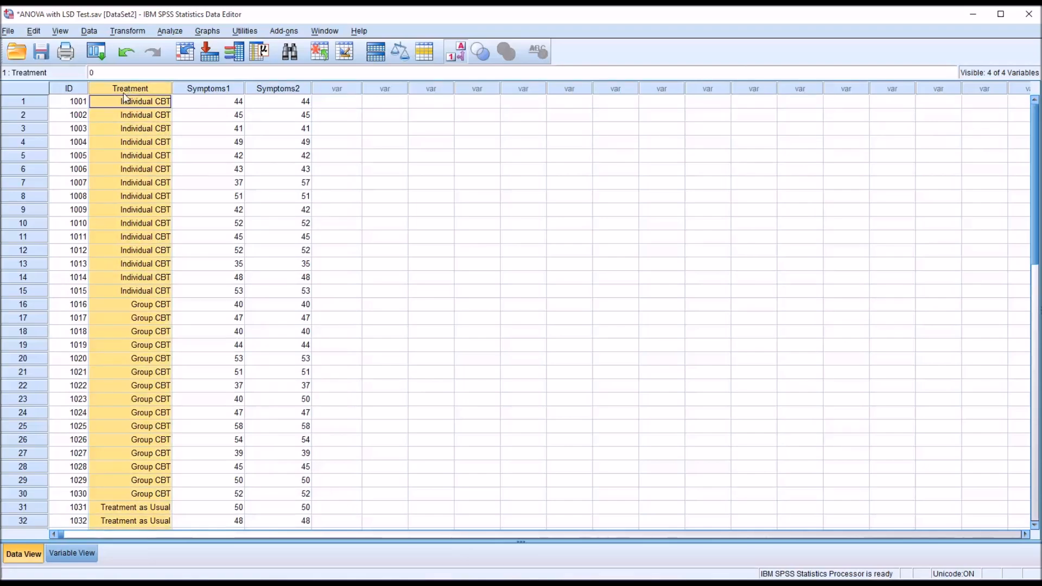
{"action": "left_click", "coordinate": [132, 101]}
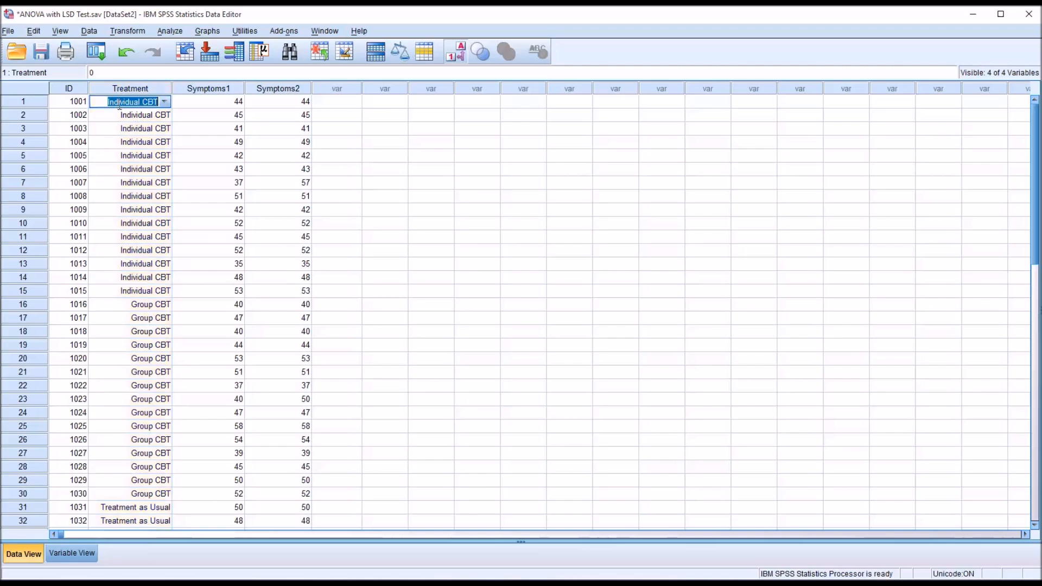
{"action": "left_click", "coordinate": [150, 305]}
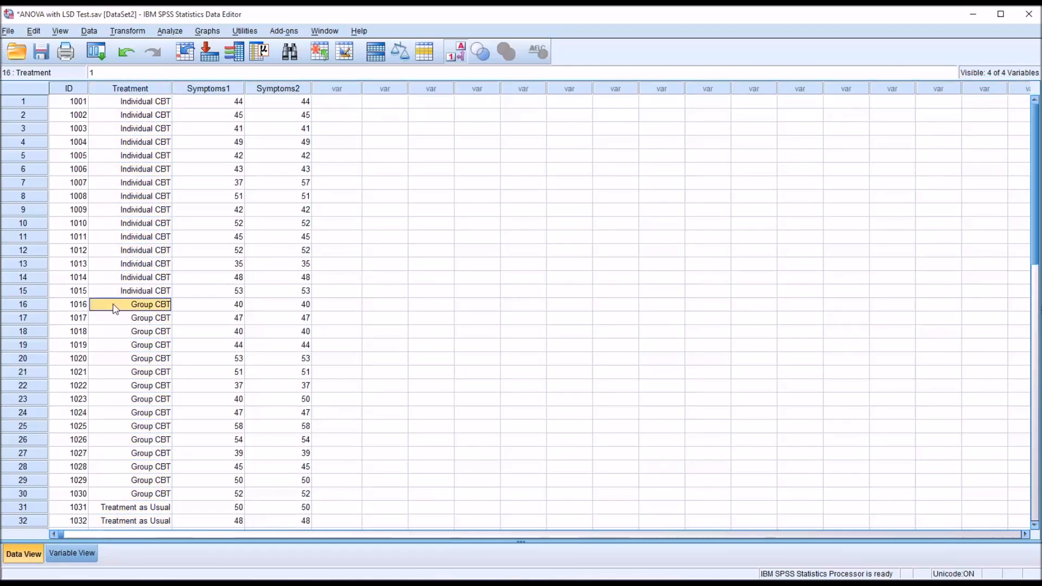
{"action": "left_click", "coordinate": [133, 507]}
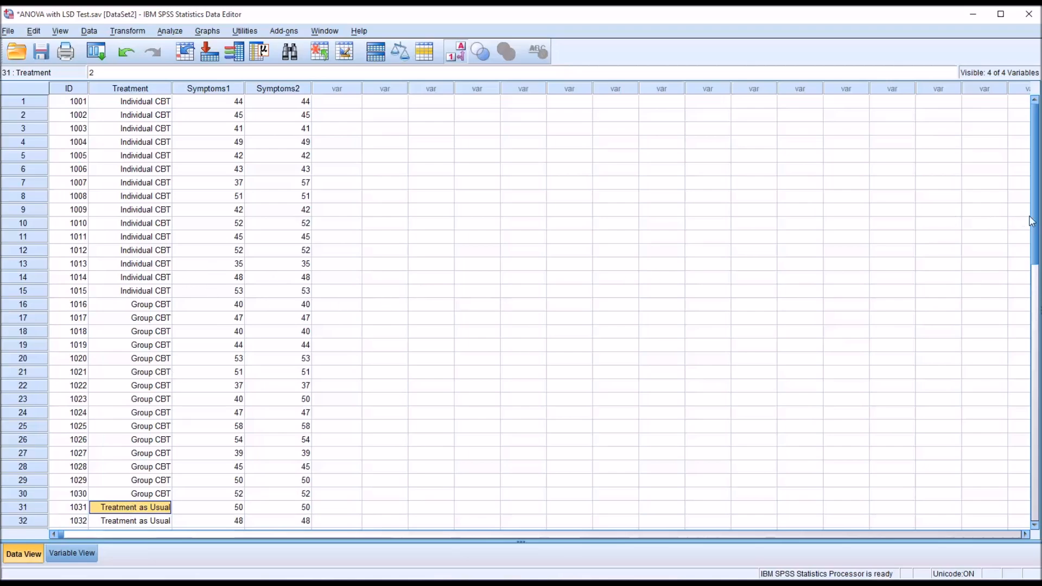
{"action": "scroll", "scroll_direction": "down", "scroll_amount": 3}
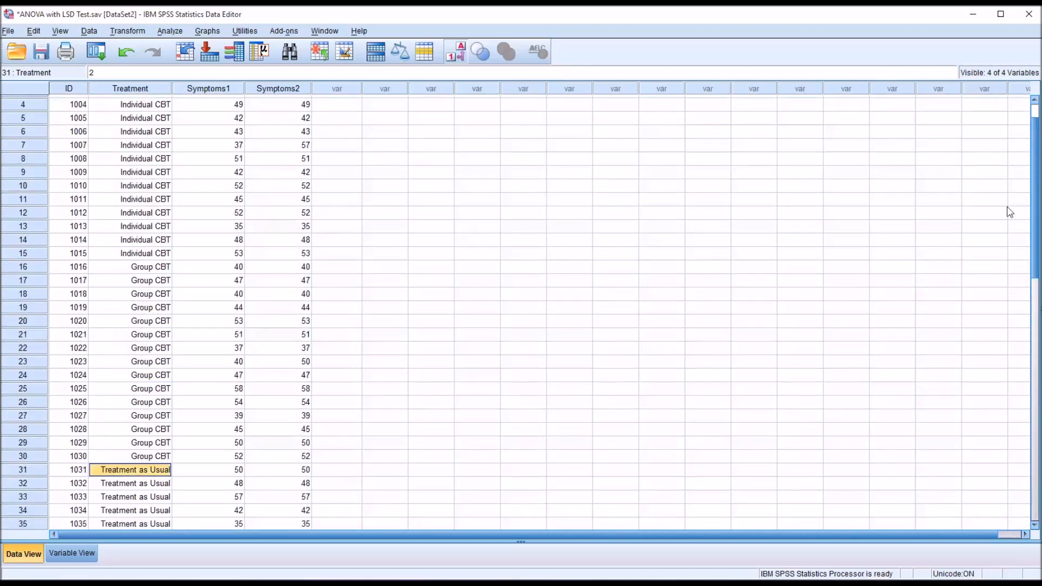
{"action": "scroll", "scroll_direction": "up", "scroll_amount": 3}
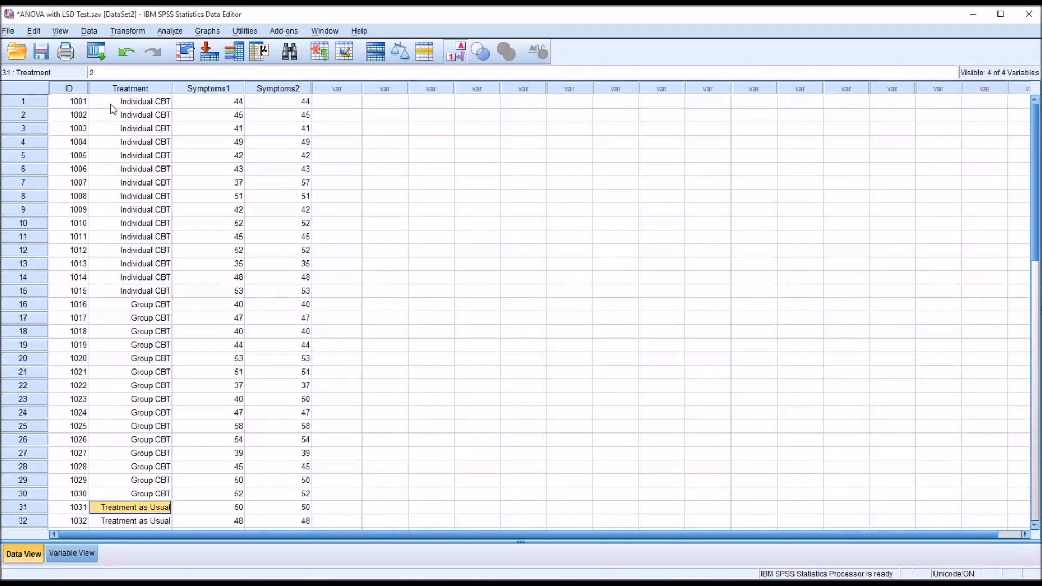
{"action": "left_click", "coordinate": [130, 101]}
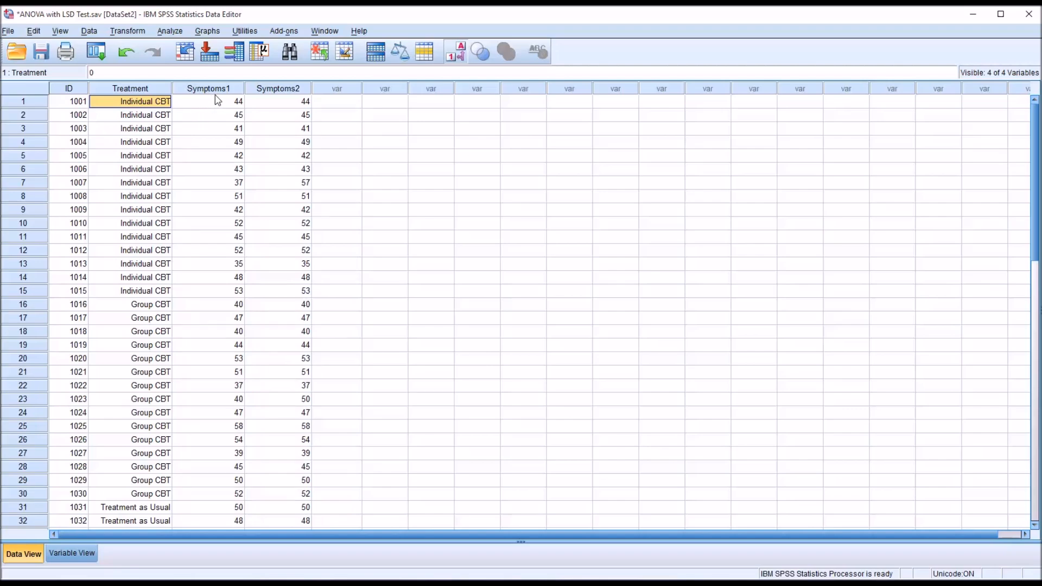
{"action": "mouse_move", "coordinate": [208, 89]}
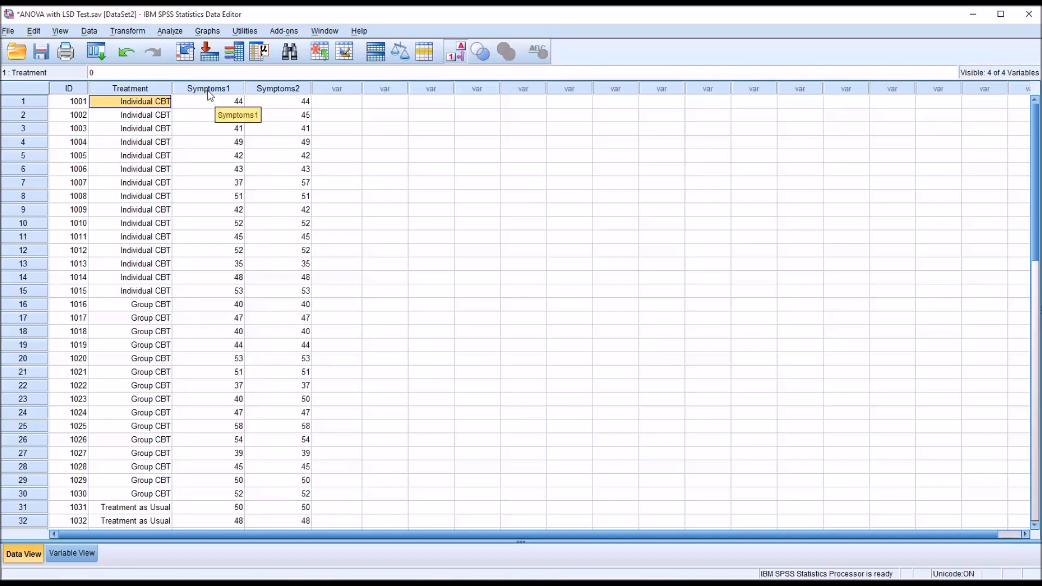
{"action": "mouse_move", "coordinate": [203, 106]}
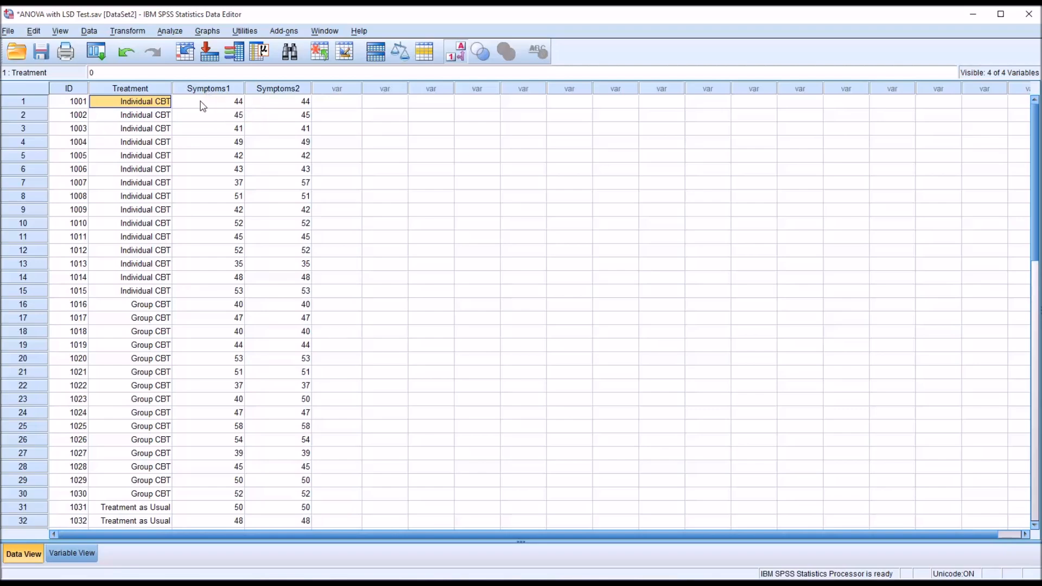
Step: Highlight the Treatment, Symptoms1 and Symptoms2 columns in turn to point out the scores
{"action": "left_click", "coordinate": [208, 88]}
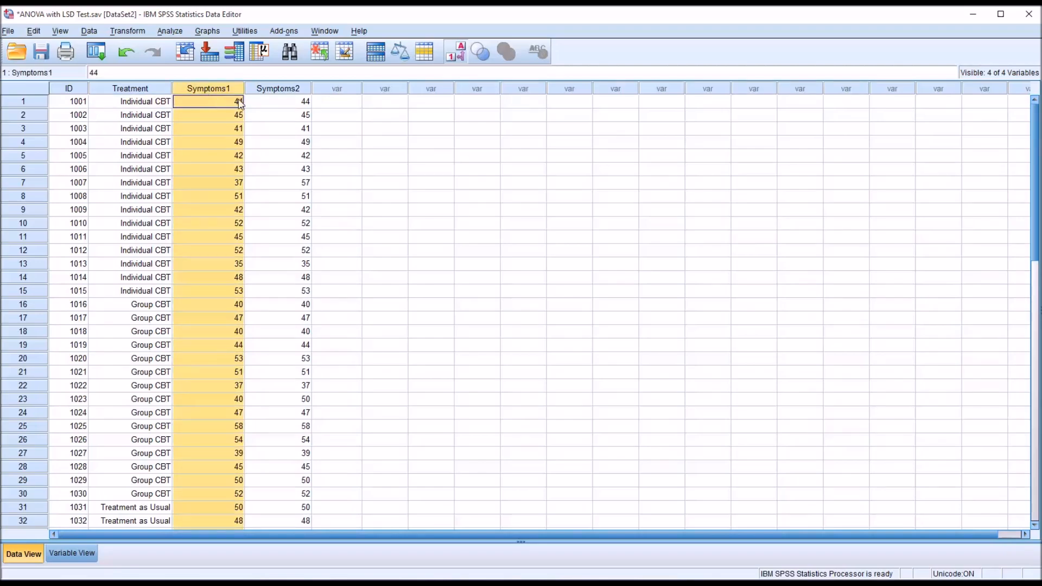
{"action": "left_click", "coordinate": [278, 101]}
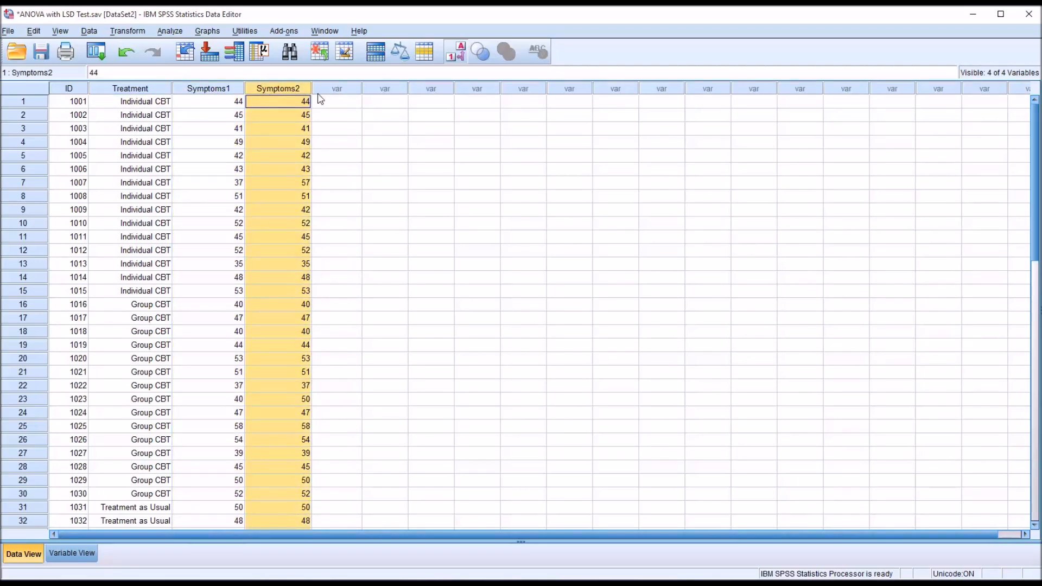
{"action": "left_click", "coordinate": [336, 101]}
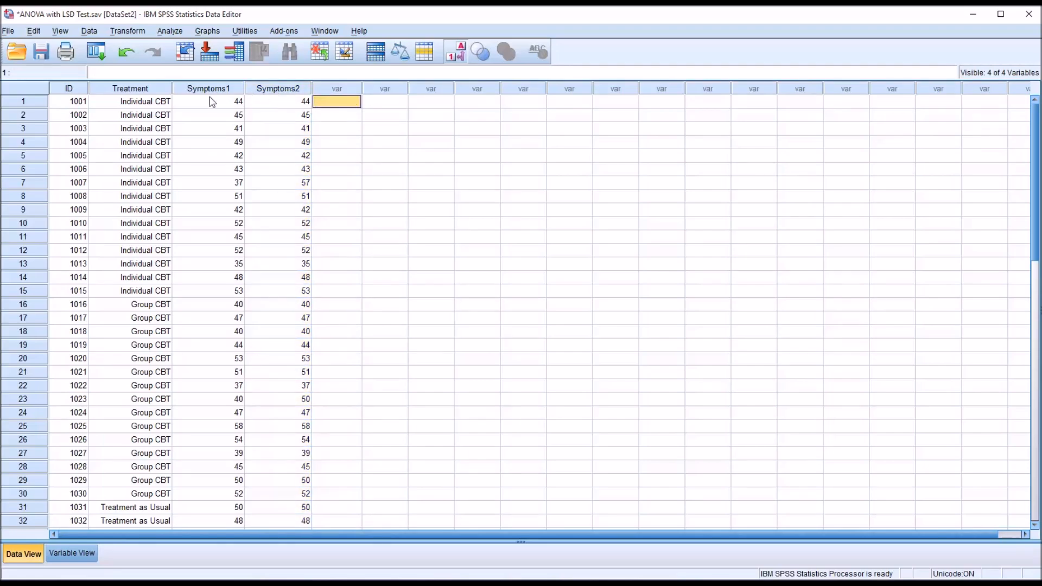
{"action": "mouse_move", "coordinate": [455, 290]}
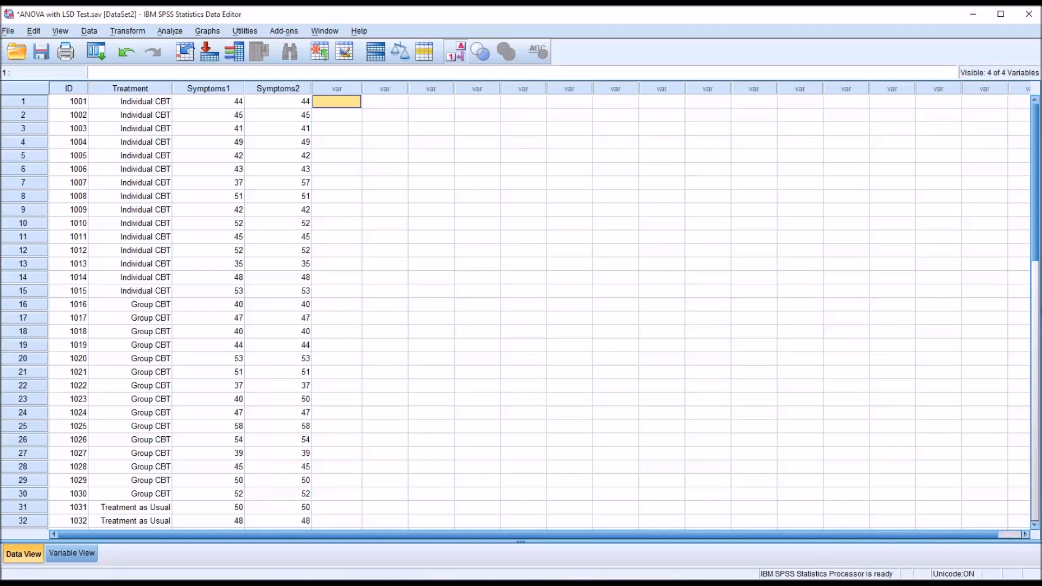
{"action": "mouse_move", "coordinate": [238, 101]}
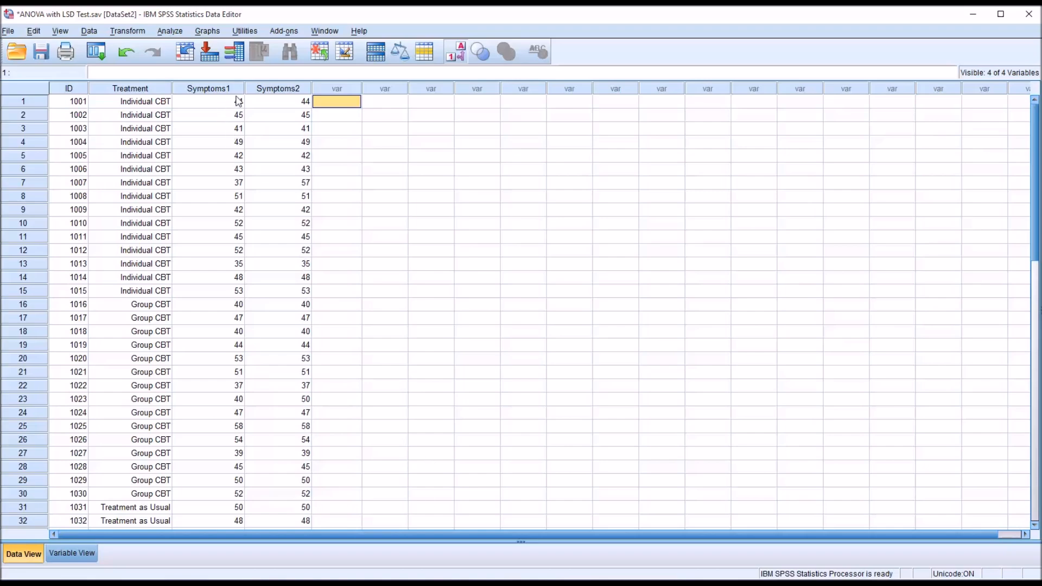
{"action": "left_click", "coordinate": [209, 88]}
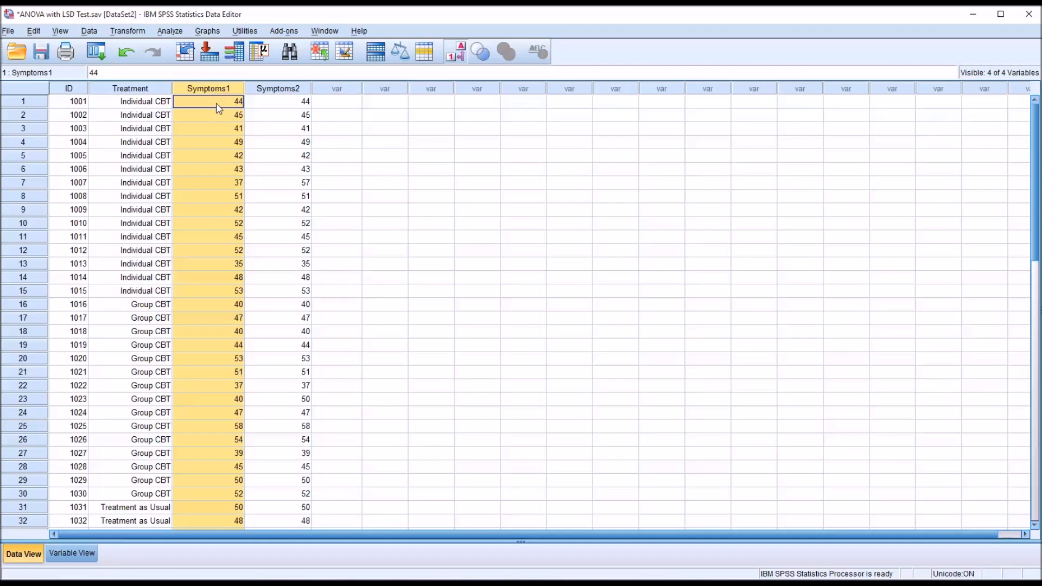
{"action": "mouse_move", "coordinate": [220, 177]}
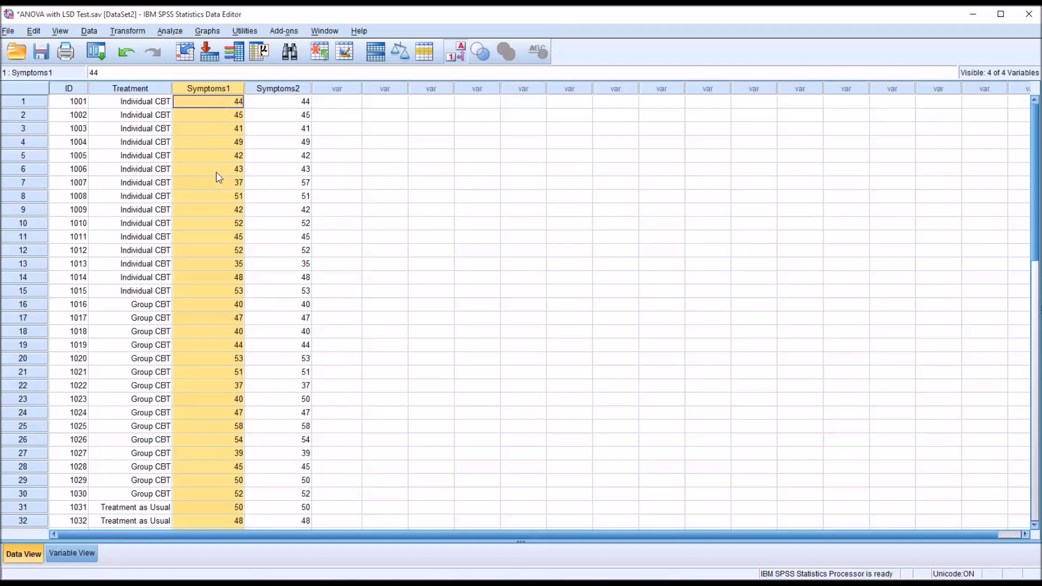
{"action": "mouse_move", "coordinate": [583, 428]}
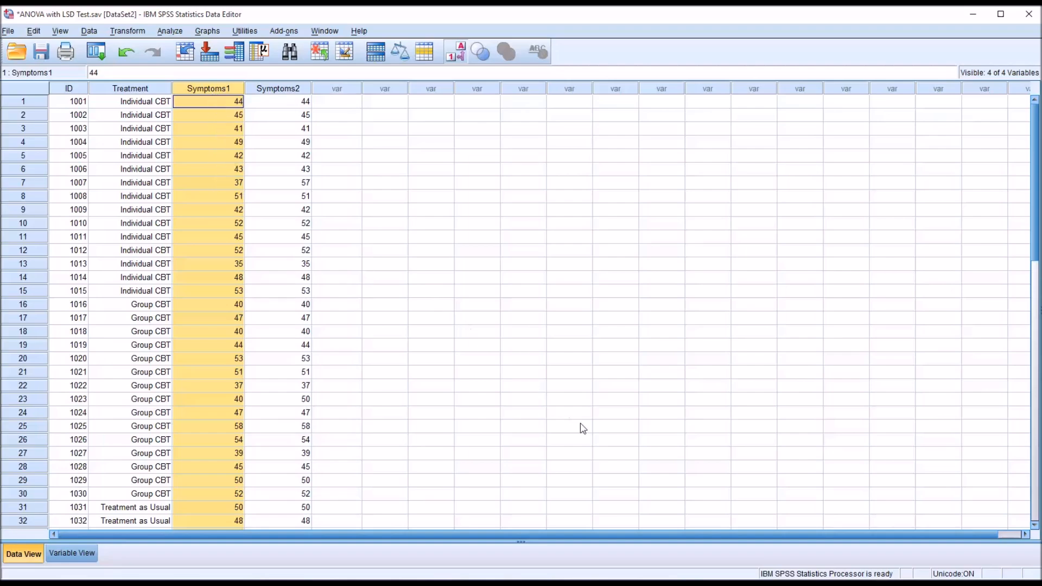
{"action": "mouse_move", "coordinate": [630, 550]}
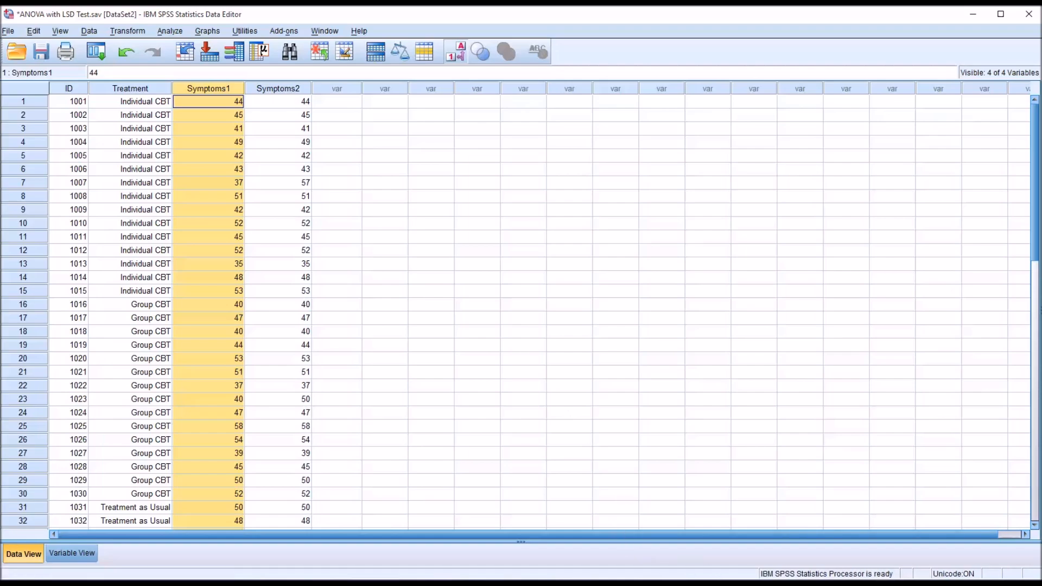
{"action": "mouse_move", "coordinate": [224, 269]}
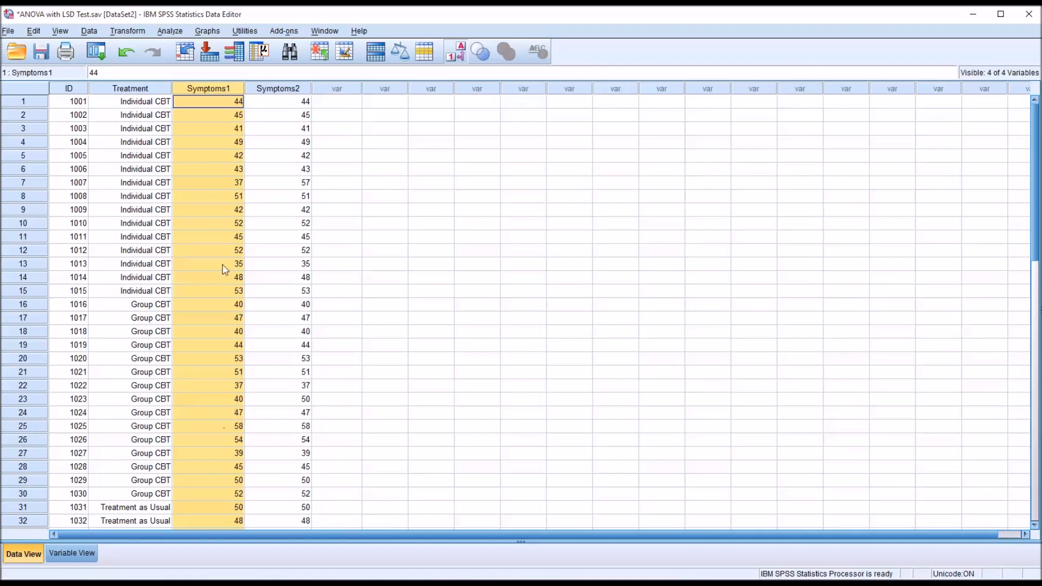
{"action": "left_click", "coordinate": [336, 101]}
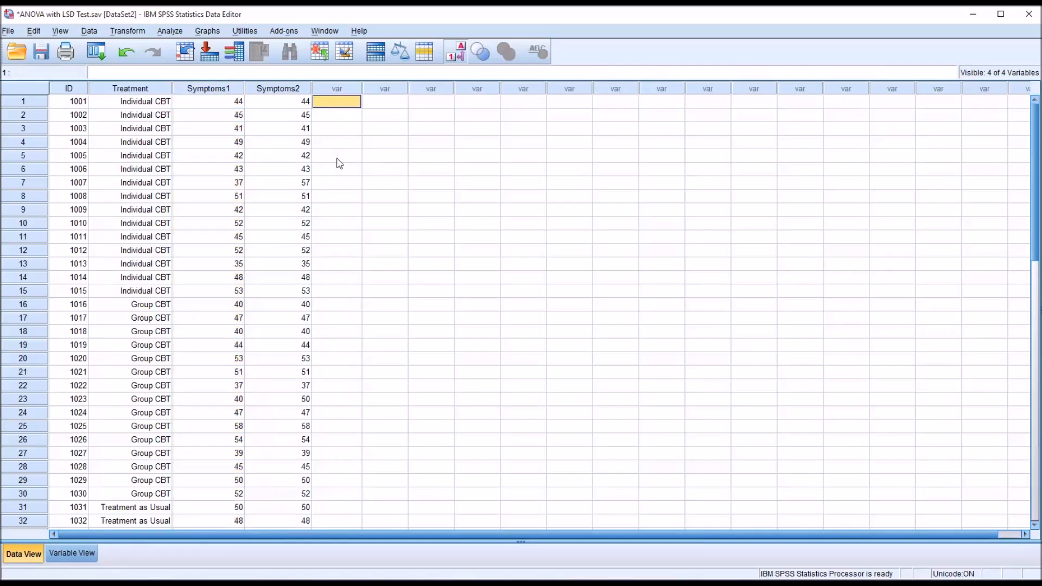
{"action": "mouse_move", "coordinate": [119, 97]}
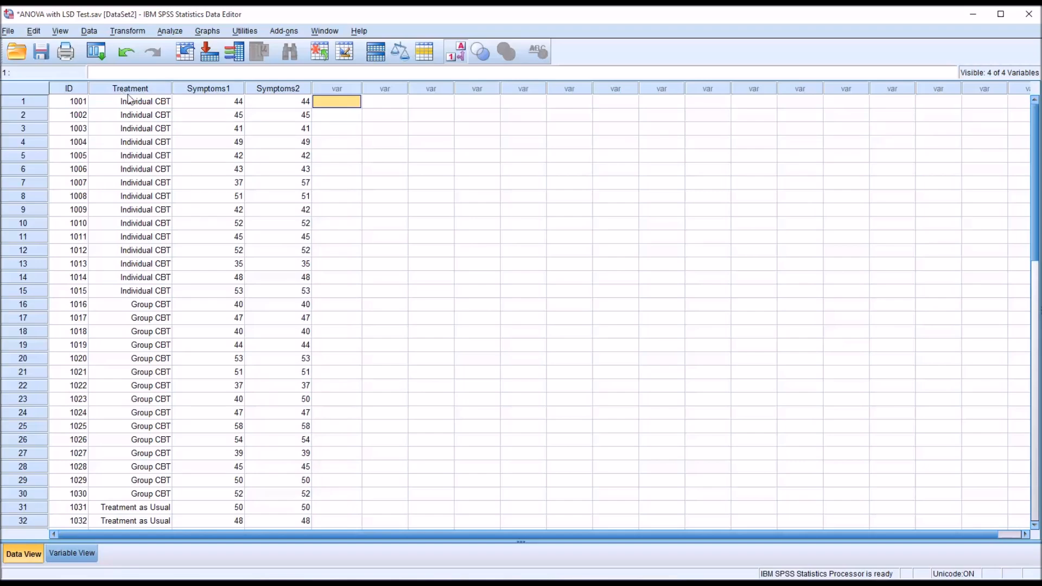
{"action": "mouse_move", "coordinate": [125, 109]}
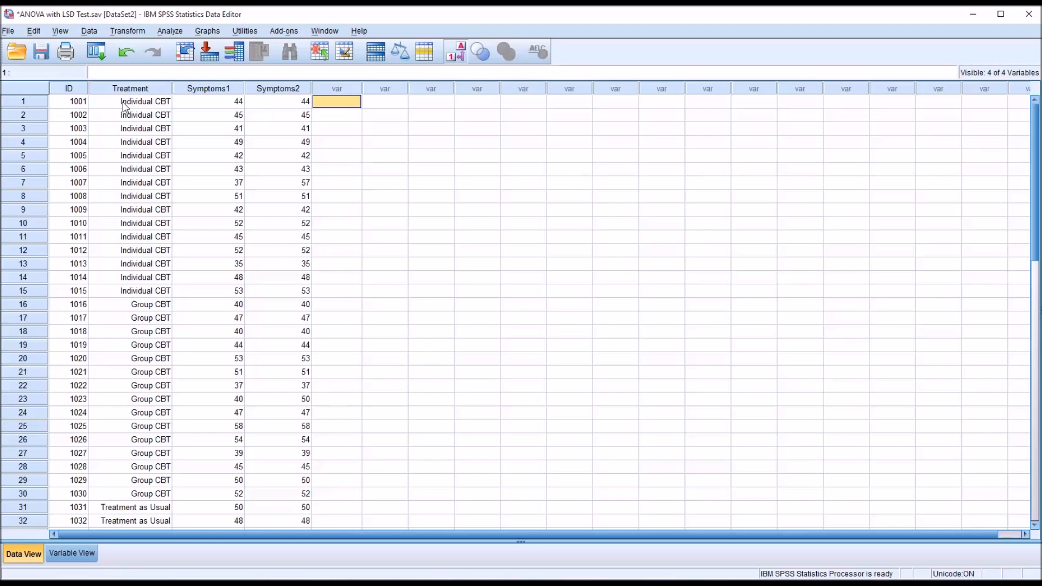
{"action": "left_click", "coordinate": [130, 88]}
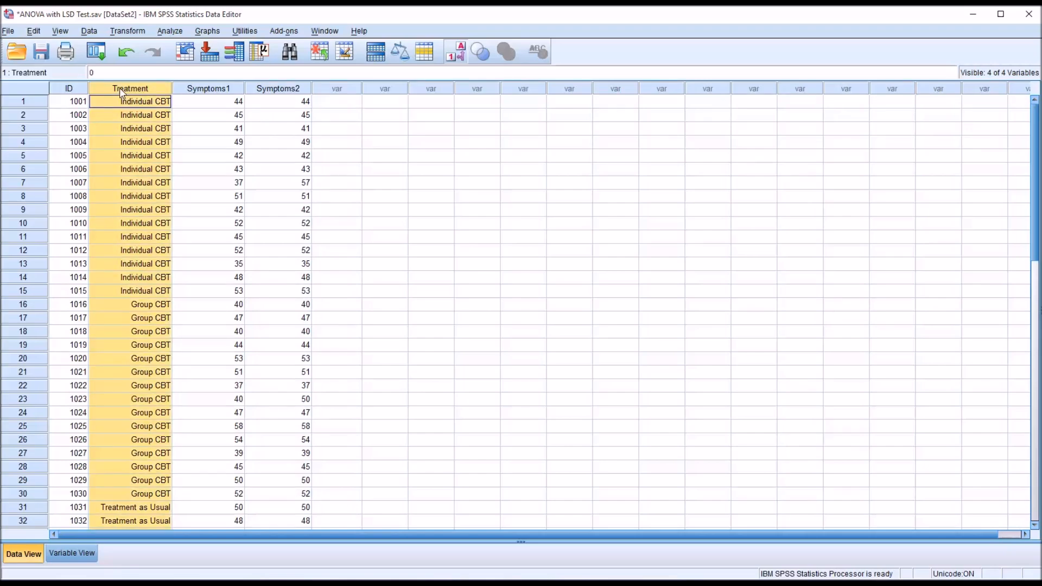
{"action": "mouse_move", "coordinate": [191, 92]}
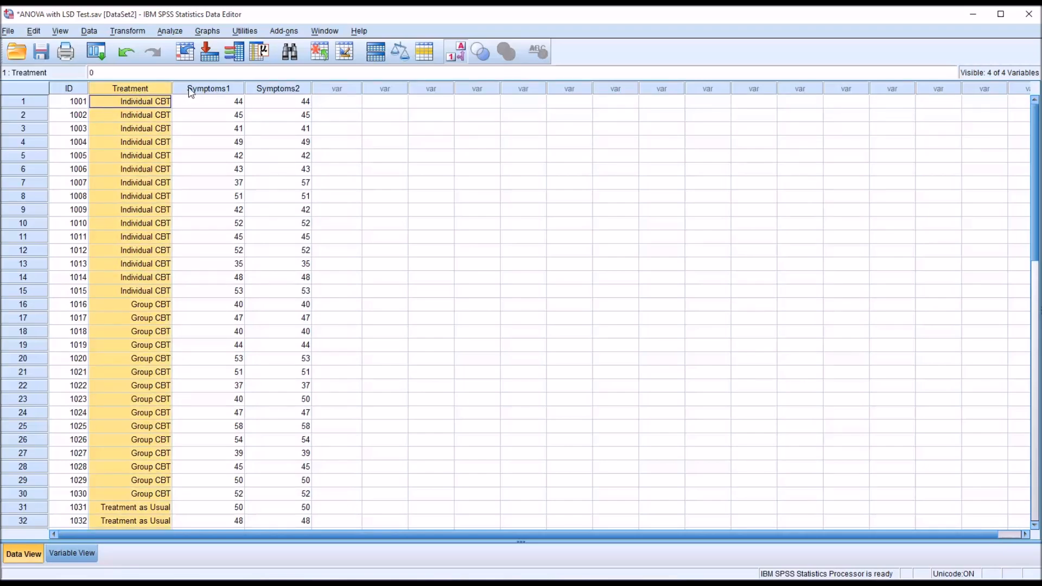
{"action": "left_click", "coordinate": [277, 89]}
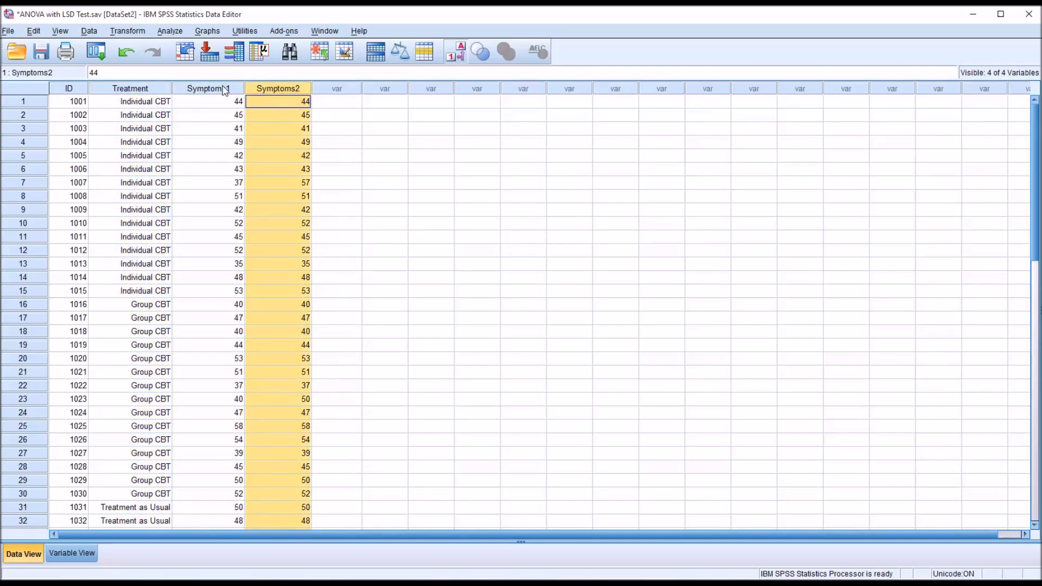
{"action": "left_click", "coordinate": [209, 88]}
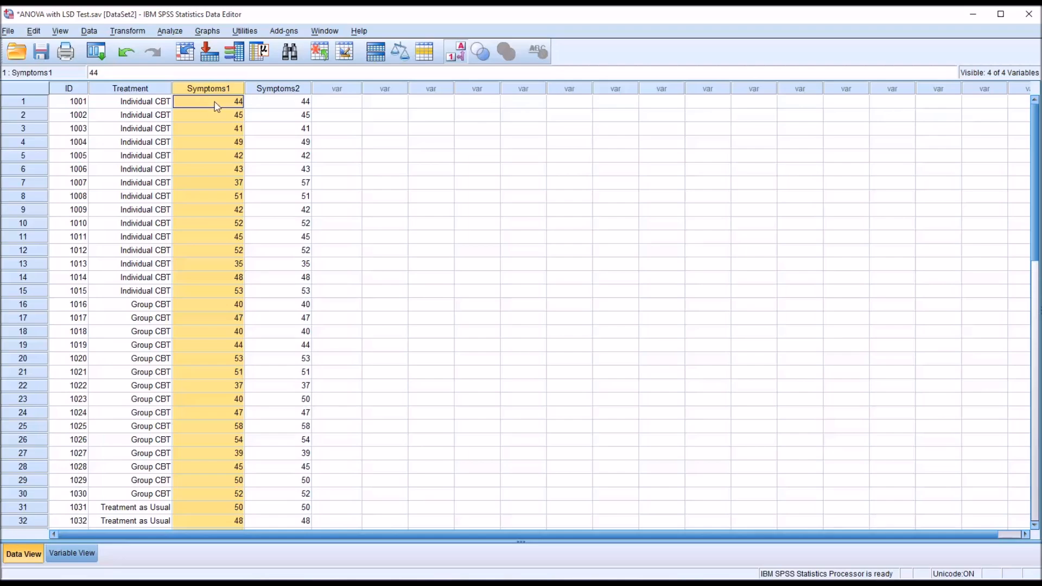
{"action": "left_click", "coordinate": [279, 101]}
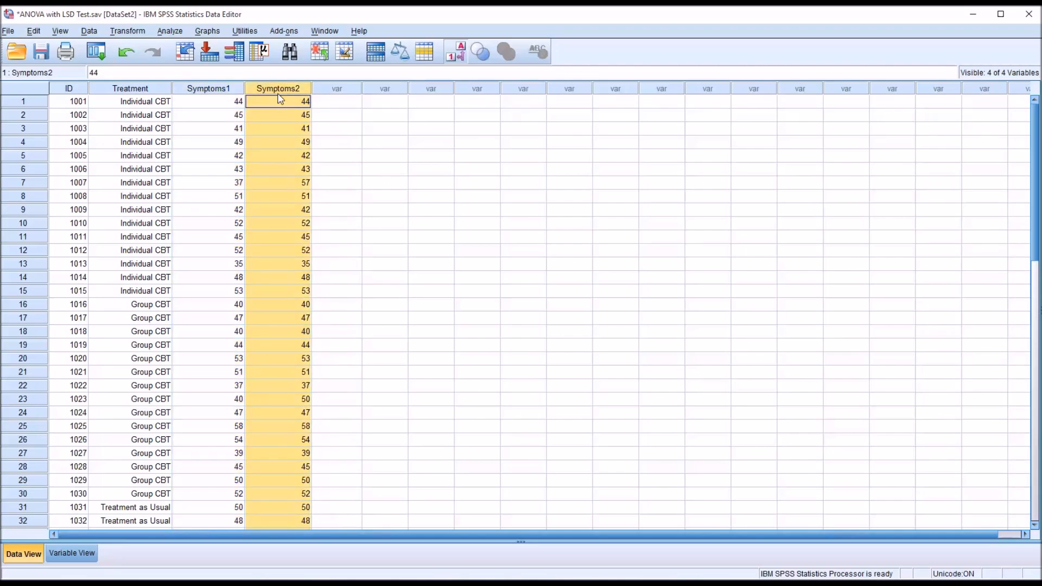
{"action": "mouse_move", "coordinate": [272, 106]}
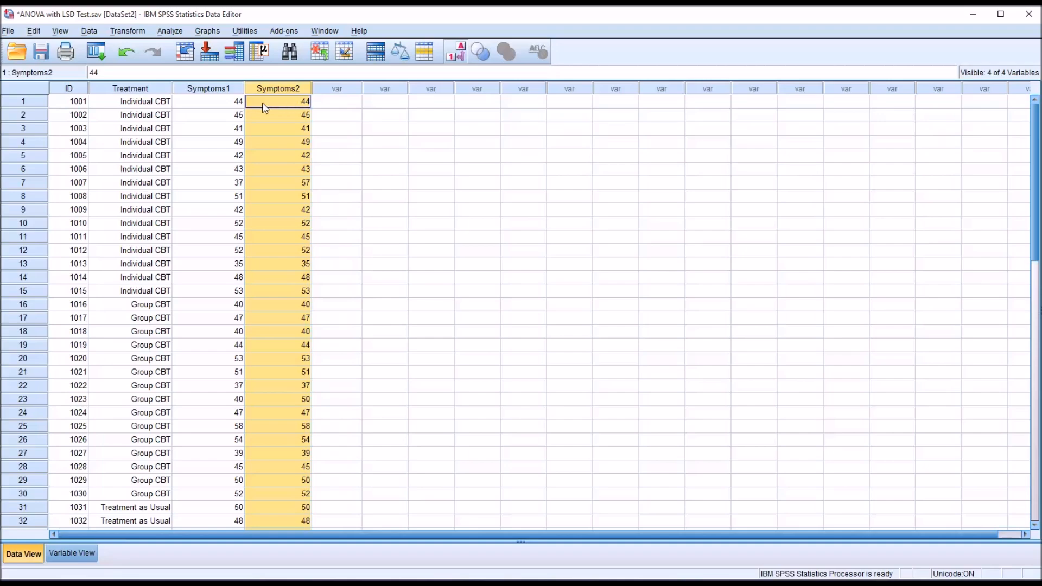
{"action": "left_click", "coordinate": [208, 101]}
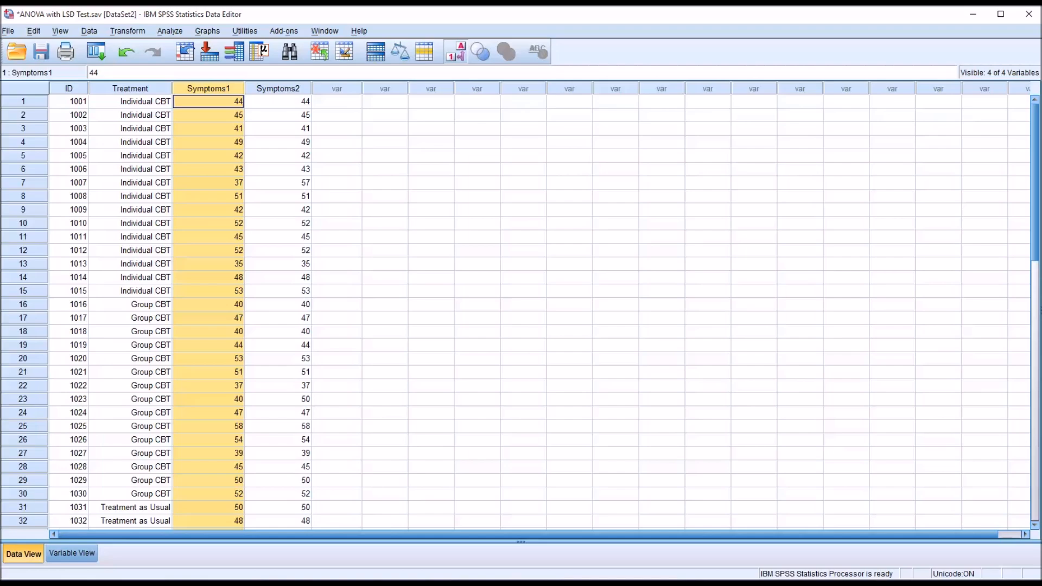
{"action": "mouse_move", "coordinate": [426, 294]}
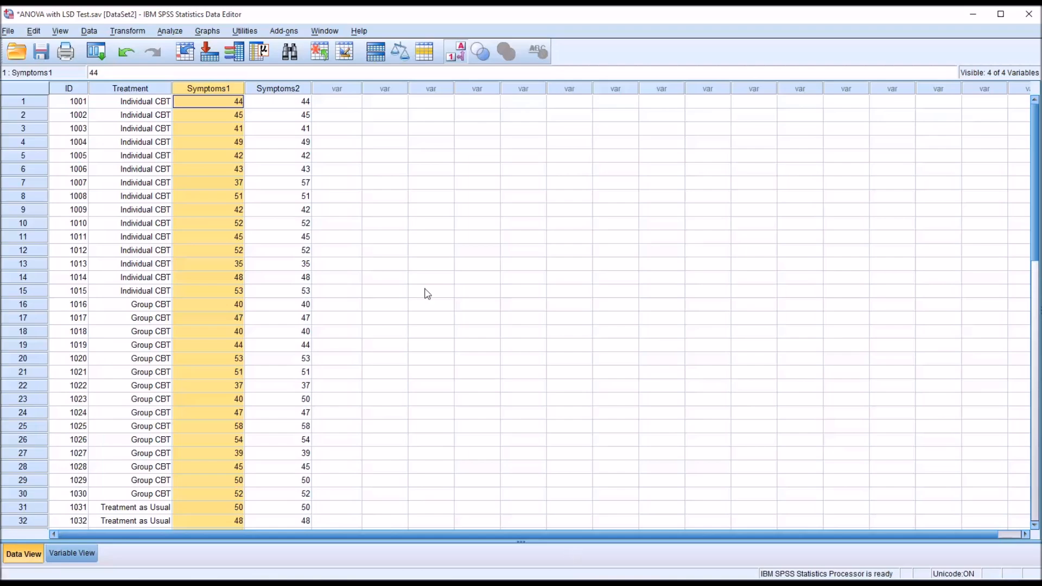
{"action": "left_click", "coordinate": [335, 101]}
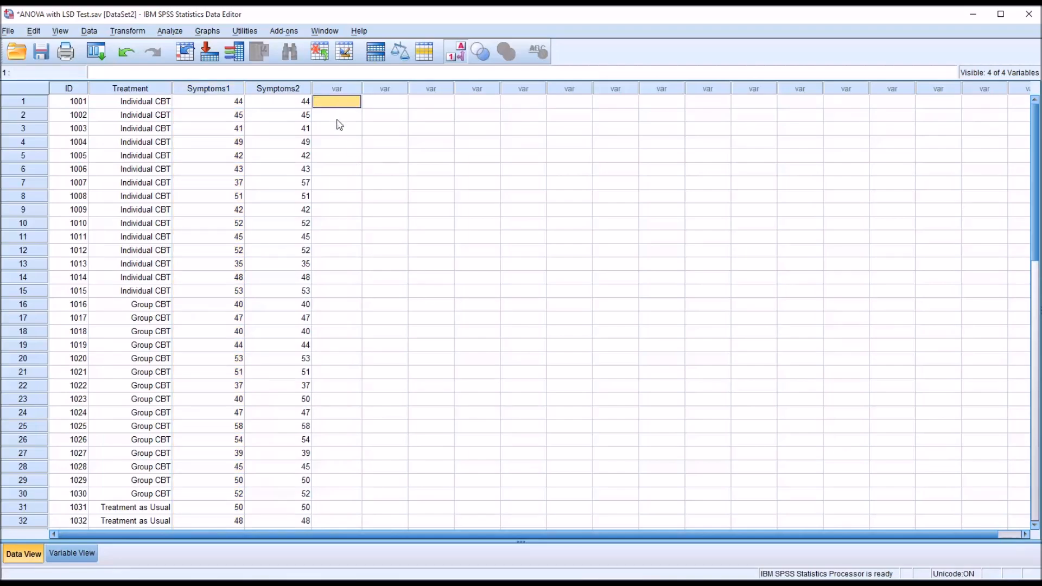
{"action": "mouse_move", "coordinate": [266, 95]}
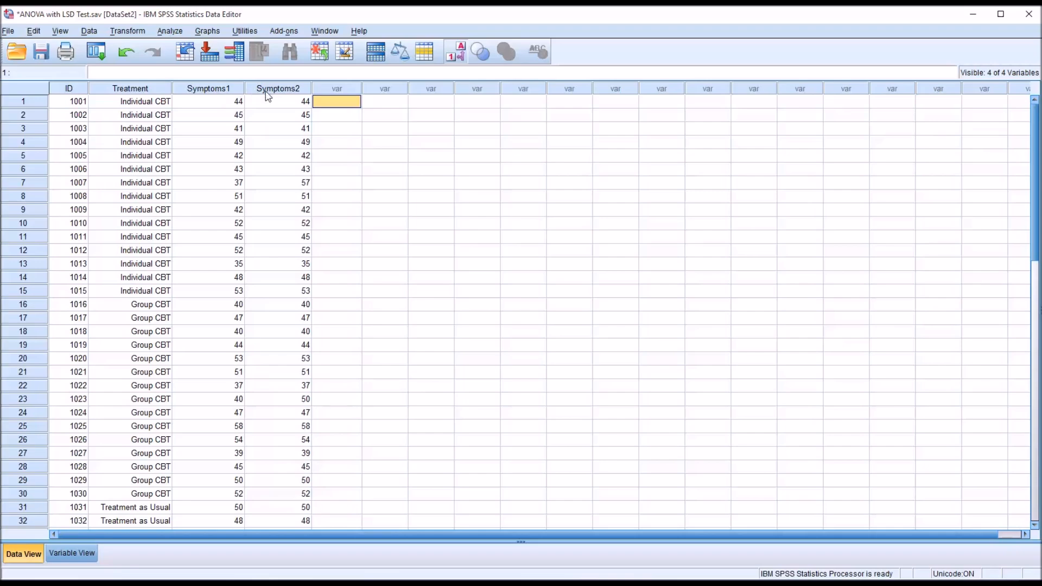
{"action": "mouse_move", "coordinate": [269, 107]}
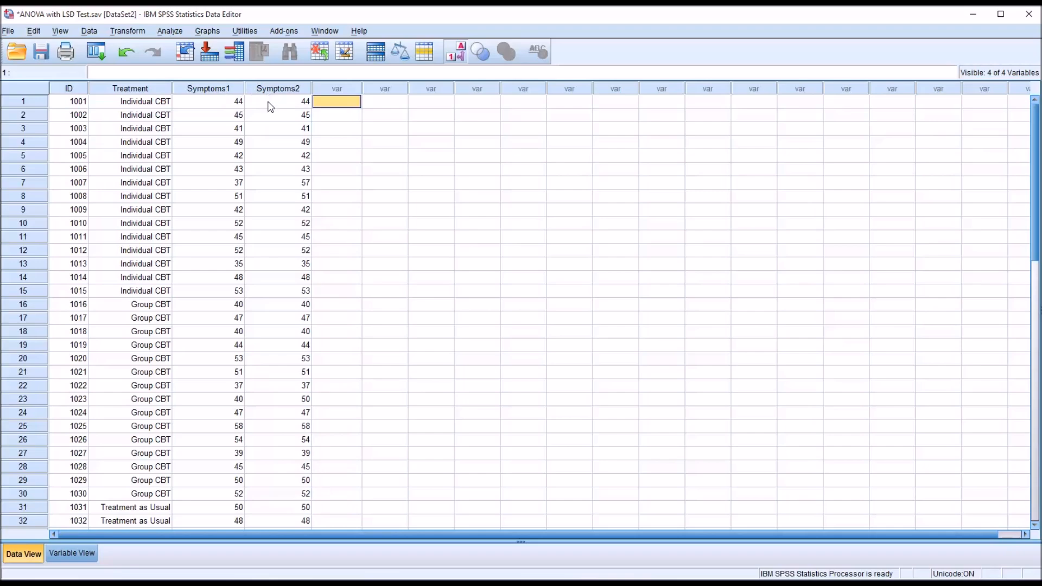
{"action": "mouse_move", "coordinate": [202, 126]}
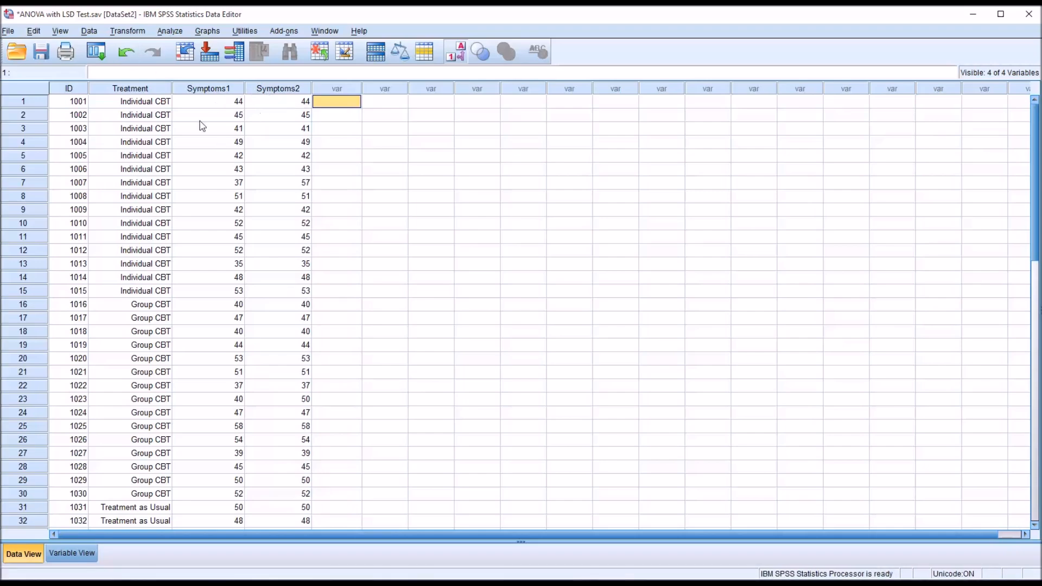
Step: Start an Explore analysis with Symptoms1 and Symptoms2 in the Dependent List
{"action": "left_click", "coordinate": [170, 30]}
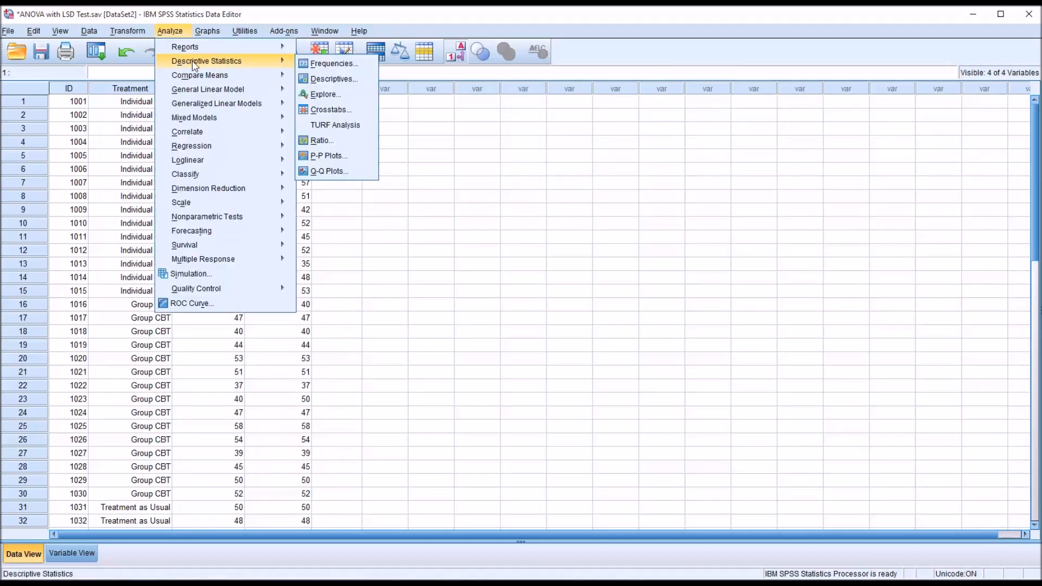
{"action": "mouse_move", "coordinate": [325, 94]}
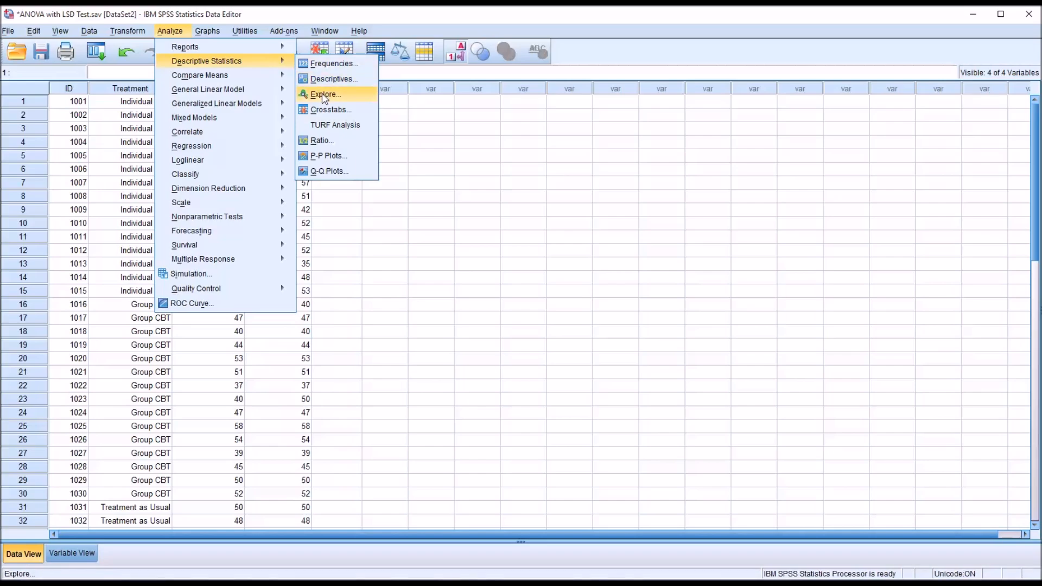
{"action": "left_click", "coordinate": [325, 94]}
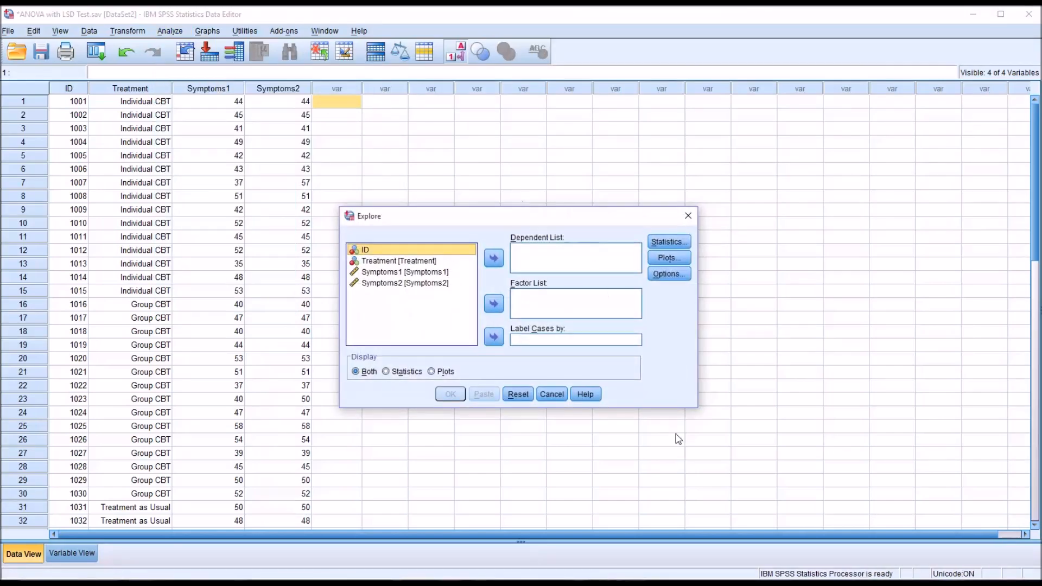
{"action": "mouse_move", "coordinate": [391, 284]}
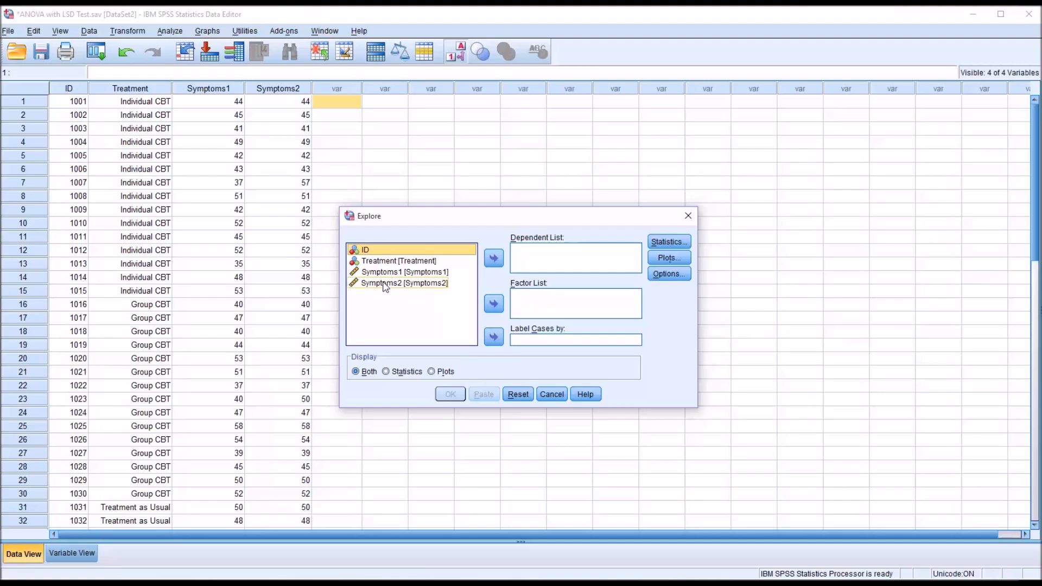
{"action": "left_click", "coordinate": [406, 272]}
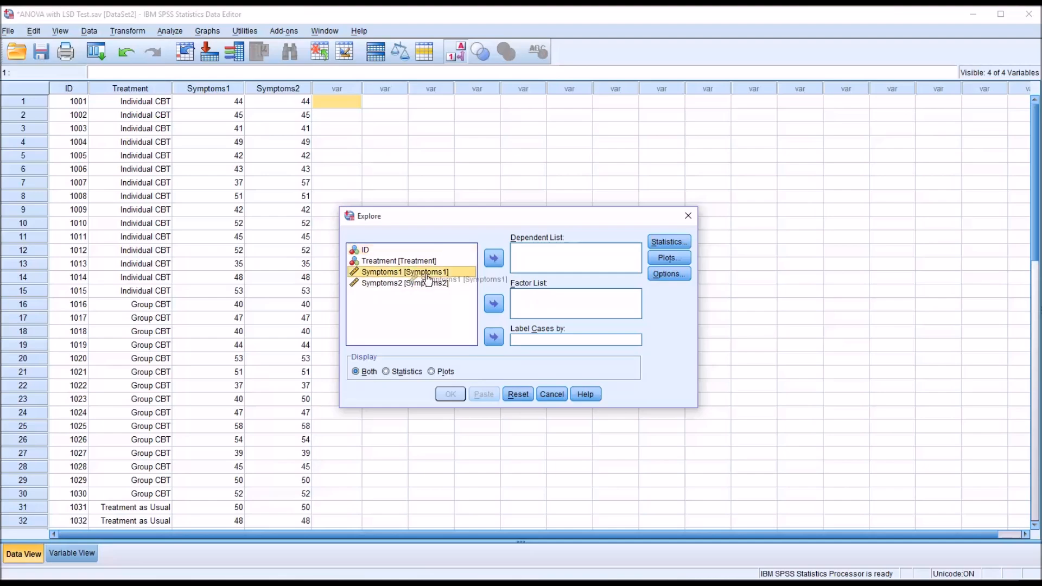
{"action": "left_click", "coordinate": [494, 257]}
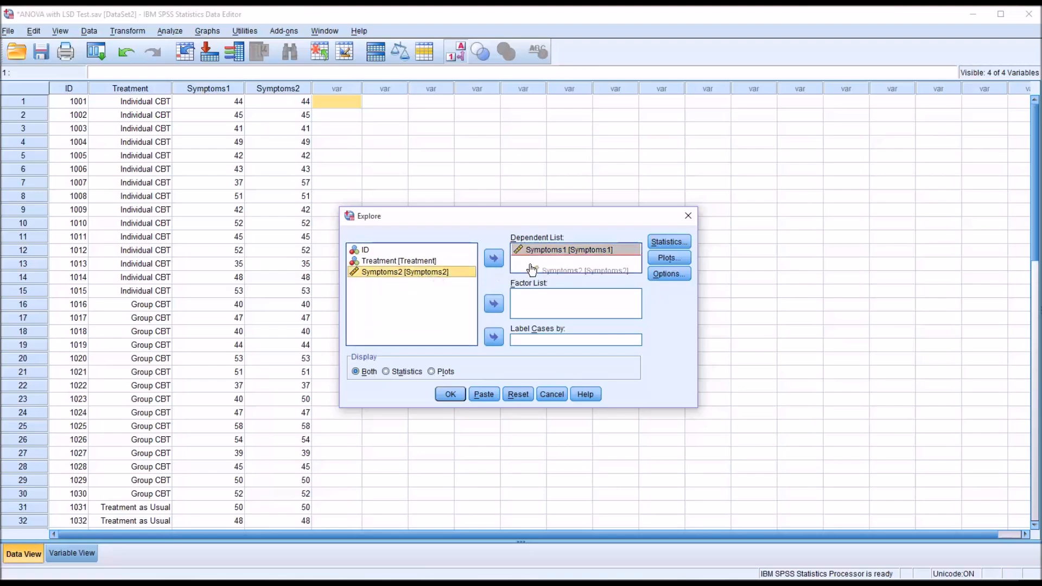
{"action": "left_click", "coordinate": [493, 257]}
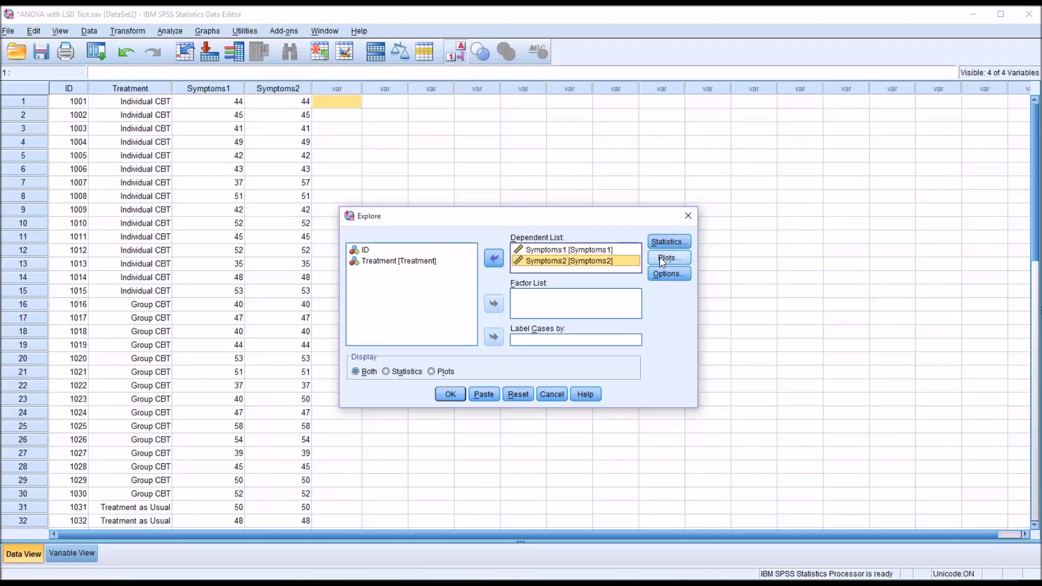
Step: Swap stem-and-leaf for histograms and normality plots with tests, then run Explore
{"action": "left_click", "coordinate": [669, 257]}
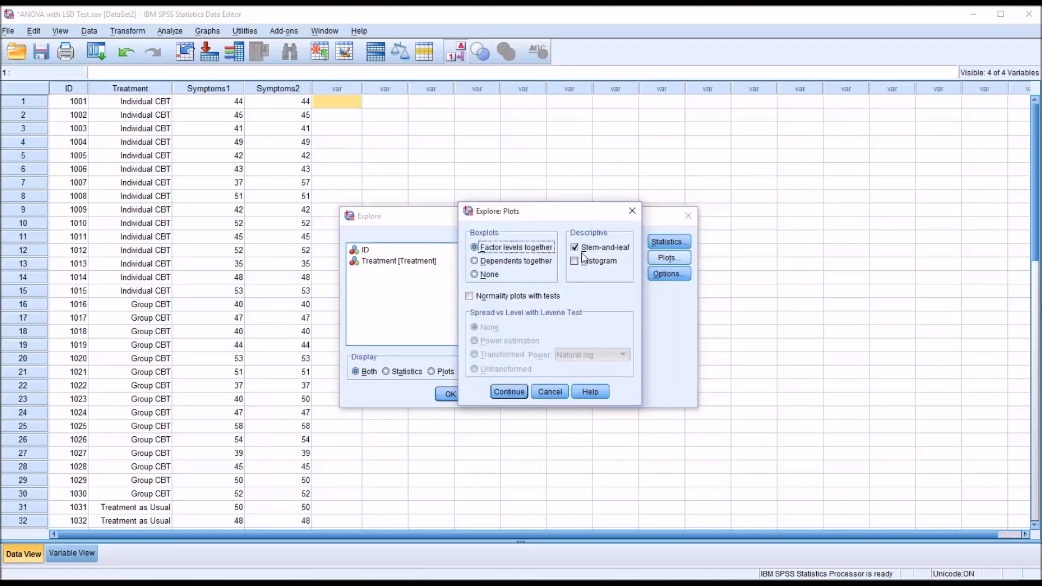
{"action": "left_click", "coordinate": [575, 248]}
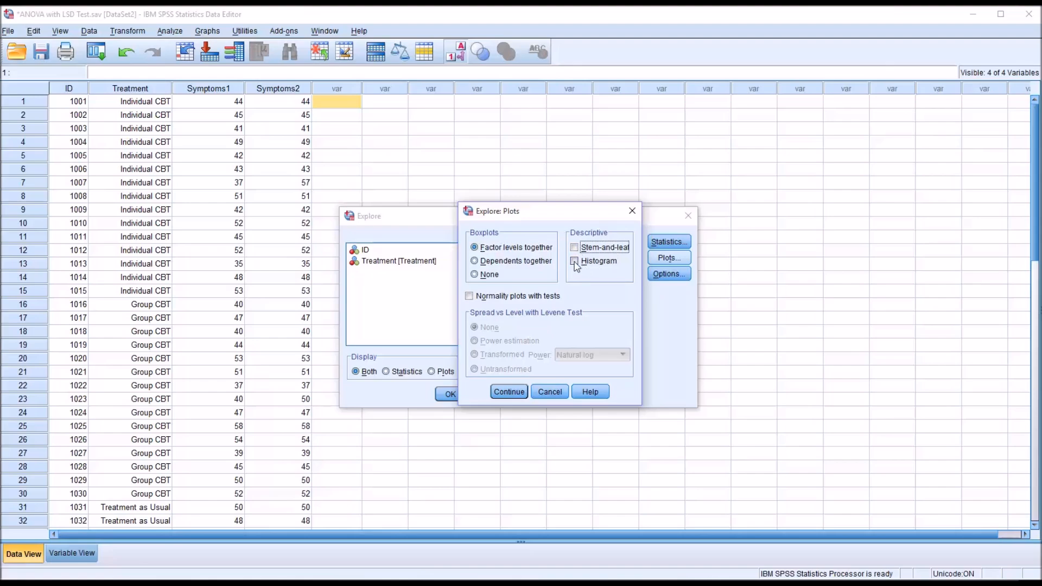
{"action": "left_click", "coordinate": [574, 260]}
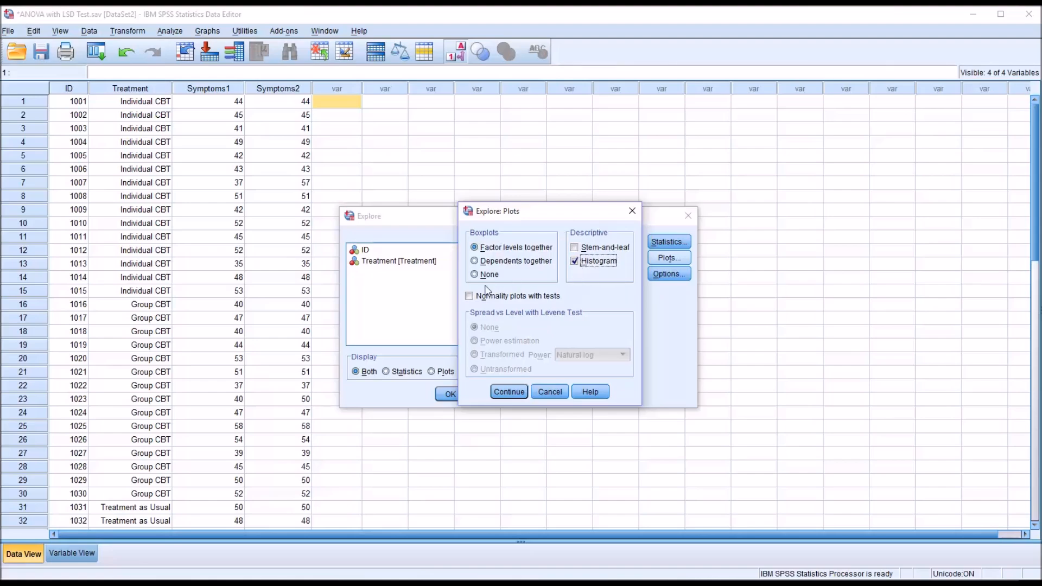
{"action": "left_click", "coordinate": [469, 296]}
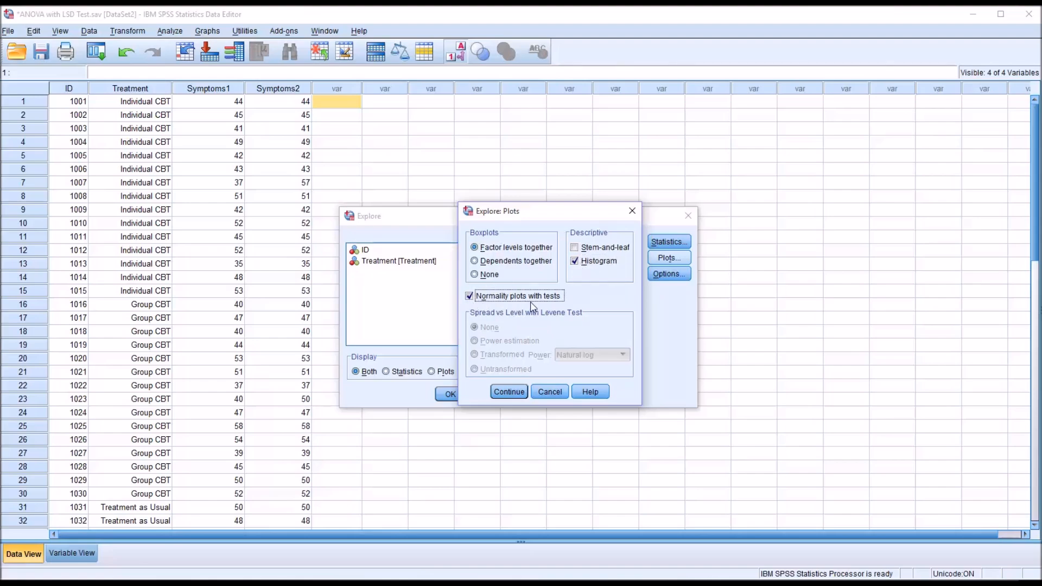
{"action": "left_click", "coordinate": [510, 391]}
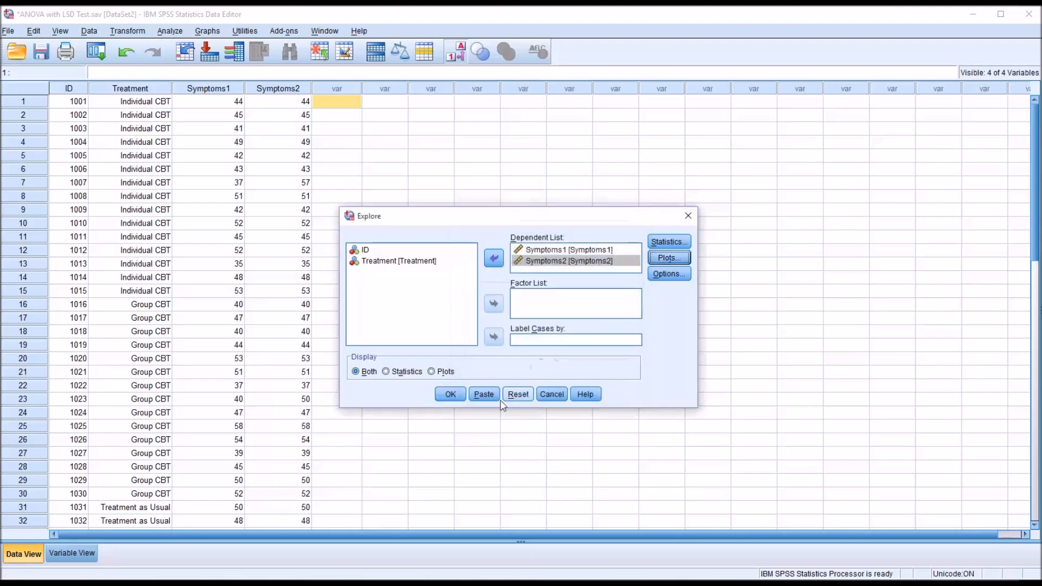
{"action": "left_click", "coordinate": [450, 394]}
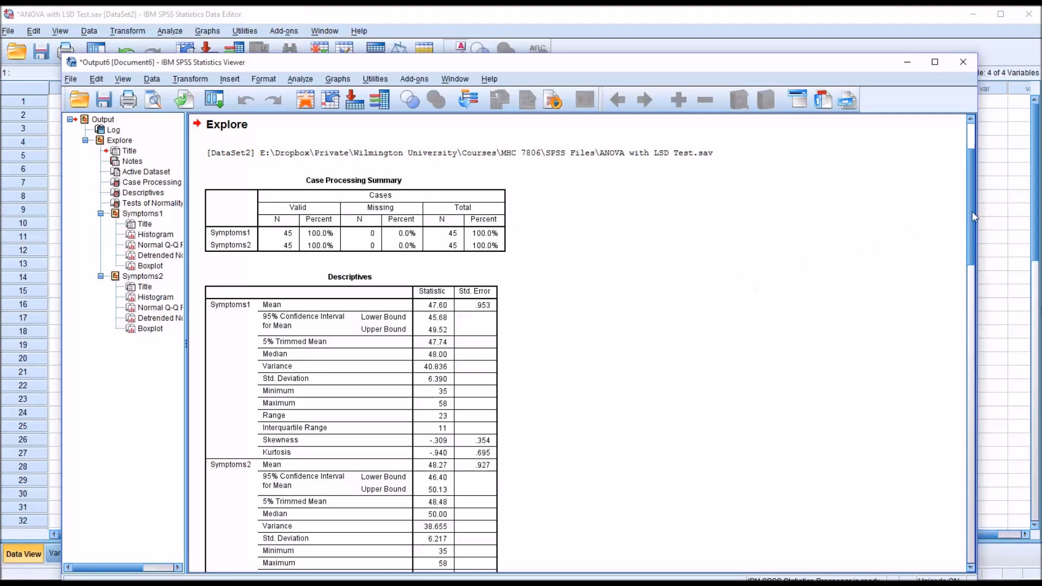
Step: Scroll the output to the Descriptives and Tests of Normality tables for both symptom variables
{"action": "scroll", "scroll_direction": "down", "scroll_amount": 3}
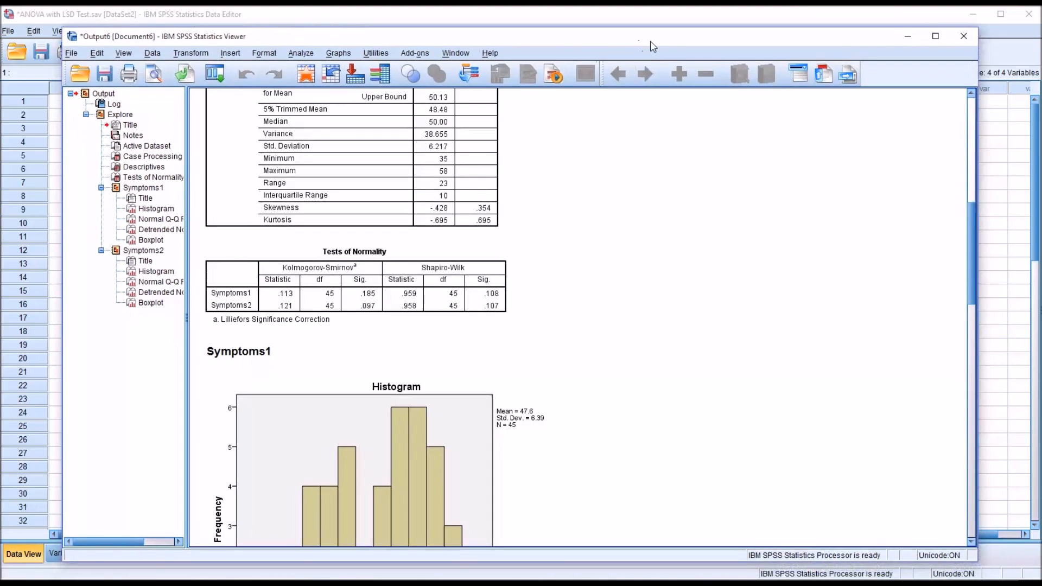
{"action": "left_click", "coordinate": [354, 286]}
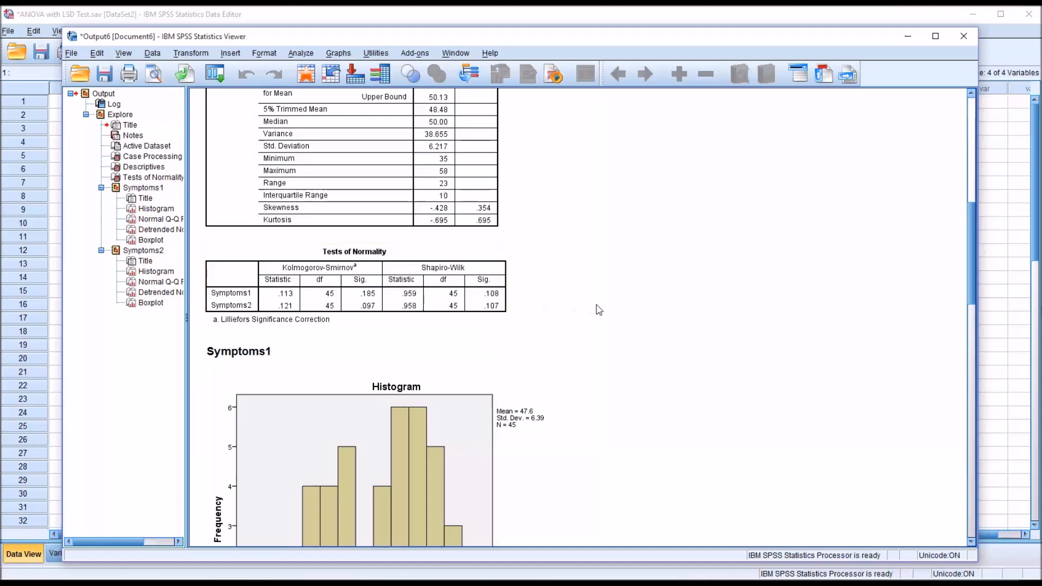
{"action": "mouse_move", "coordinate": [971, 261]}
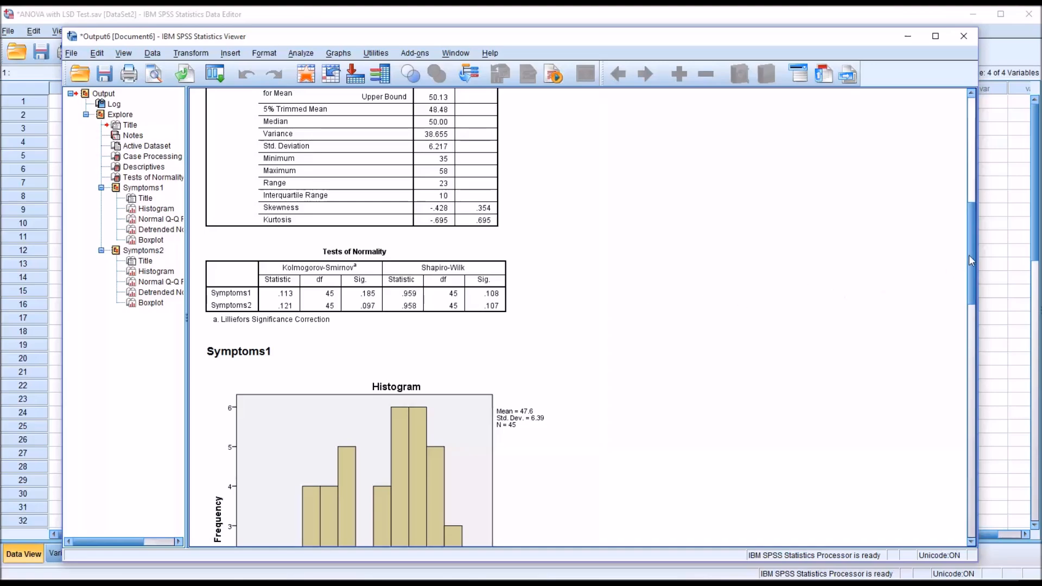
{"action": "scroll", "scroll_direction": "down", "scroll_amount": 3}
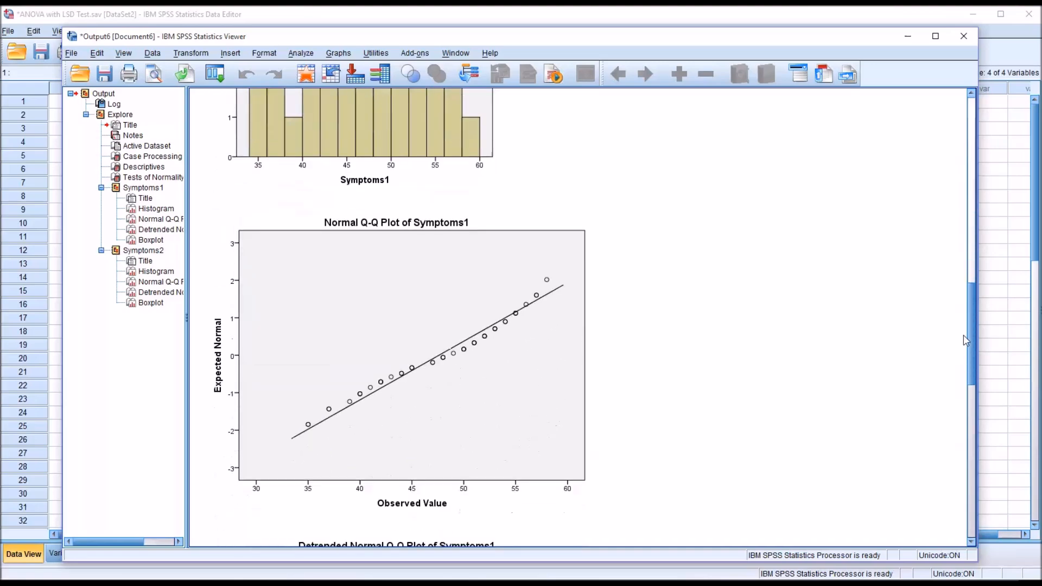
{"action": "scroll", "scroll_direction": "down", "scroll_amount": 3}
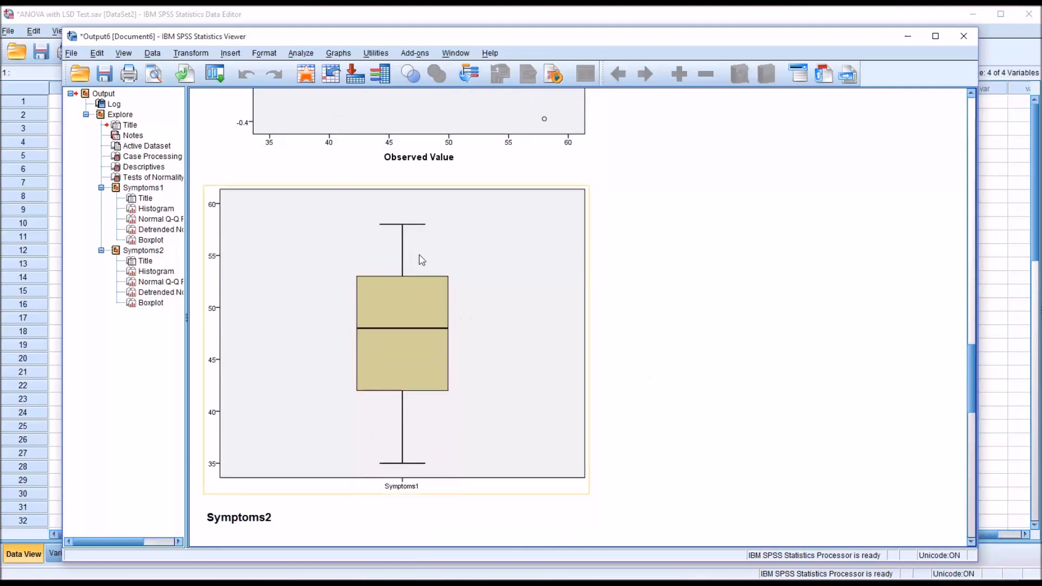
{"action": "mouse_move", "coordinate": [411, 215]}
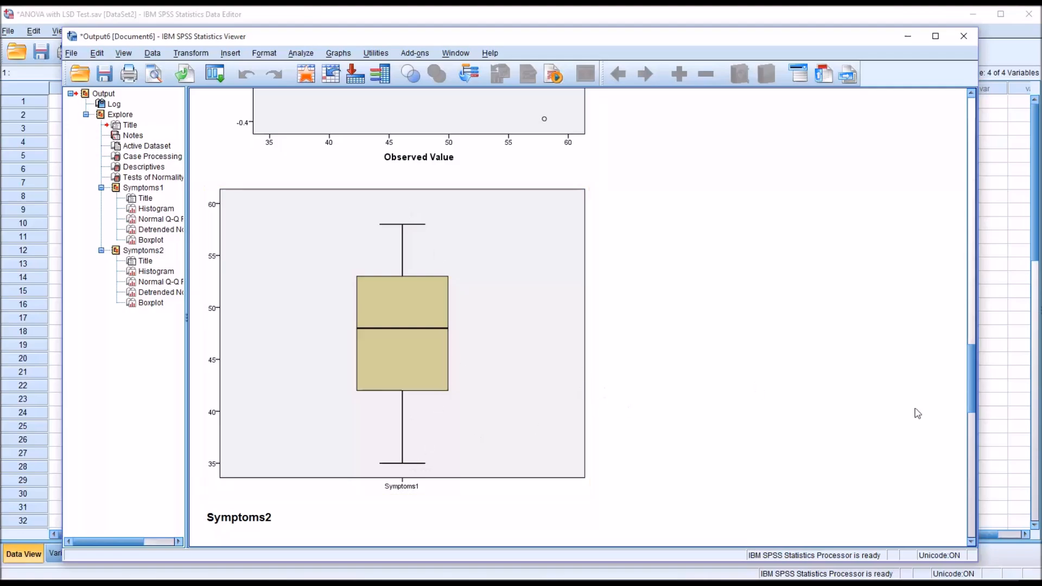
{"action": "scroll", "scroll_direction": "down", "scroll_amount": 3}
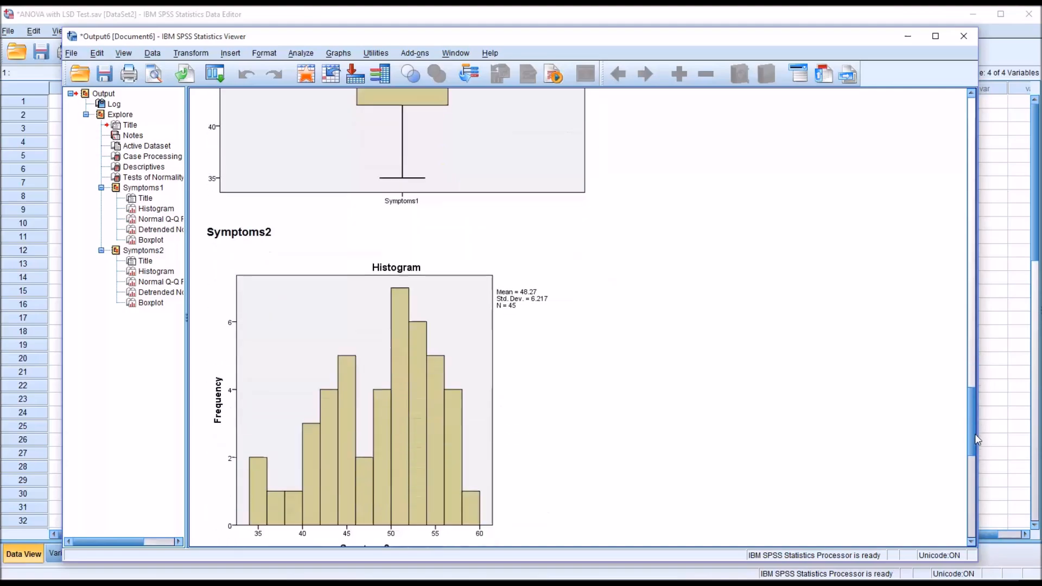
{"action": "scroll", "scroll_direction": "down", "scroll_amount": 3}
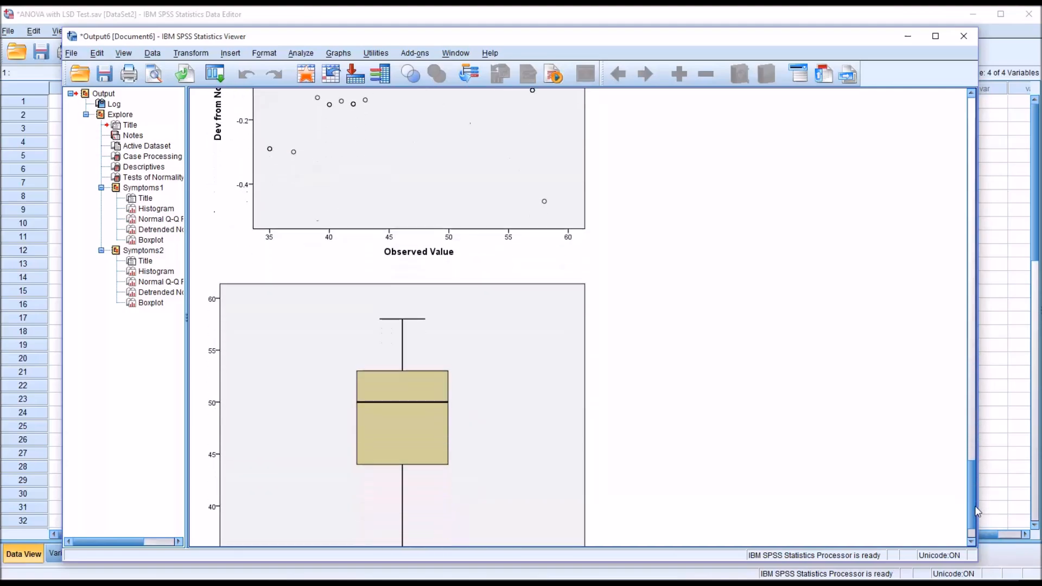
{"action": "scroll", "scroll_direction": "down", "scroll_amount": 3}
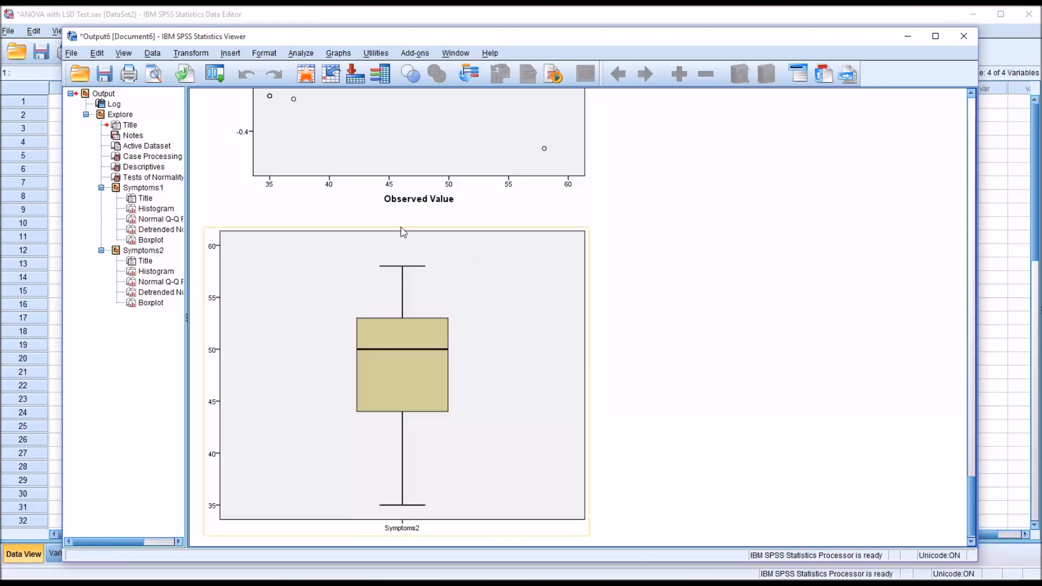
{"action": "left_click", "coordinate": [301, 52]}
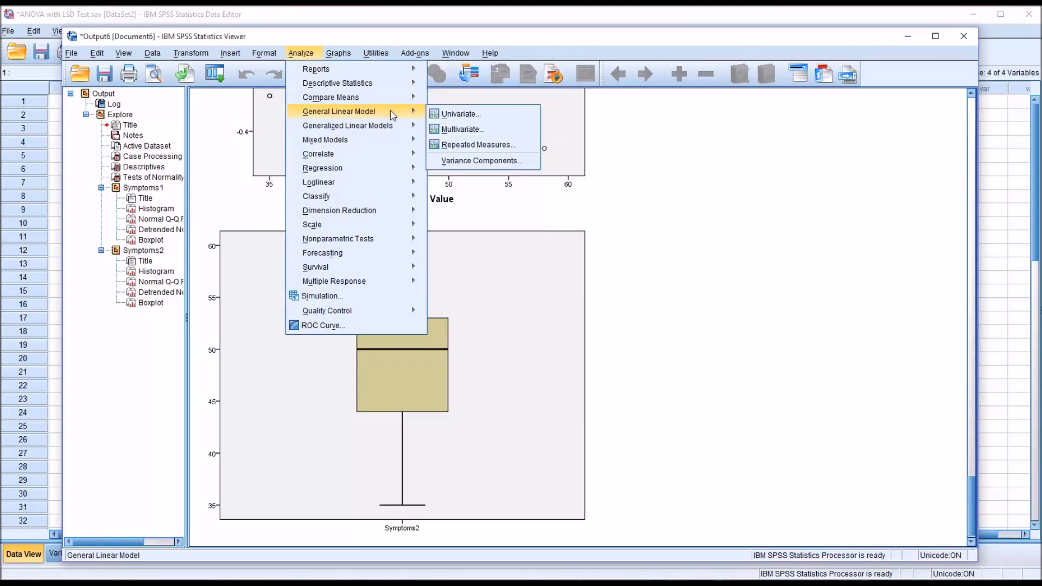
{"action": "mouse_move", "coordinate": [459, 112]}
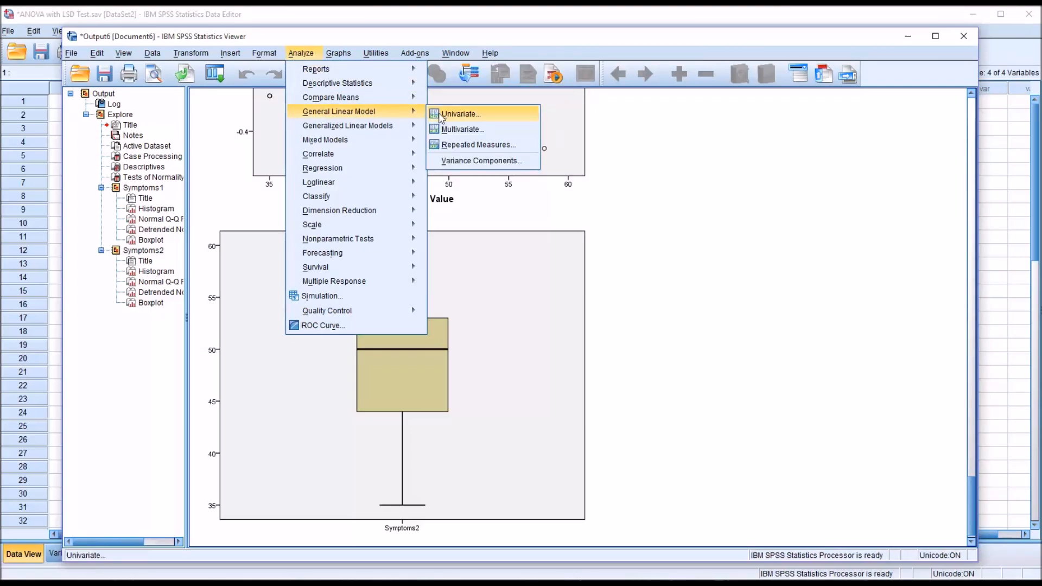
Step: Set up a Univariate model with Symptoms1 as dependent and Treatment as fixed factor
{"action": "left_click", "coordinate": [459, 113]}
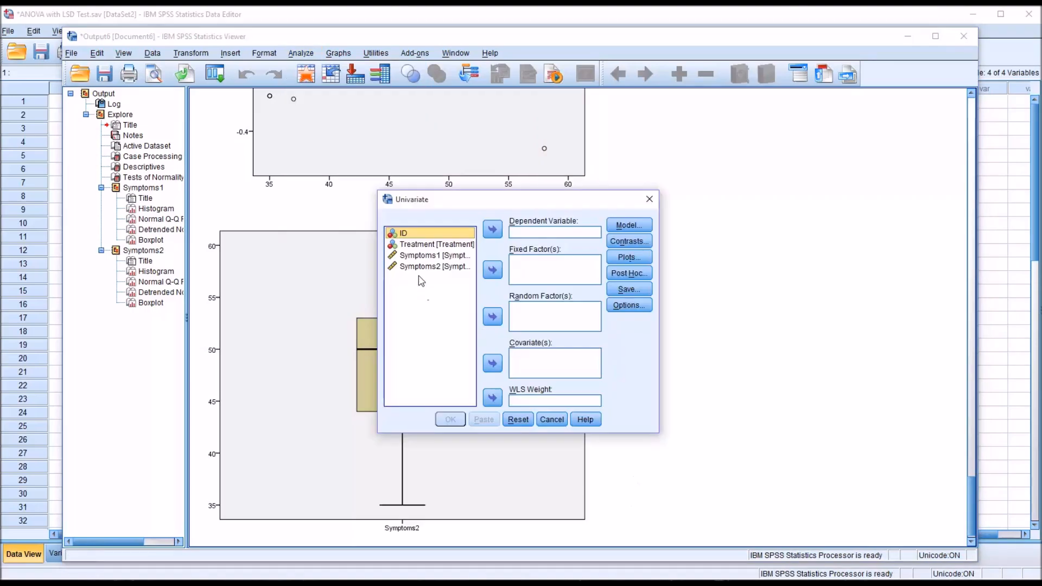
{"action": "left_click", "coordinate": [491, 229]}
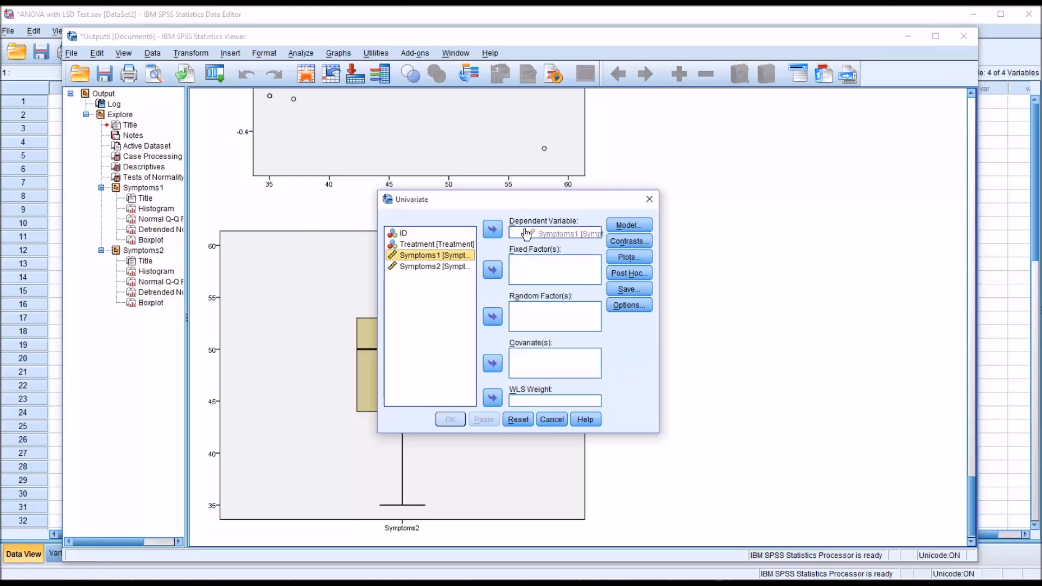
{"action": "left_click", "coordinate": [491, 229]}
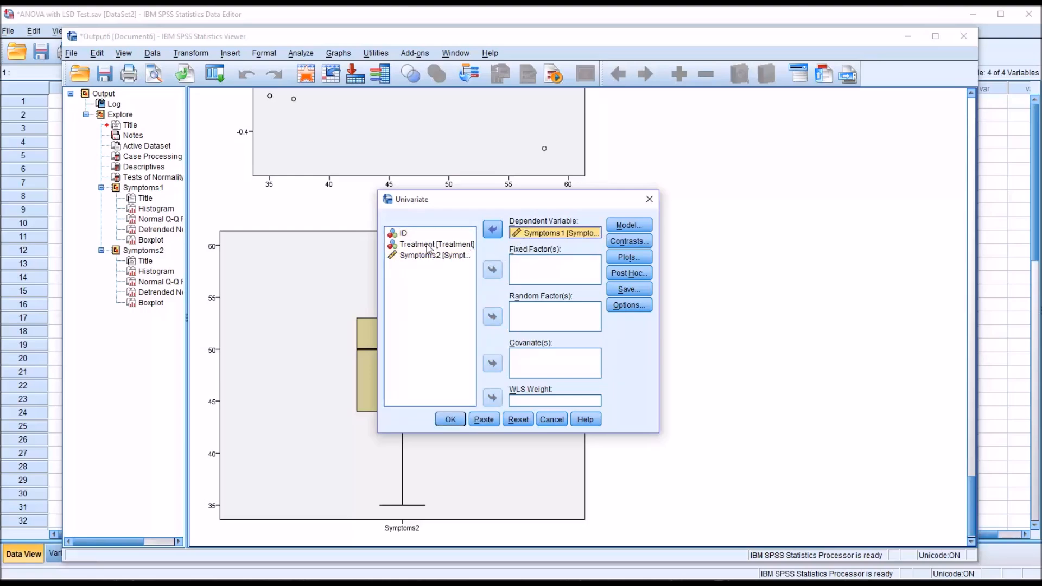
{"action": "left_click", "coordinate": [491, 270]}
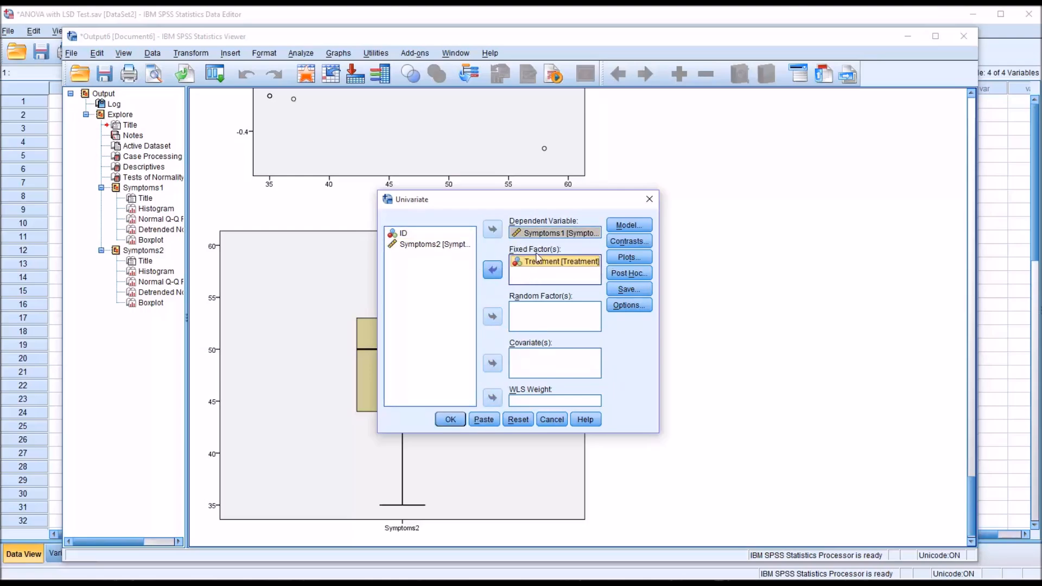
{"action": "mouse_move", "coordinate": [577, 282]}
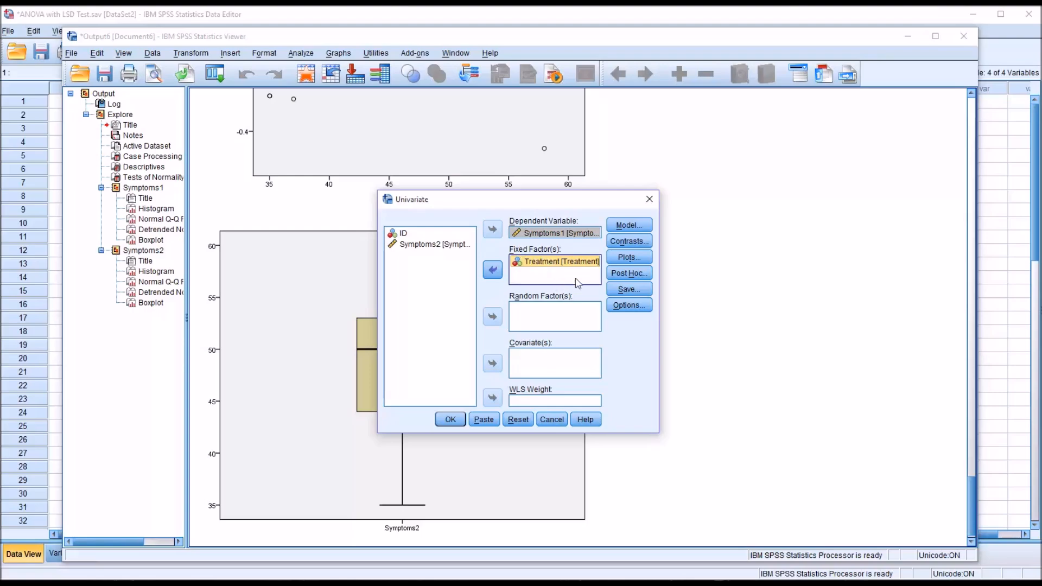
Step: Add a profile plot with Treatment on the horizontal axis
{"action": "left_click", "coordinate": [627, 257]}
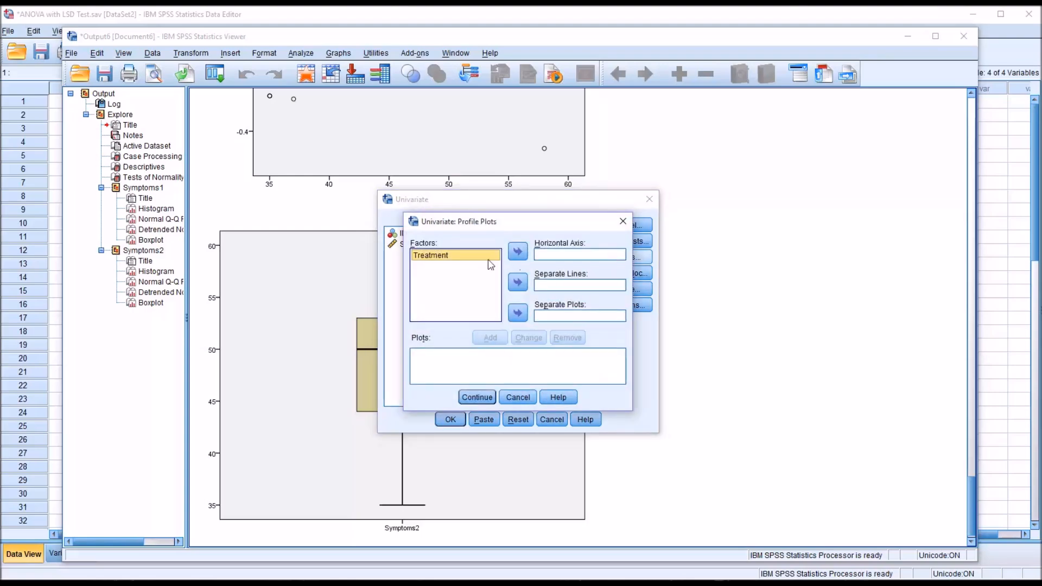
{"action": "left_click", "coordinate": [518, 252]}
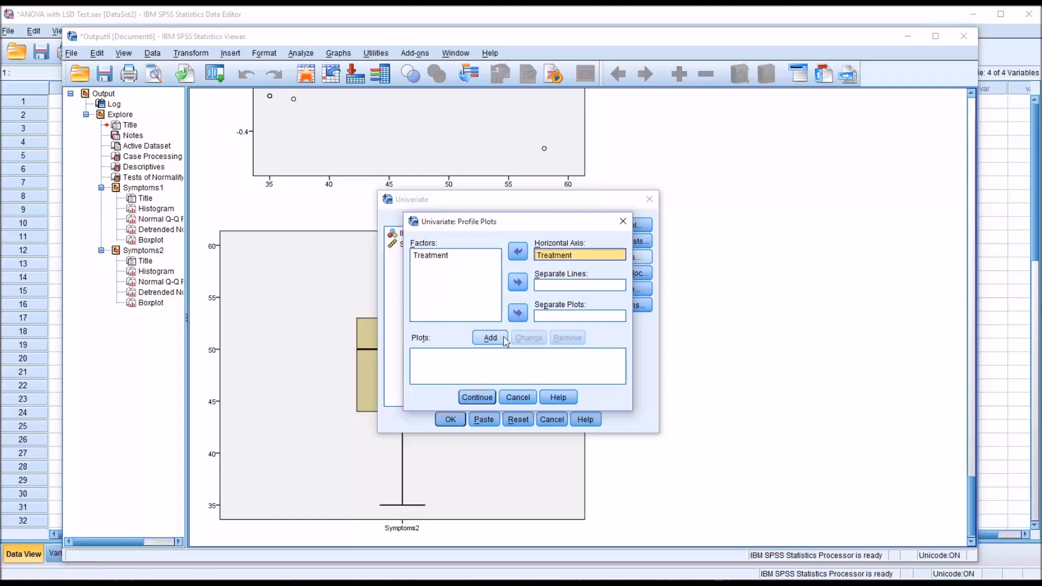
{"action": "left_click", "coordinate": [476, 397]}
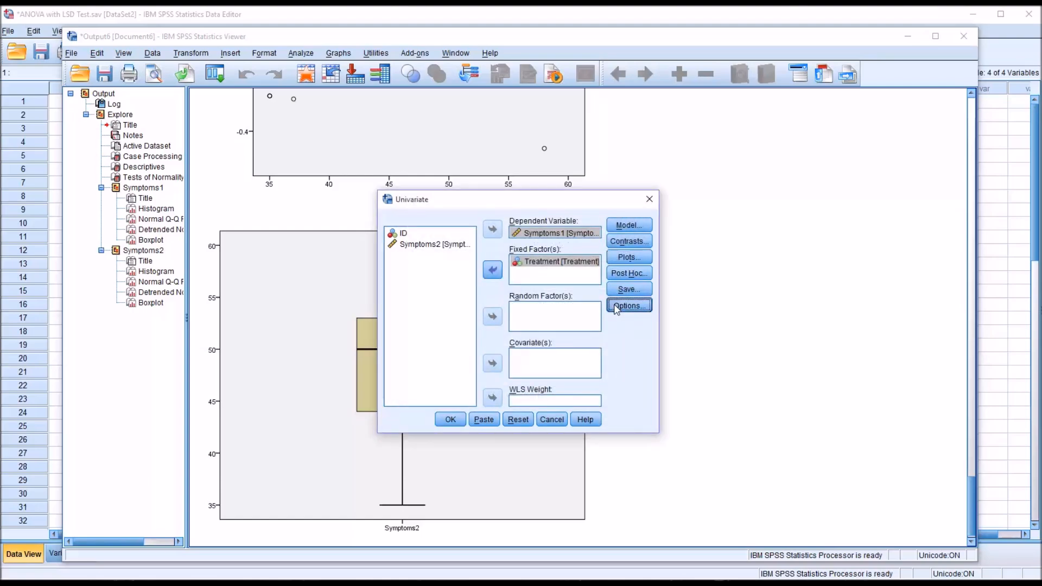
Step: Request Treatment marginal means, descriptives, effect size estimates and homogeneity tests
{"action": "left_click", "coordinate": [628, 305]}
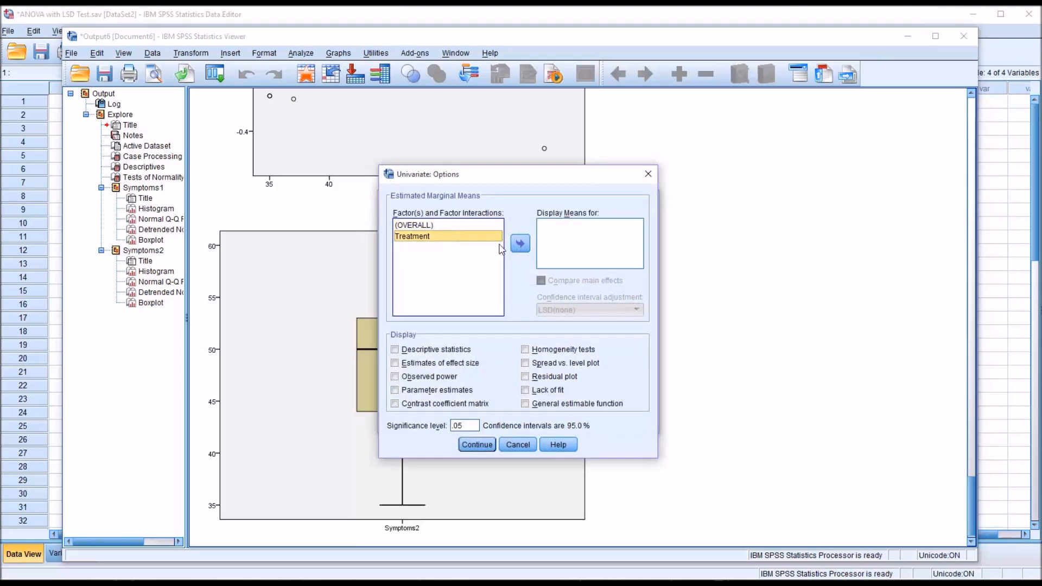
{"action": "mouse_move", "coordinate": [573, 231]}
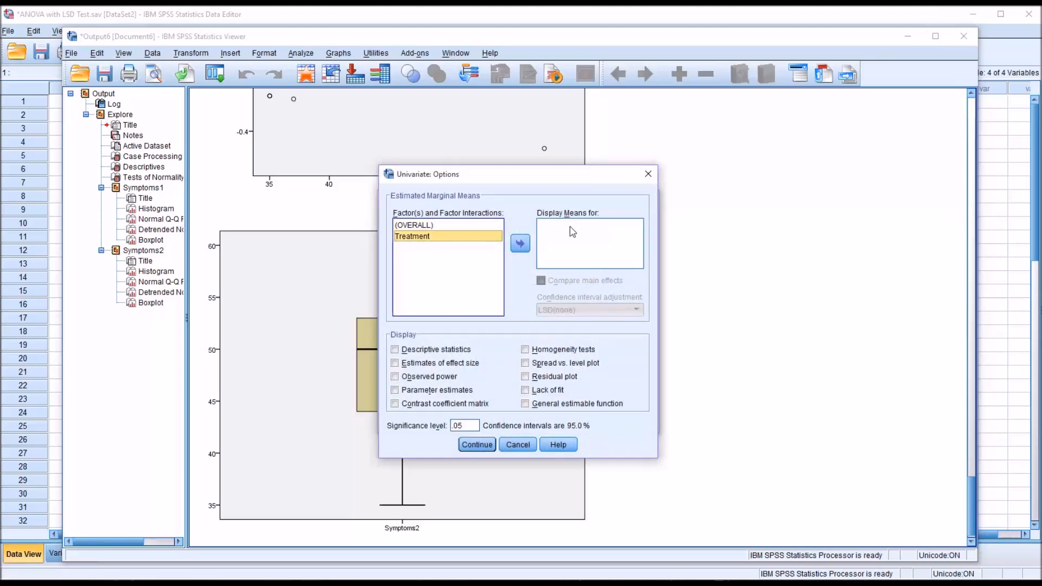
{"action": "left_click", "coordinate": [520, 243]}
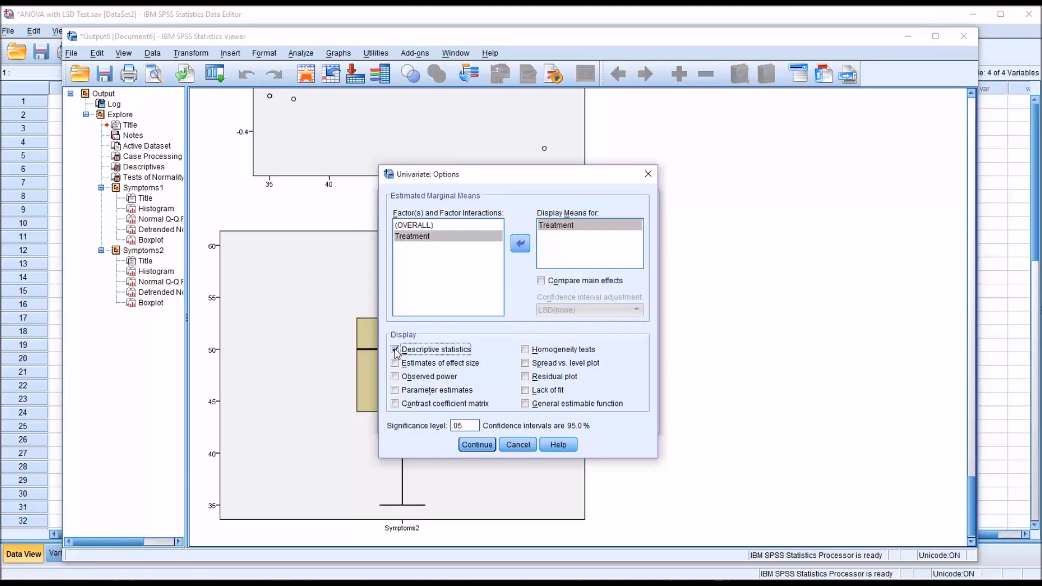
{"action": "left_click", "coordinate": [394, 363]}
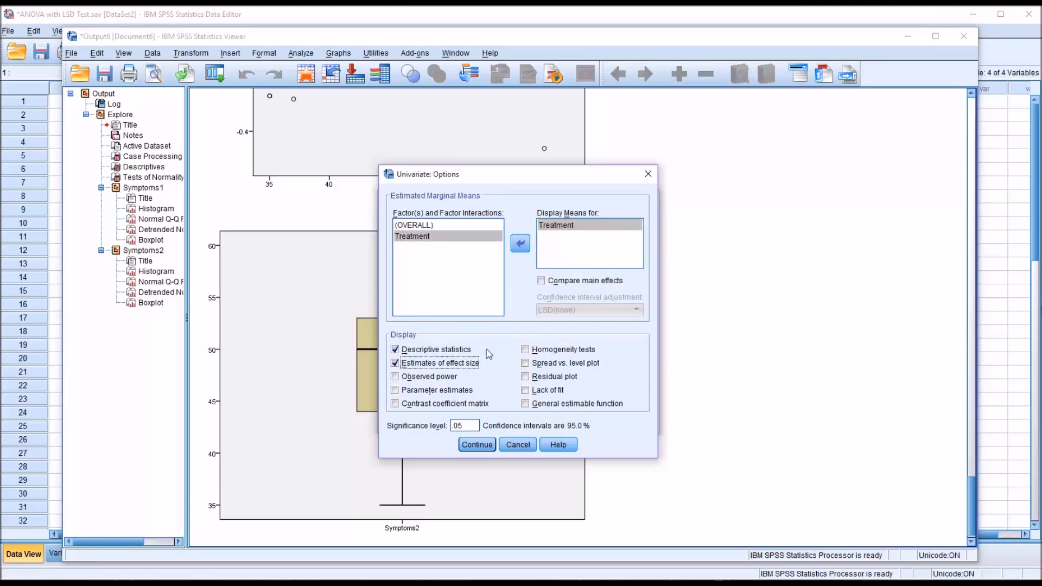
{"action": "left_click", "coordinate": [526, 349]}
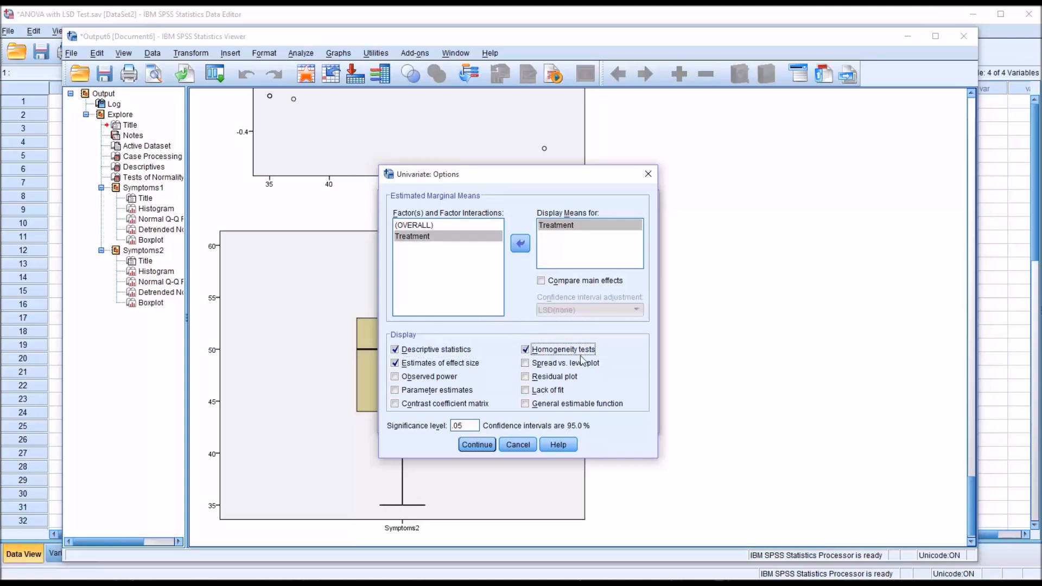
{"action": "left_click", "coordinate": [476, 444]}
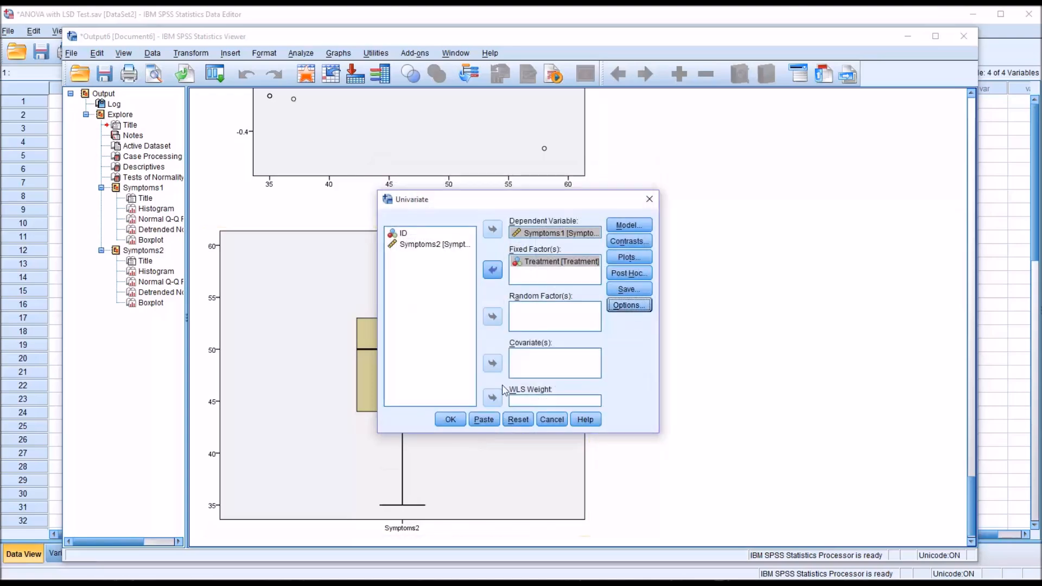
{"action": "left_click", "coordinate": [627, 273]}
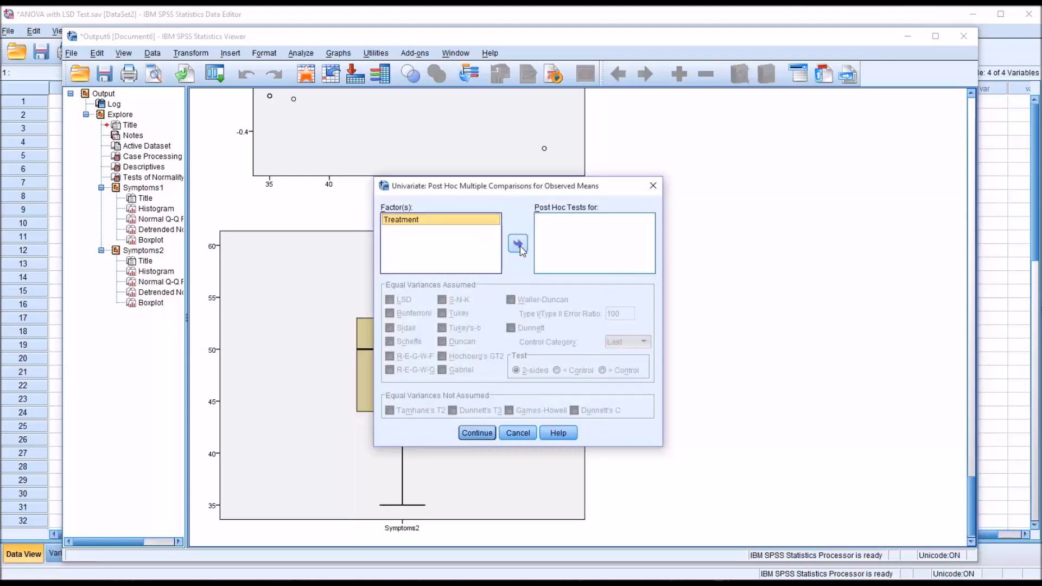
Step: Request LSD and Tukey post hoc tests for Treatment
{"action": "left_click", "coordinate": [518, 243]}
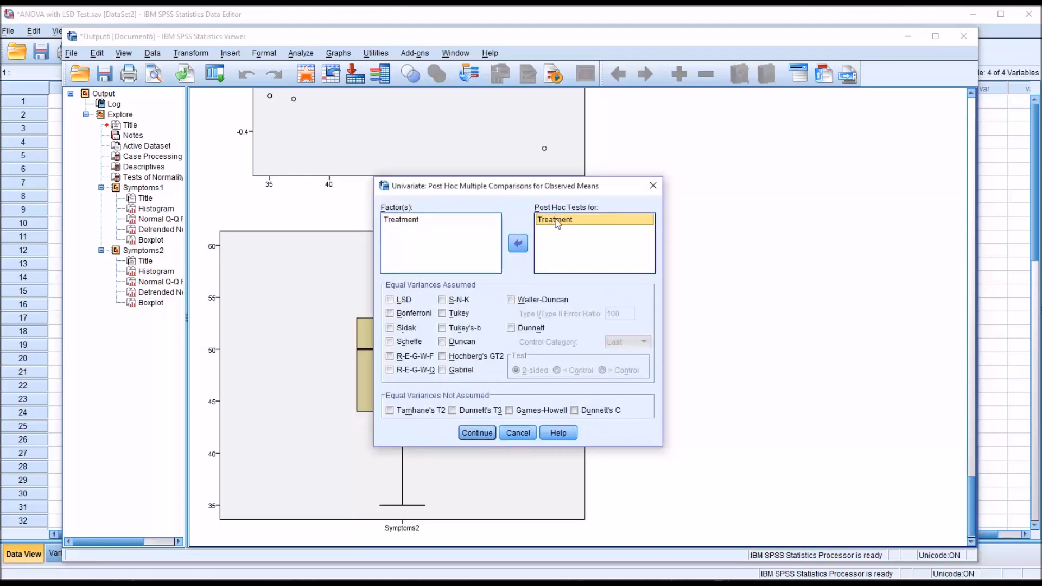
{"action": "mouse_move", "coordinate": [482, 294]}
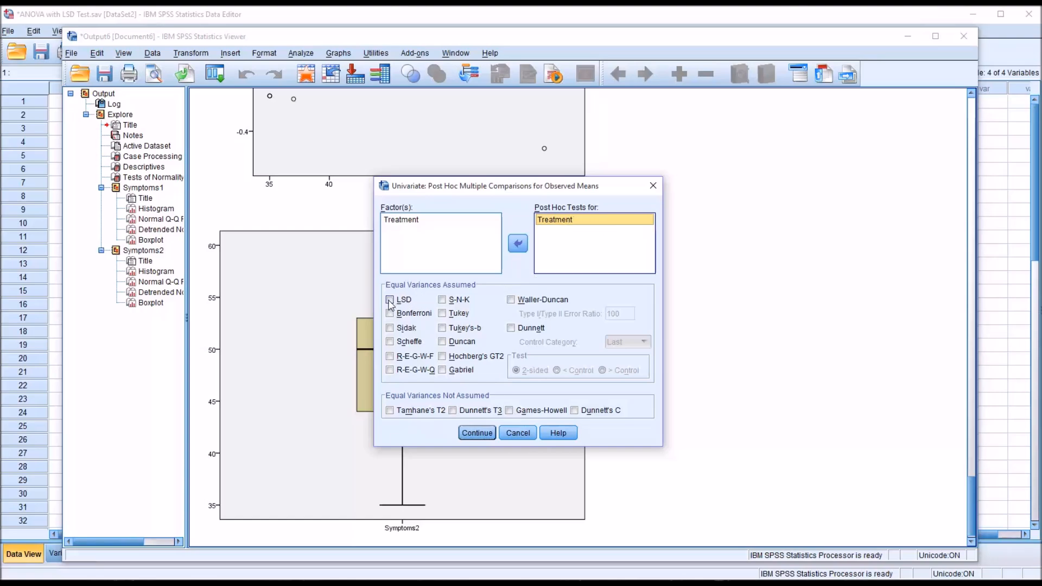
{"action": "left_click", "coordinate": [390, 299]}
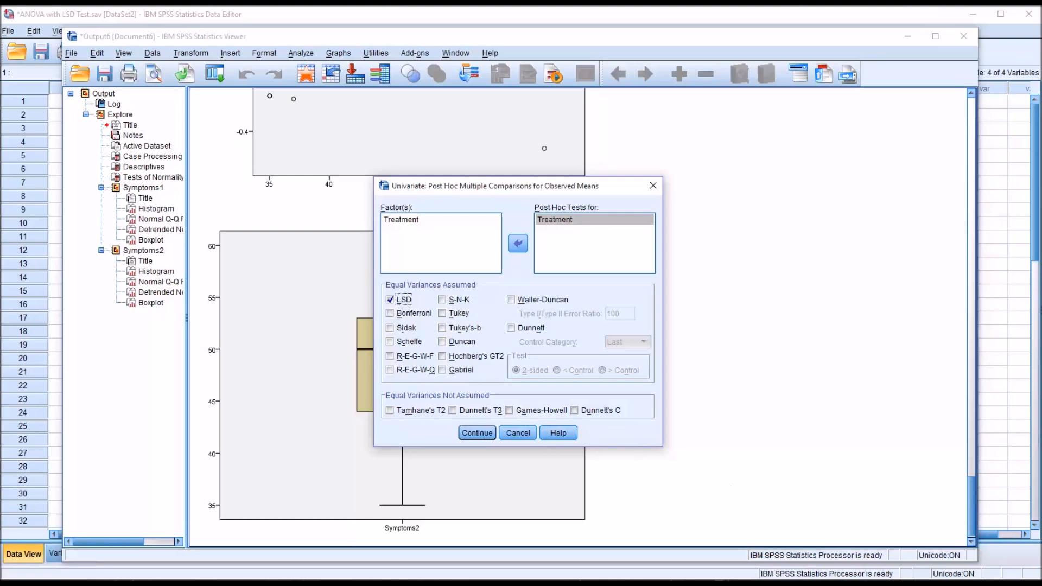
{"action": "mouse_move", "coordinate": [484, 313]}
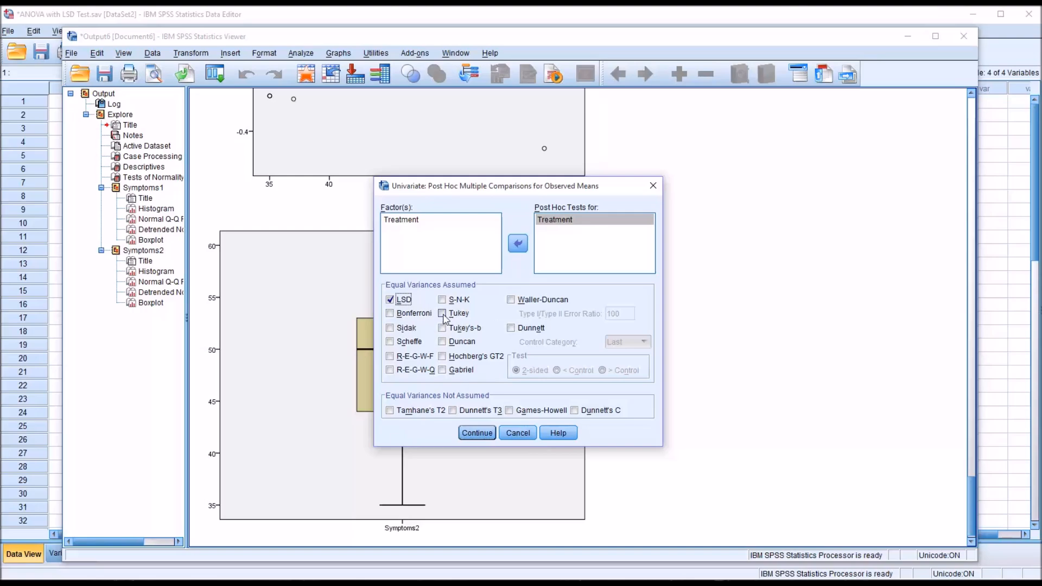
{"action": "left_click", "coordinate": [443, 314]}
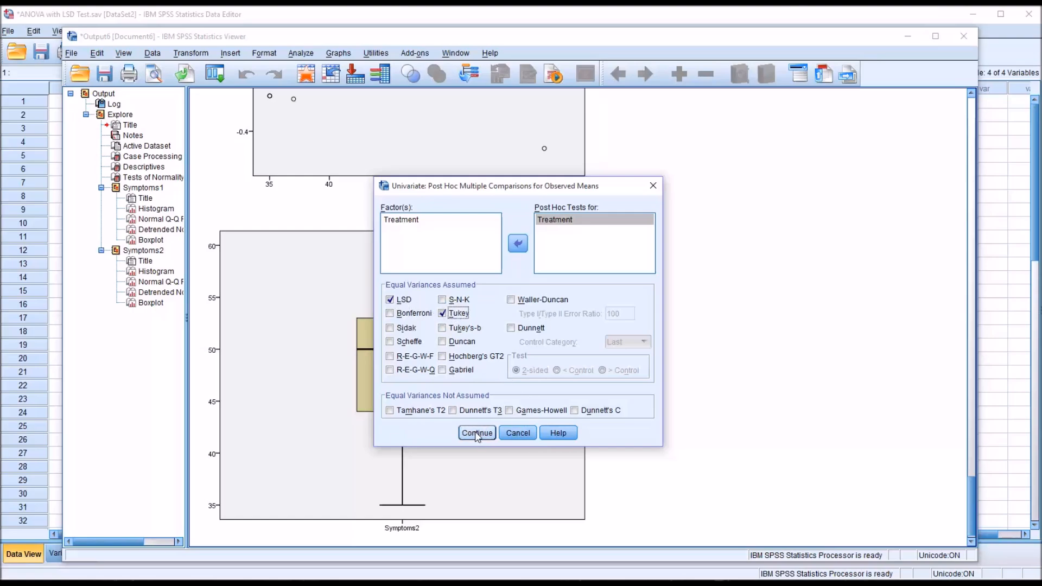
{"action": "left_click", "coordinate": [476, 433]}
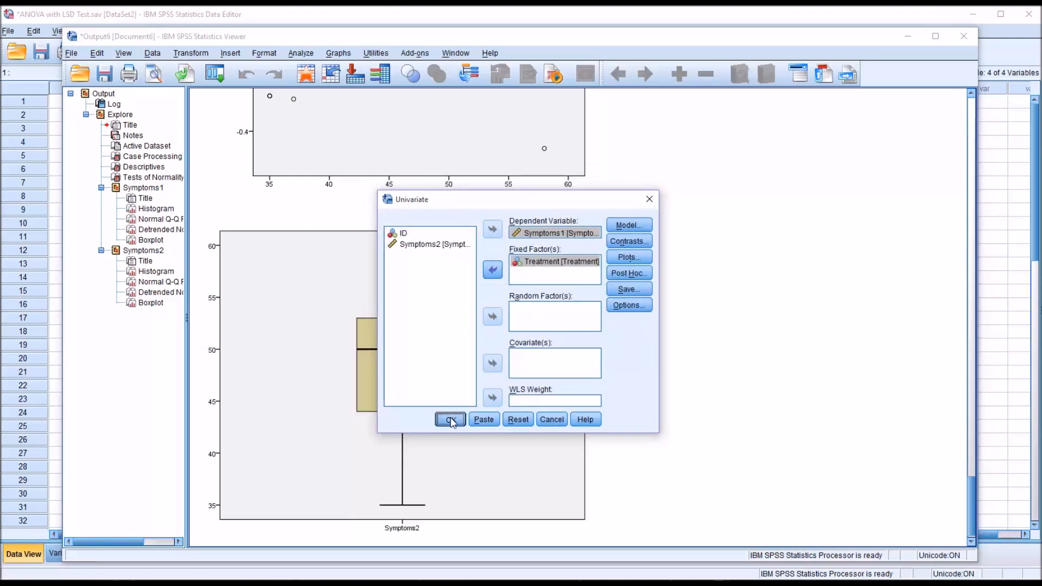
Step: Run the Symptoms1 ANOVA and review the factors, descriptives and Levene's test tables
{"action": "left_click", "coordinate": [450, 420]}
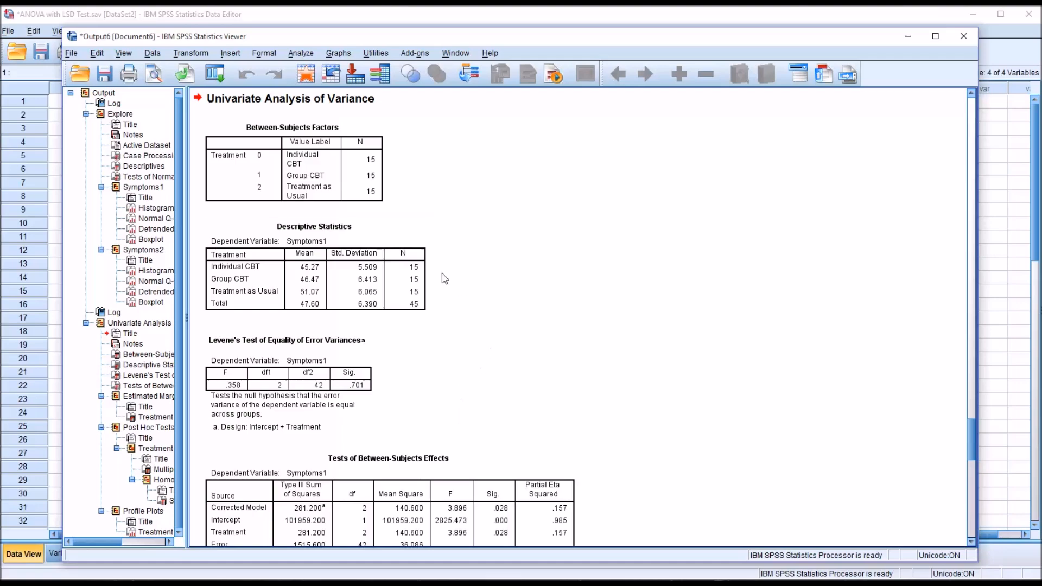
{"action": "left_click", "coordinate": [308, 176]}
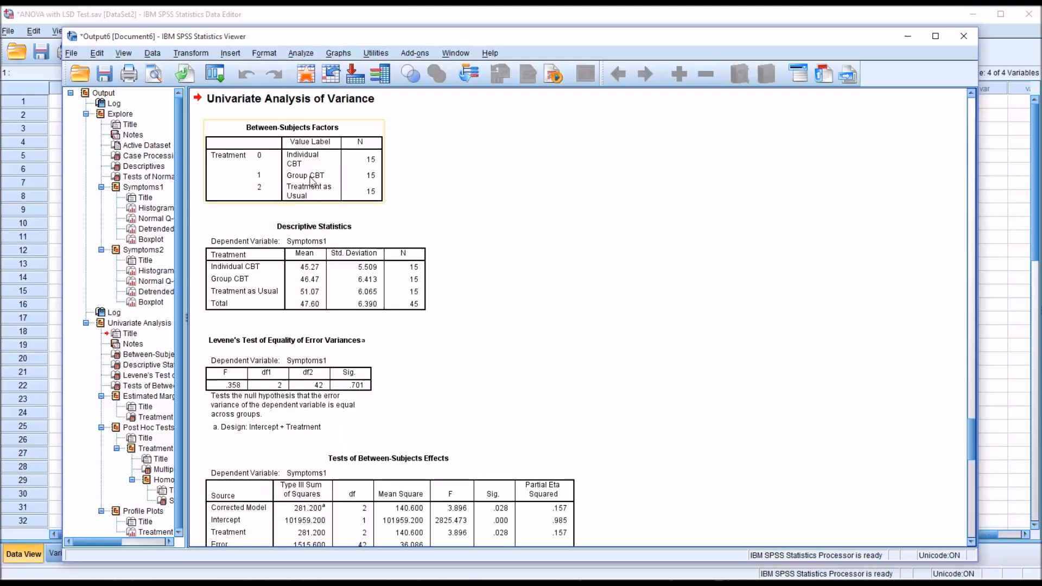
{"action": "mouse_move", "coordinate": [372, 161]}
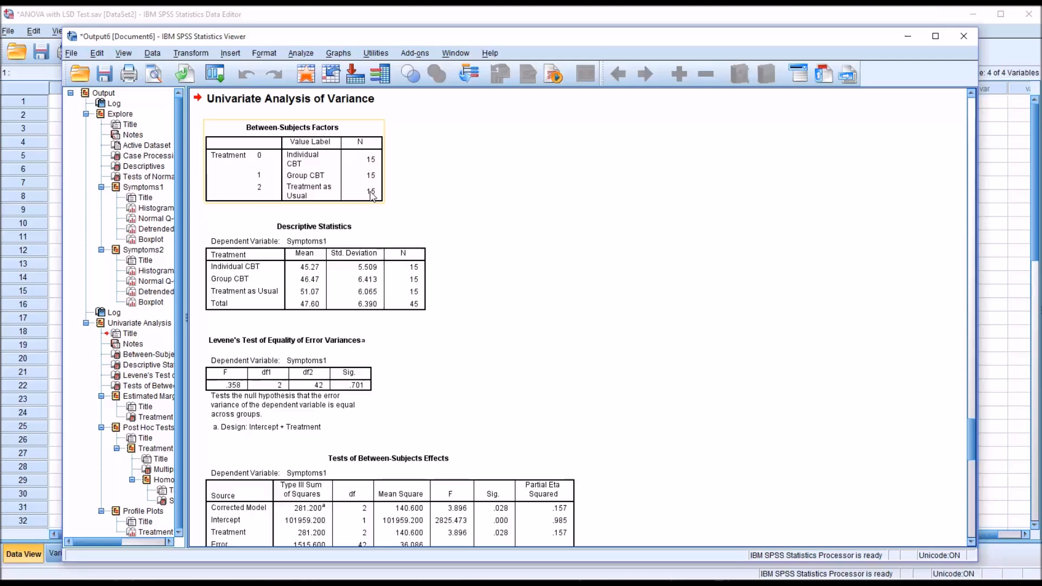
{"action": "mouse_move", "coordinate": [369, 198]}
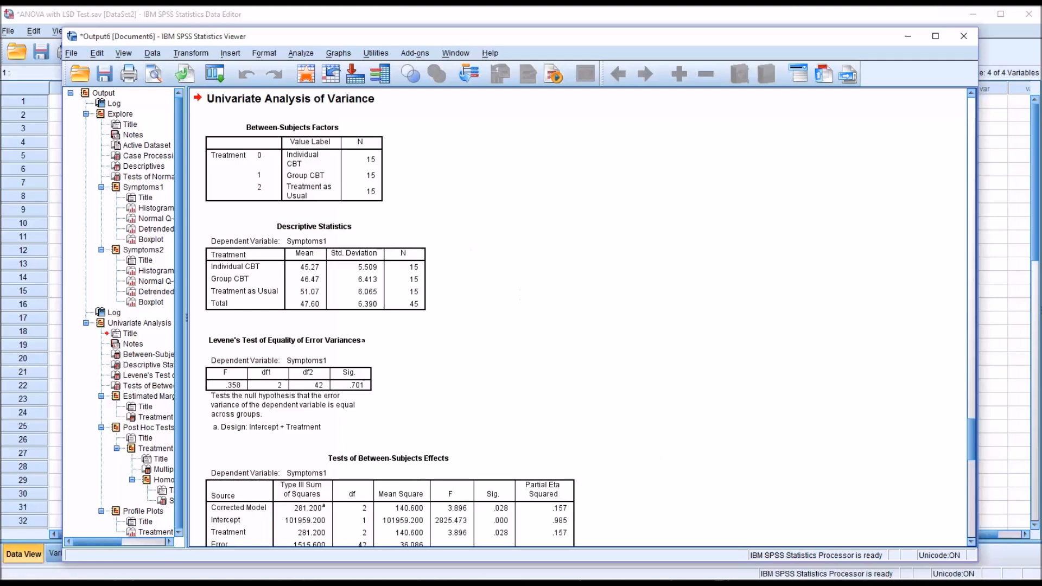
{"action": "left_click", "coordinate": [341, 259]}
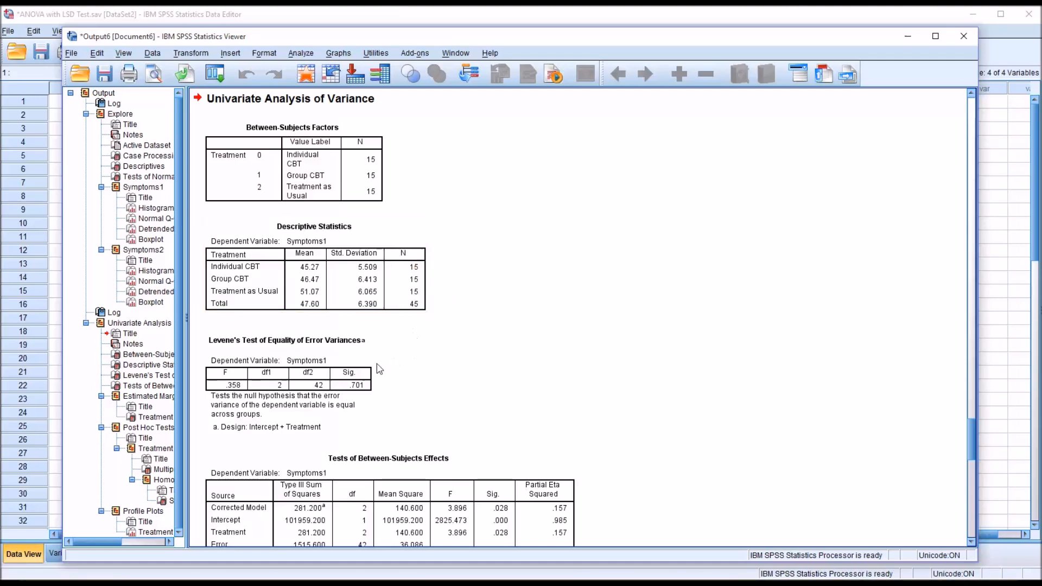
{"action": "left_click", "coordinate": [299, 353]}
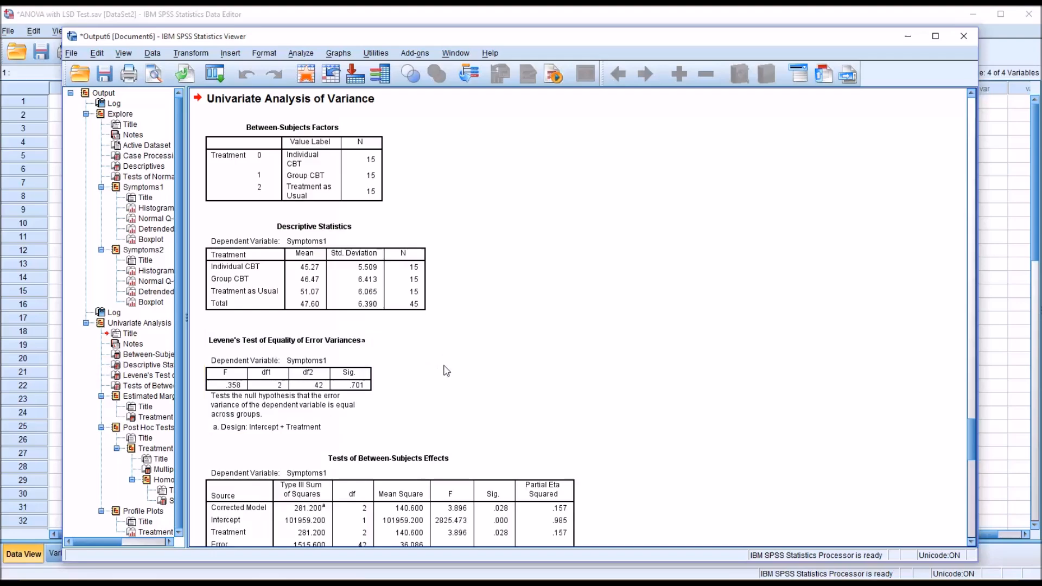
{"action": "left_click", "coordinate": [299, 379]}
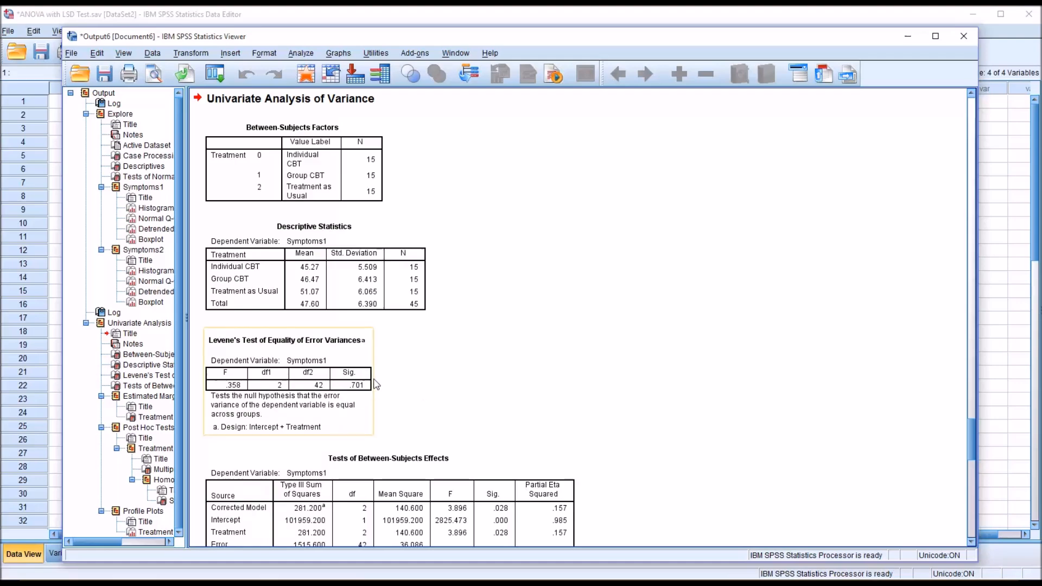
{"action": "mouse_move", "coordinate": [346, 396]}
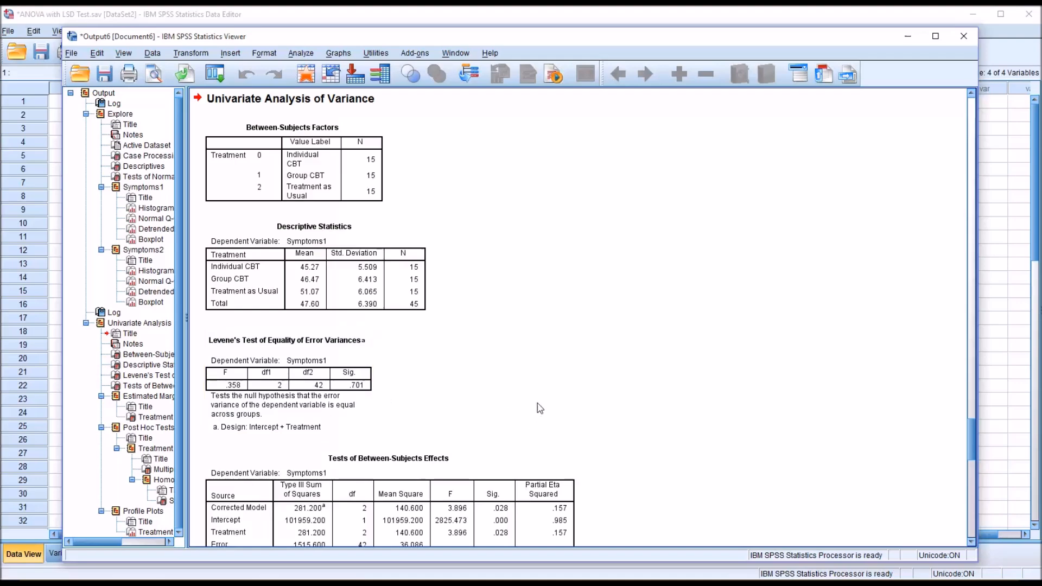
{"action": "mouse_move", "coordinate": [673, 479]}
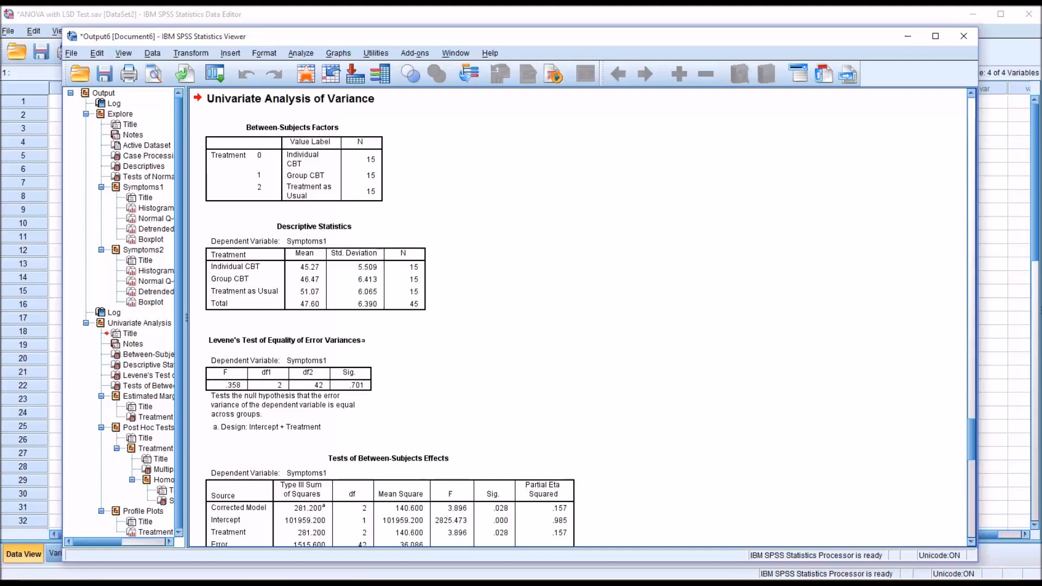
{"action": "left_click", "coordinate": [289, 340]}
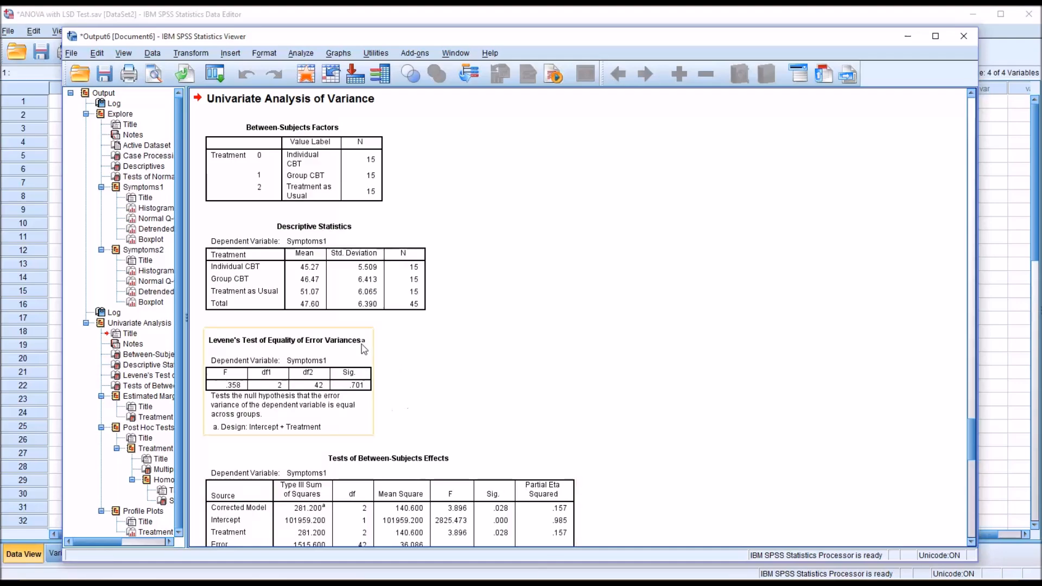
{"action": "mouse_move", "coordinate": [365, 396]}
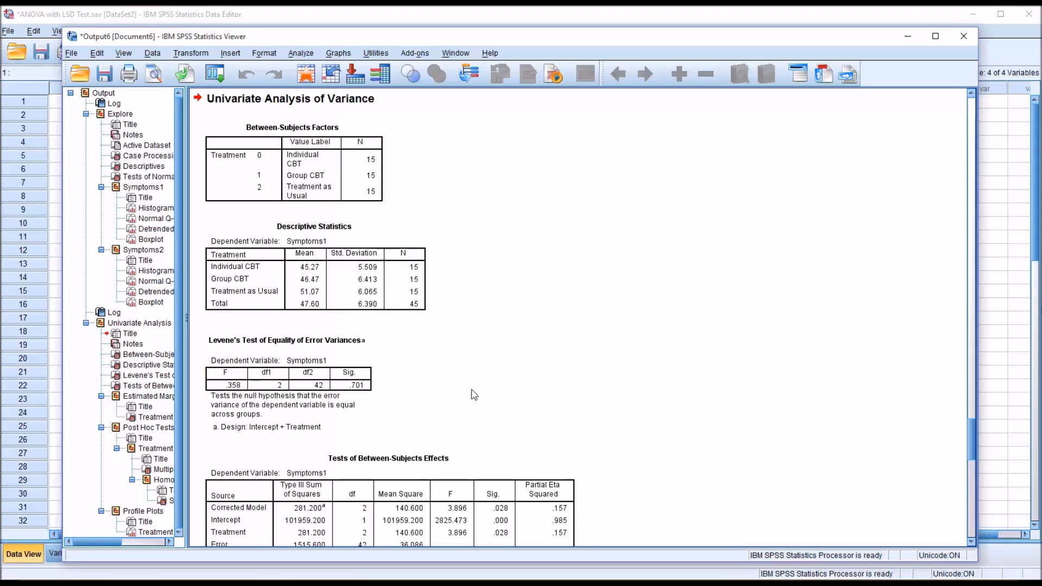
{"action": "mouse_move", "coordinate": [969, 439]}
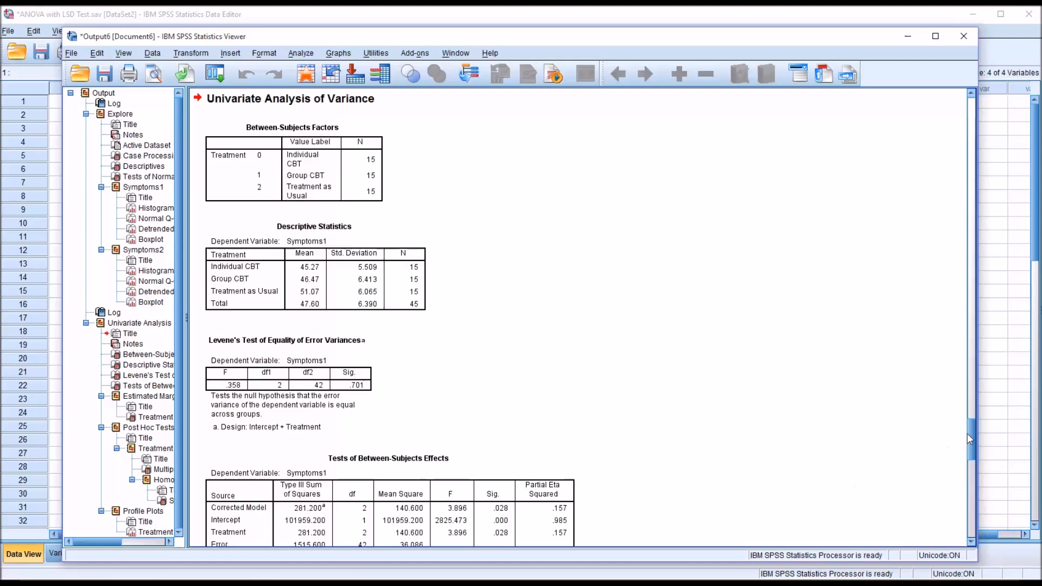
{"action": "scroll", "scroll_direction": "down", "scroll_amount": 3}
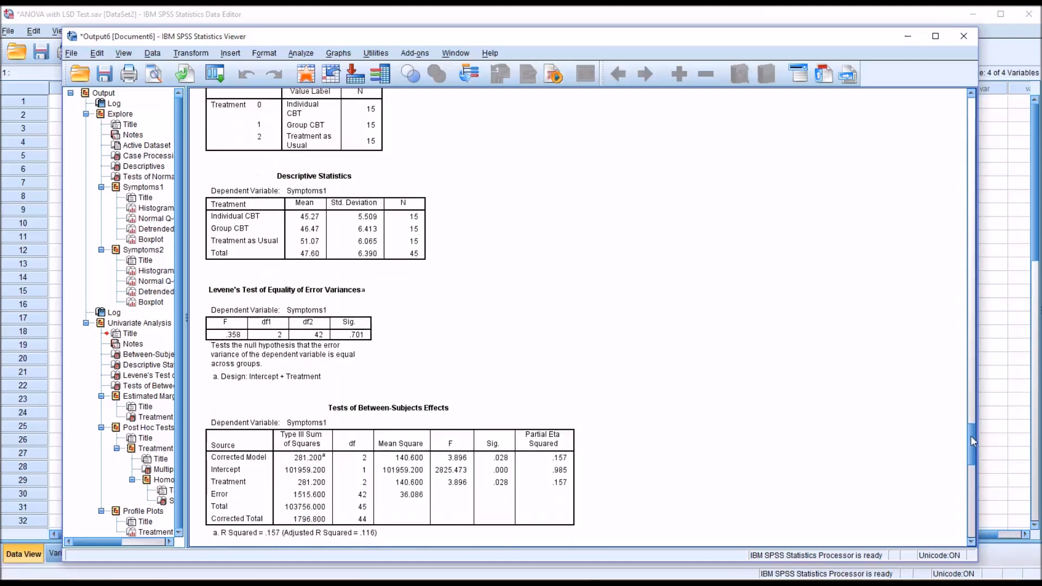
{"action": "scroll", "scroll_direction": "down", "scroll_amount": 3}
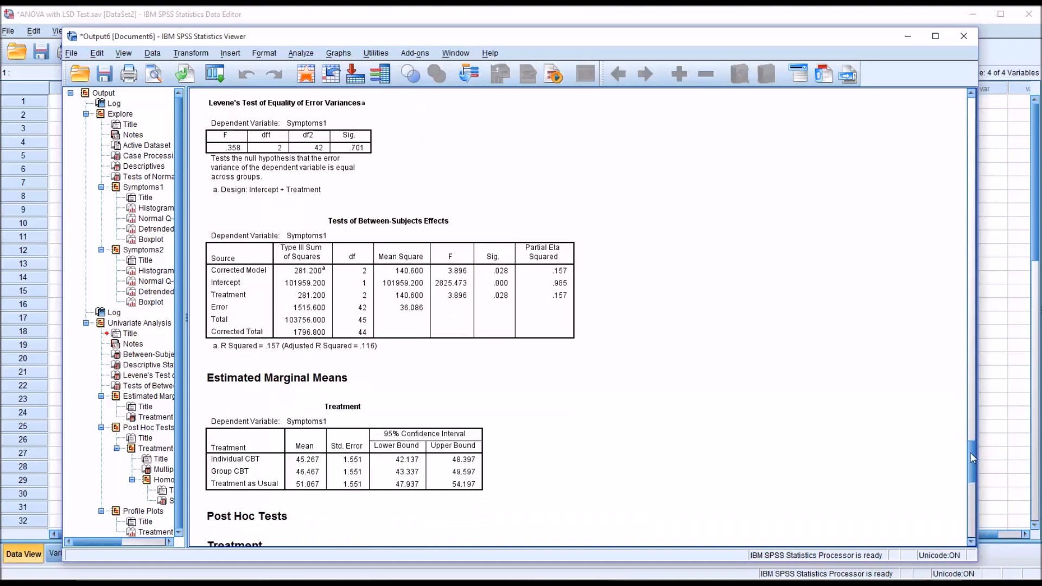
{"action": "scroll", "scroll_direction": "down", "scroll_amount": 3}
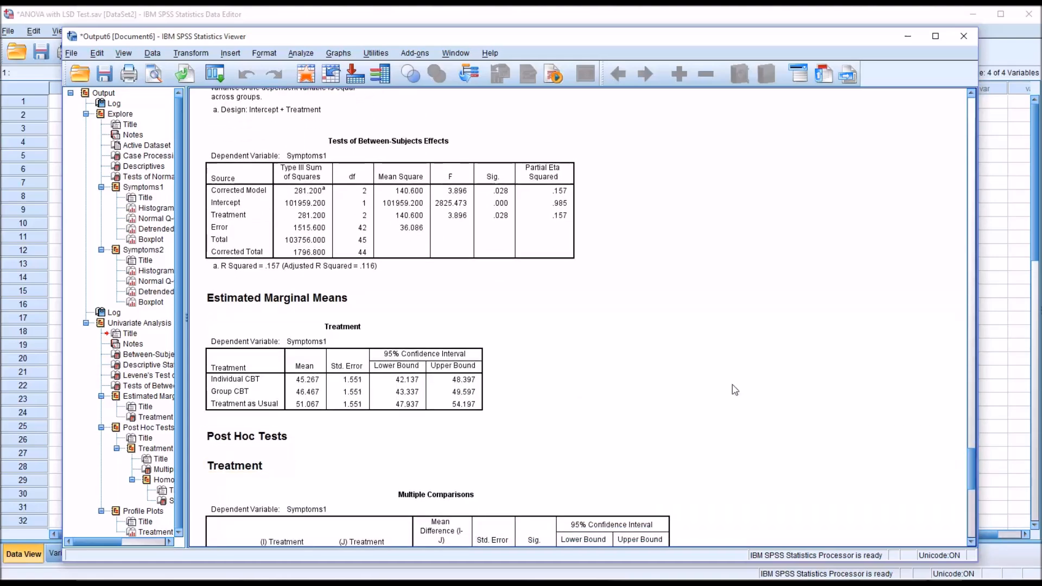
{"action": "left_click", "coordinate": [509, 225]}
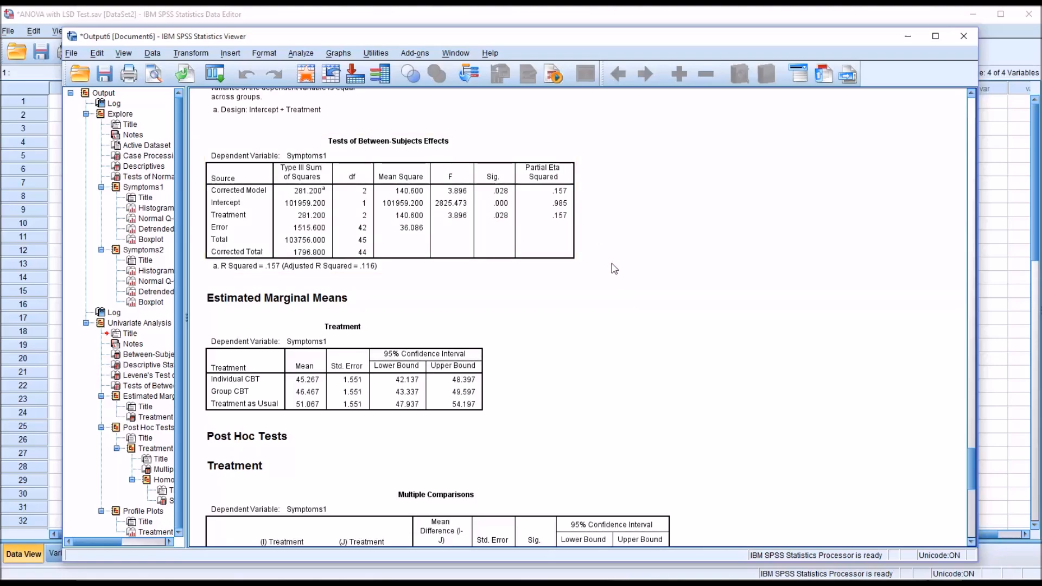
{"action": "mouse_move", "coordinate": [618, 269]}
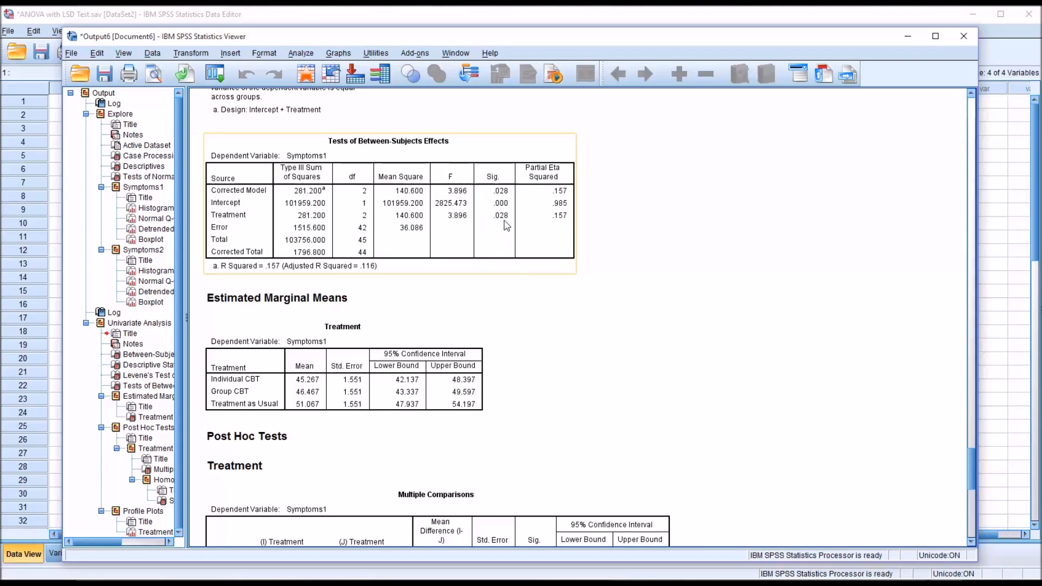
{"action": "mouse_move", "coordinate": [500, 227]}
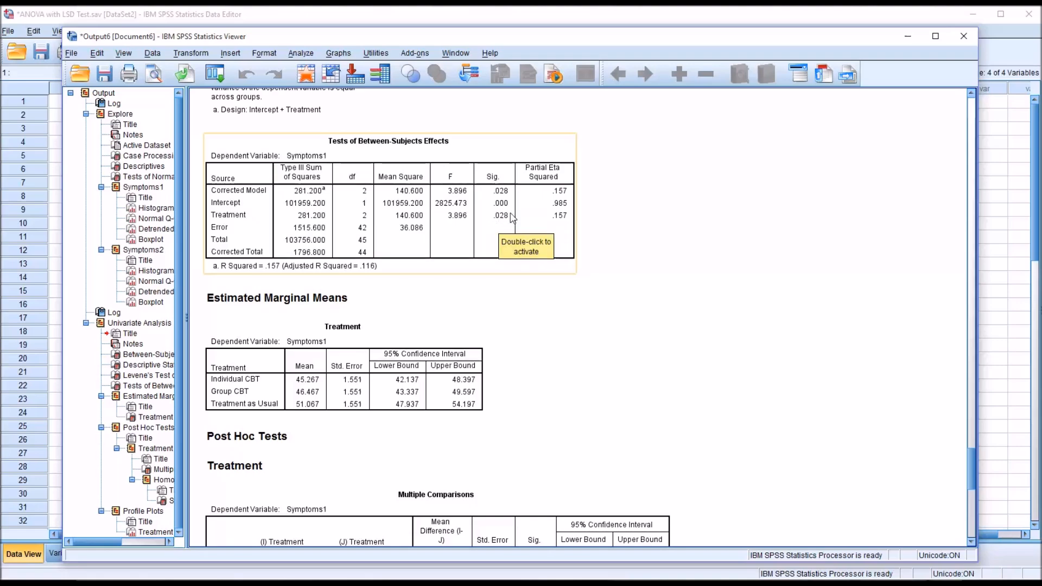
{"action": "mouse_move", "coordinate": [507, 223]}
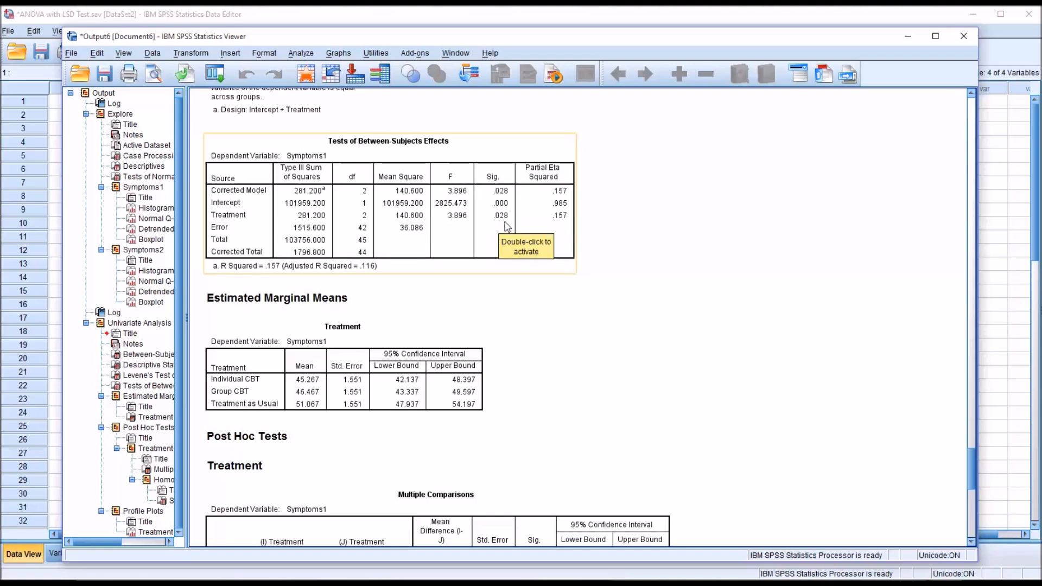
{"action": "mouse_move", "coordinate": [495, 228]}
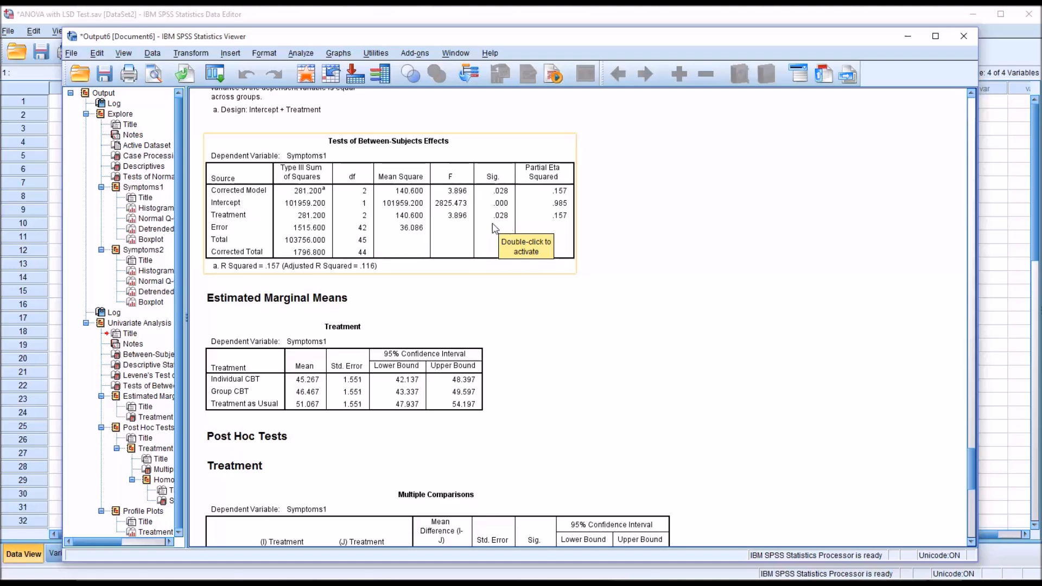
{"action": "mouse_move", "coordinate": [604, 236]}
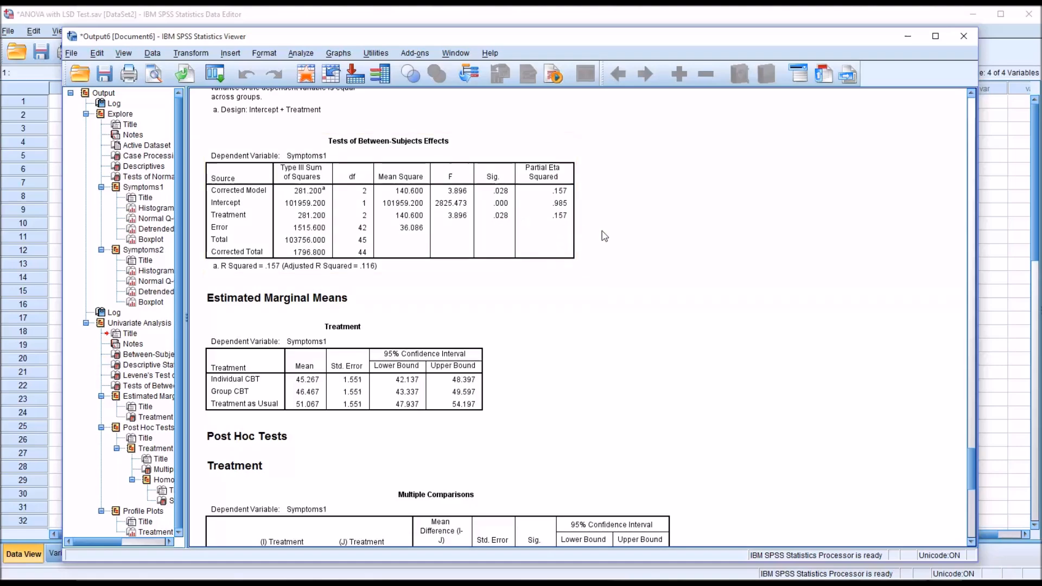
{"action": "mouse_move", "coordinate": [612, 238]}
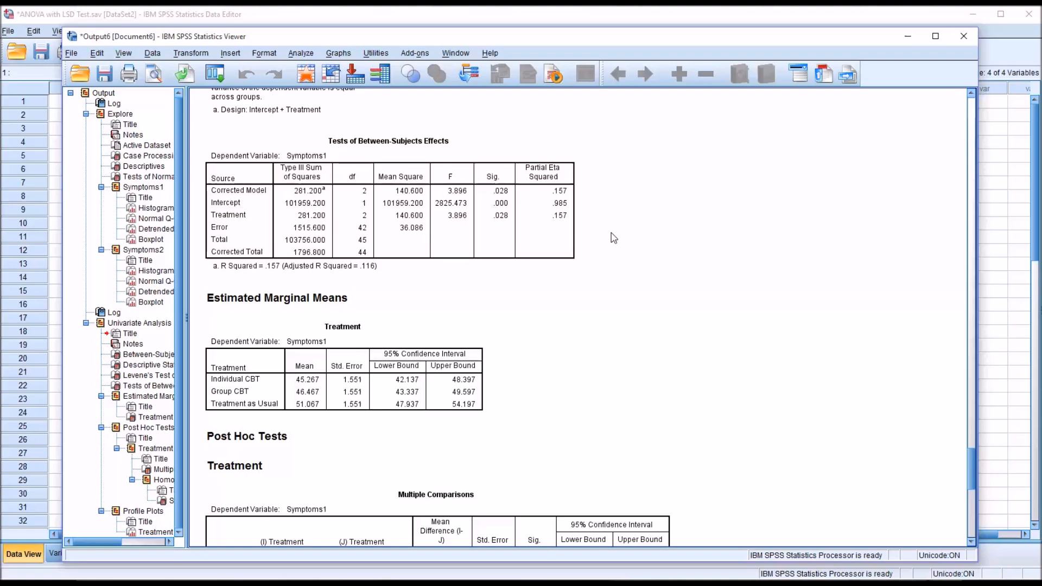
{"action": "left_click", "coordinate": [502, 232]}
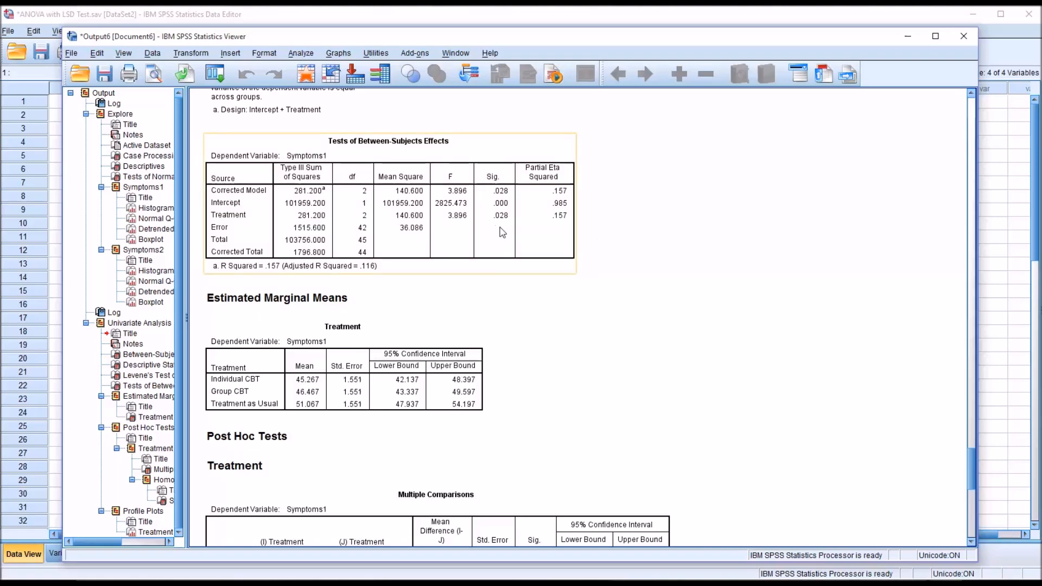
{"action": "mouse_move", "coordinate": [493, 225]}
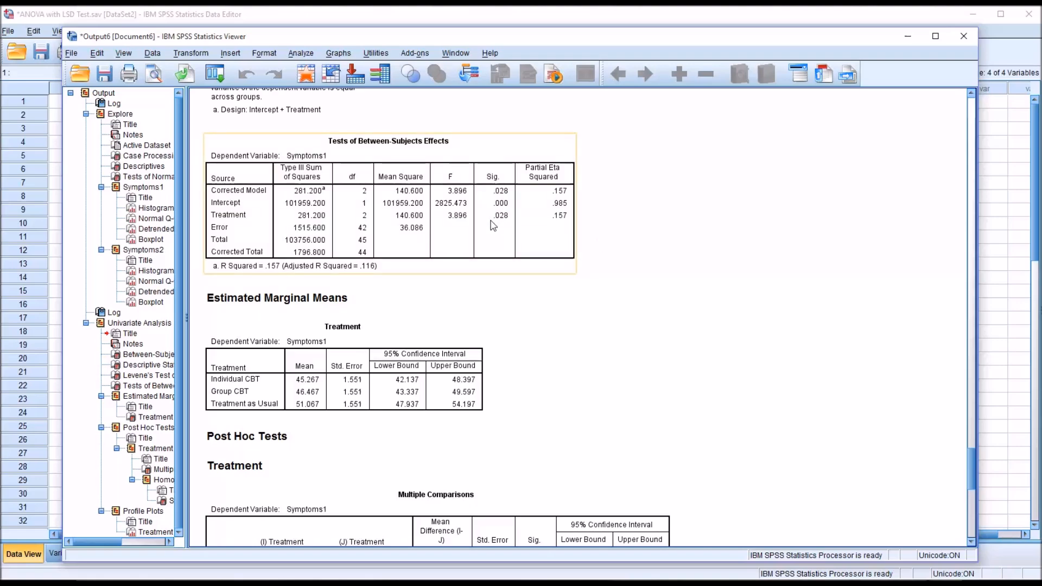
{"action": "mouse_move", "coordinate": [490, 223]}
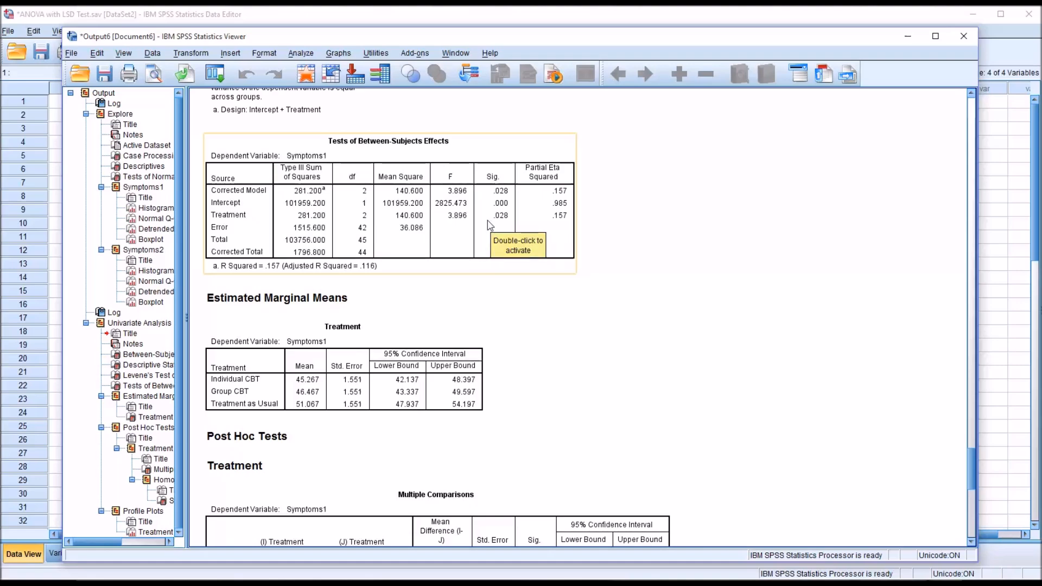
{"action": "mouse_move", "coordinate": [524, 227]}
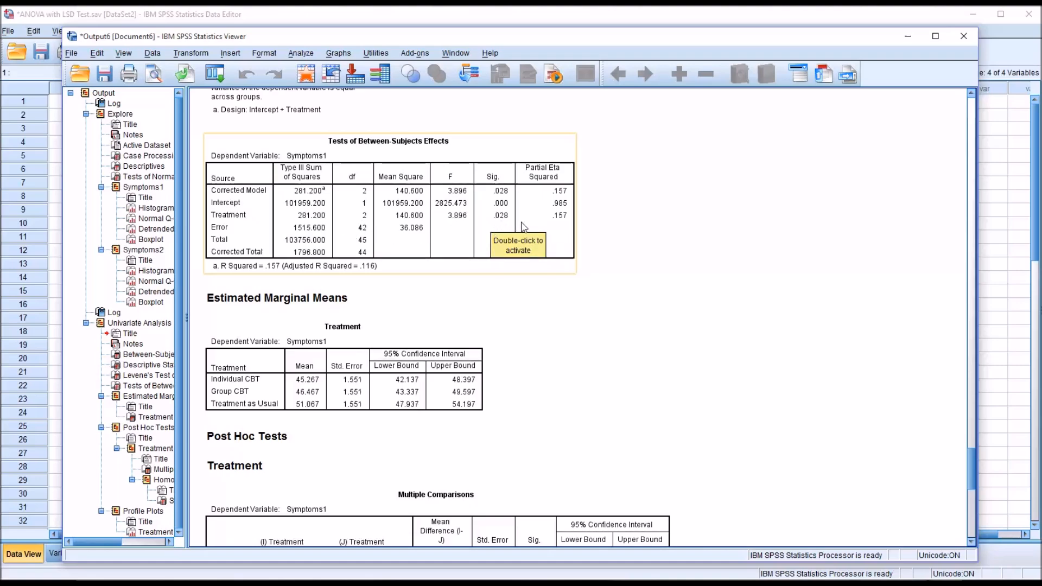
{"action": "mouse_move", "coordinate": [503, 224]}
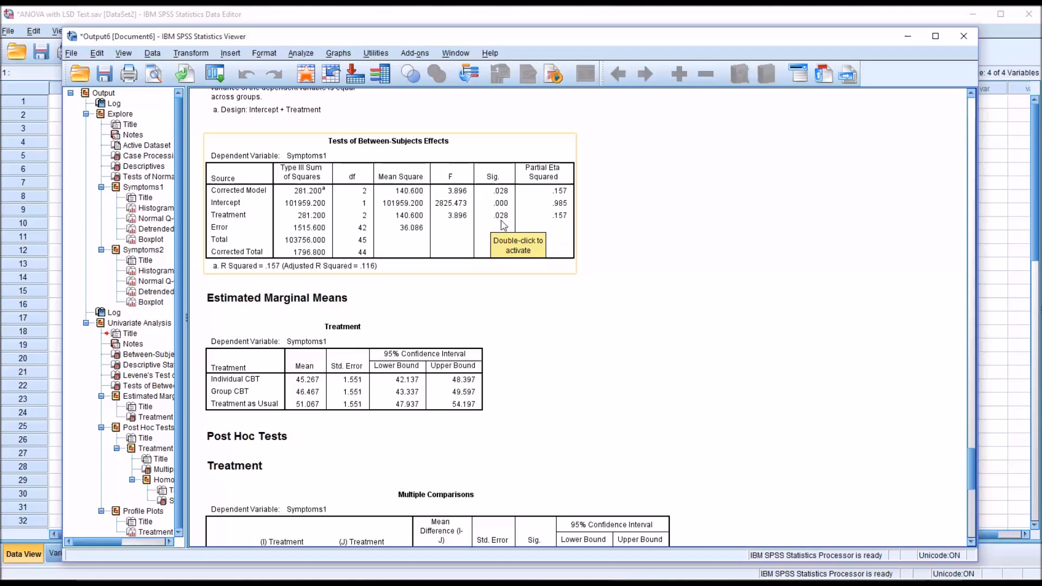
{"action": "mouse_move", "coordinate": [560, 233]}
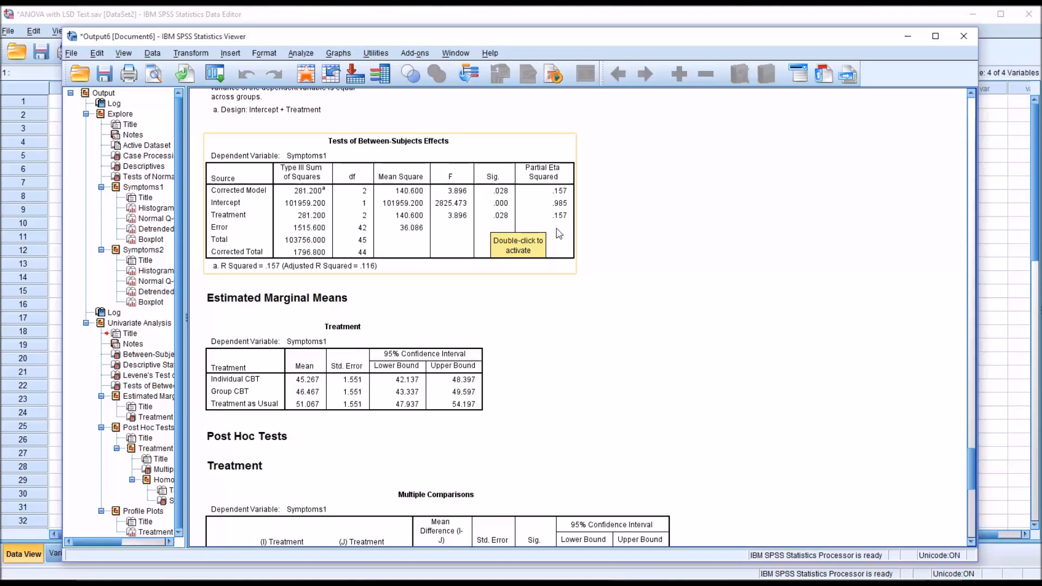
{"action": "mouse_move", "coordinate": [922, 480]}
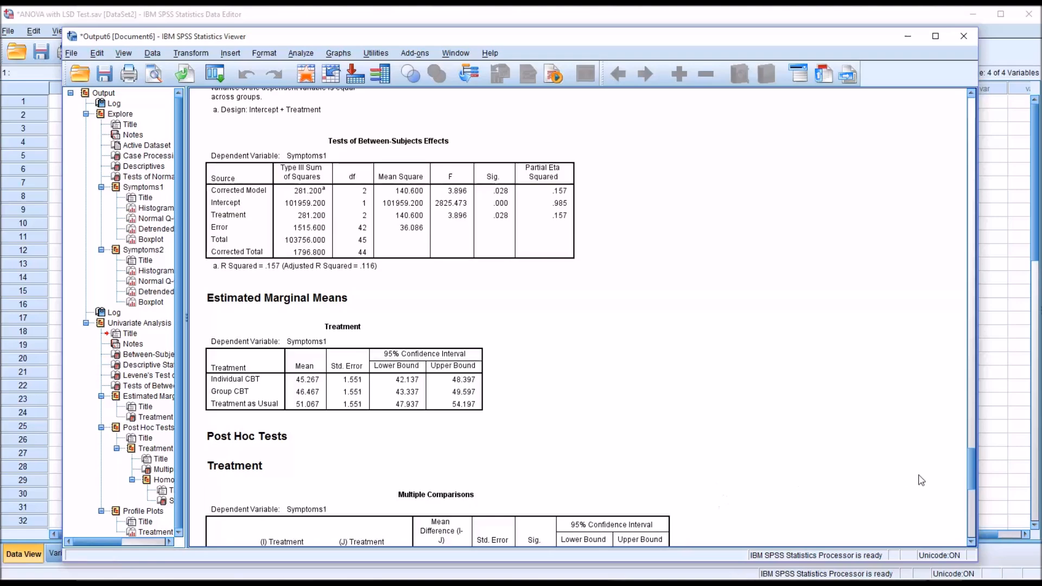
{"action": "scroll", "scroll_direction": "down", "scroll_amount": 3}
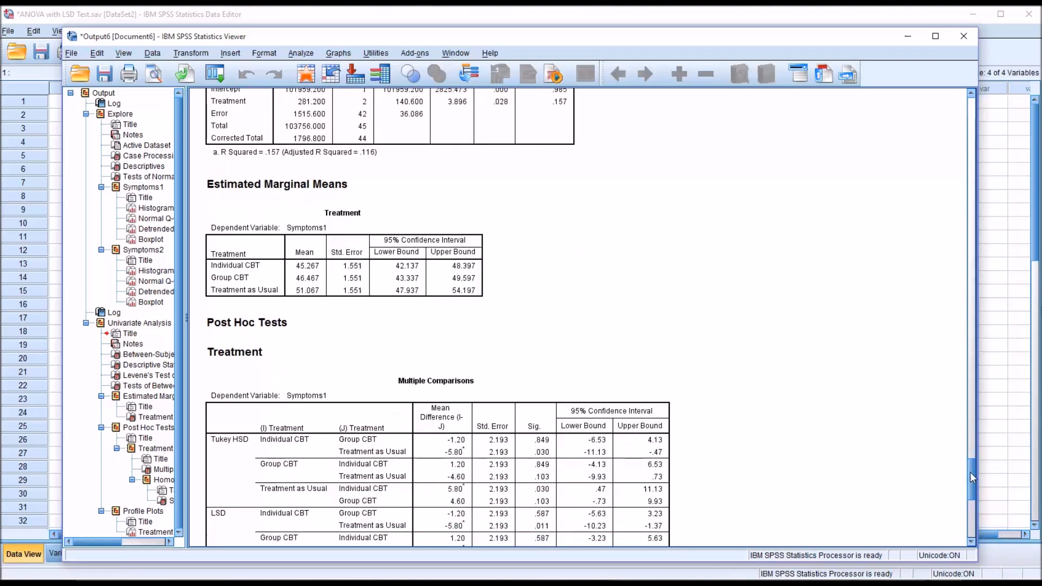
{"action": "scroll", "scroll_direction": "down", "scroll_amount": 3}
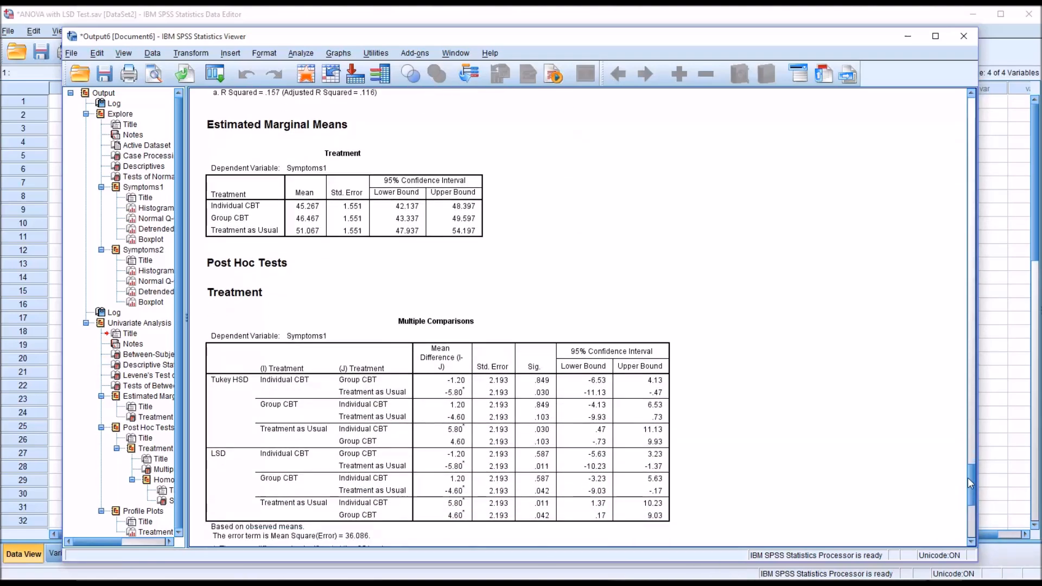
{"action": "scroll", "scroll_direction": "down", "scroll_amount": 3}
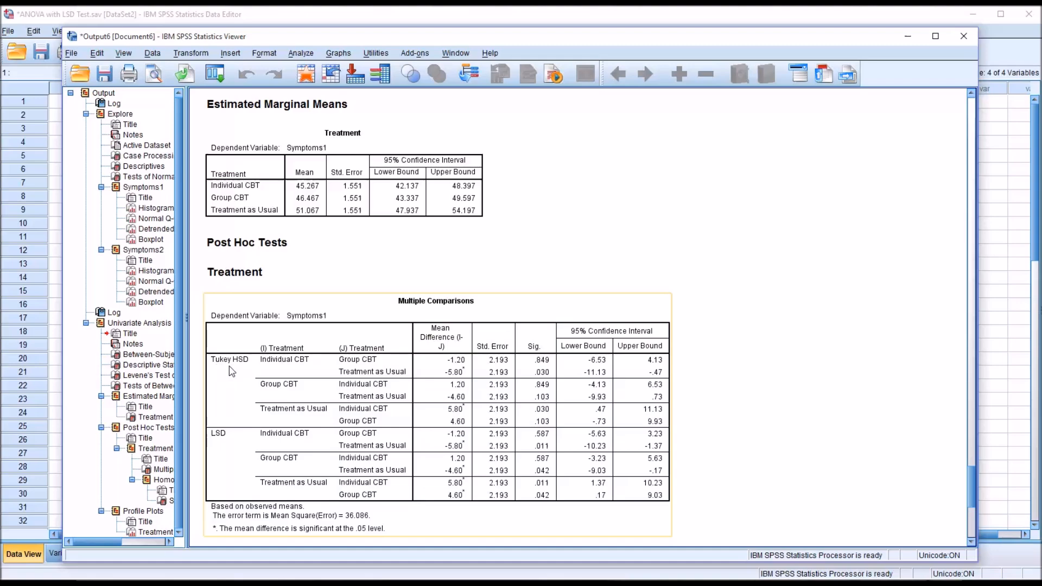
{"action": "mouse_move", "coordinate": [228, 438]}
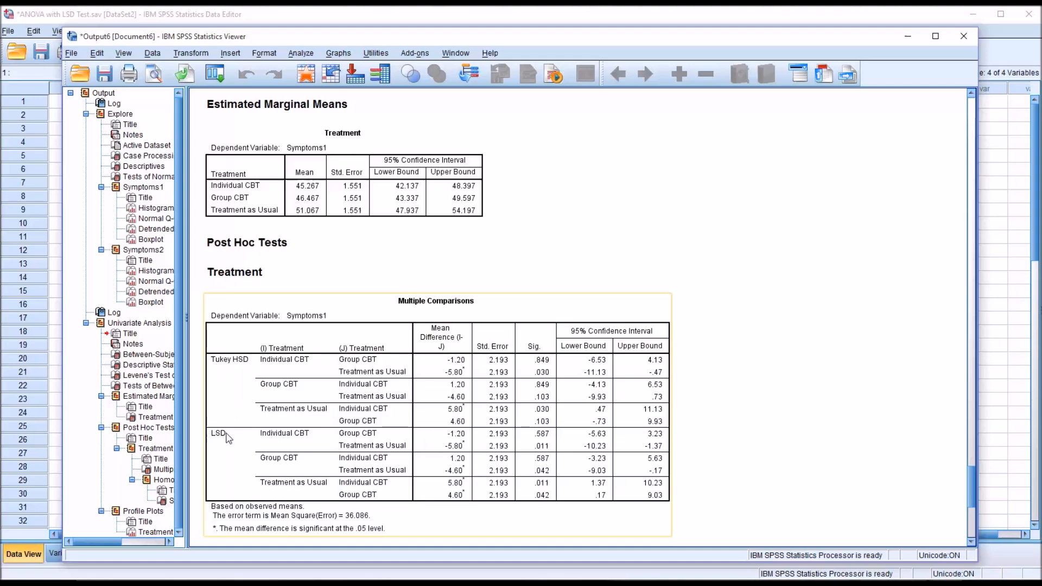
{"action": "mouse_move", "coordinate": [317, 374]}
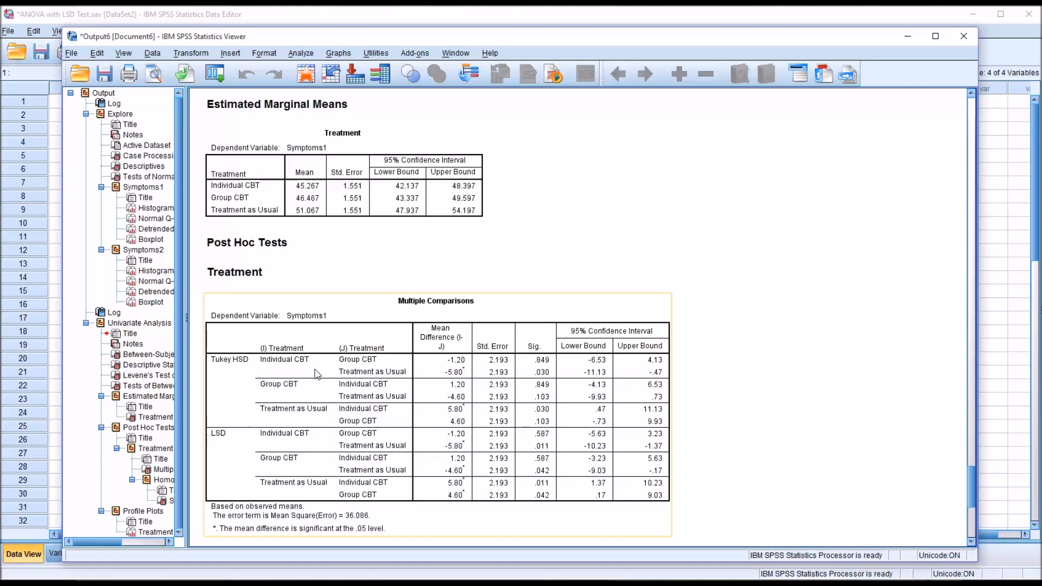
{"action": "mouse_move", "coordinate": [330, 367]}
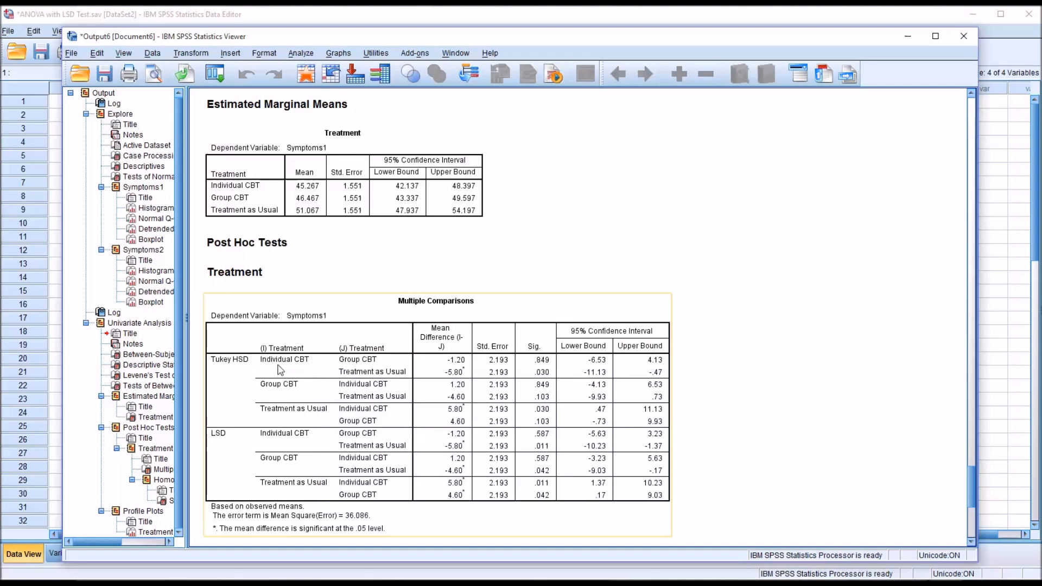
{"action": "mouse_move", "coordinate": [278, 371]}
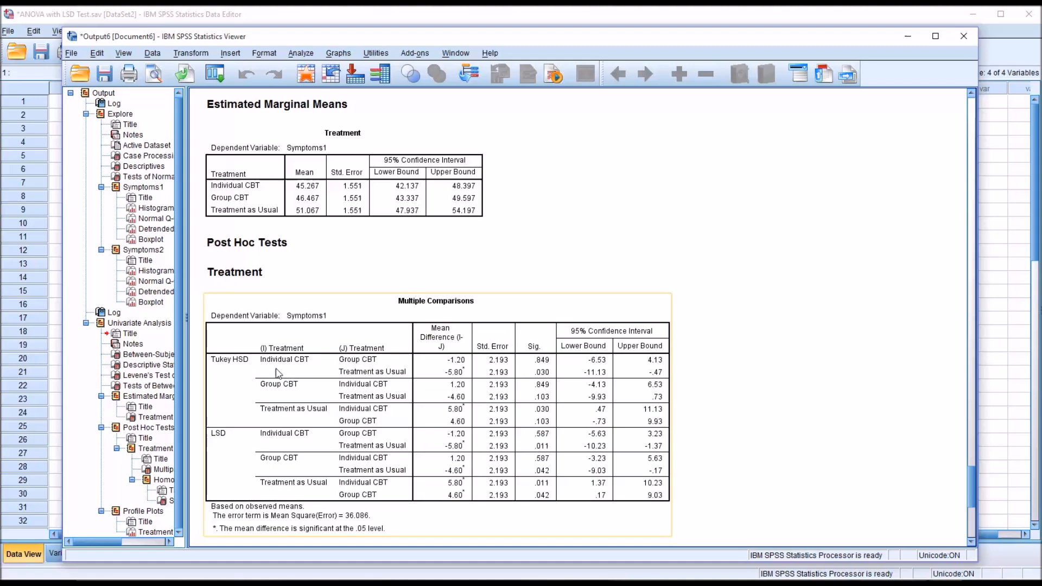
{"action": "mouse_move", "coordinate": [332, 390]}
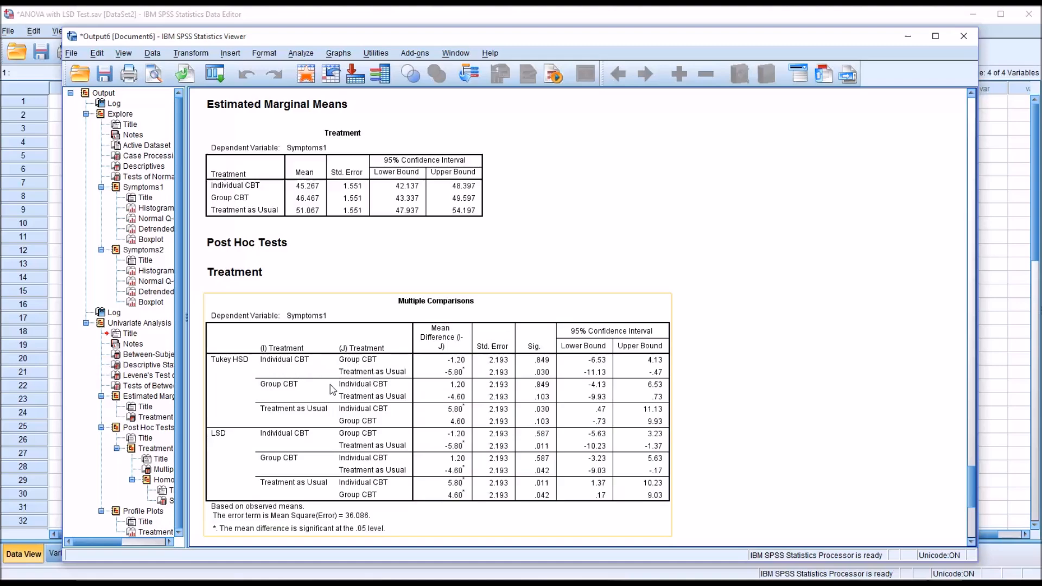
{"action": "mouse_move", "coordinate": [345, 400]}
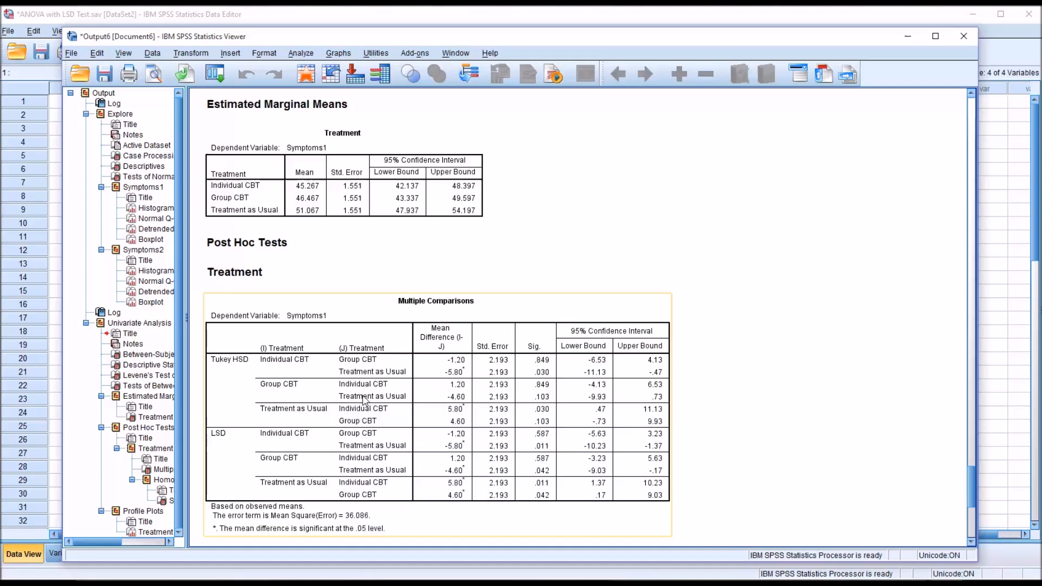
{"action": "mouse_move", "coordinate": [469, 404]}
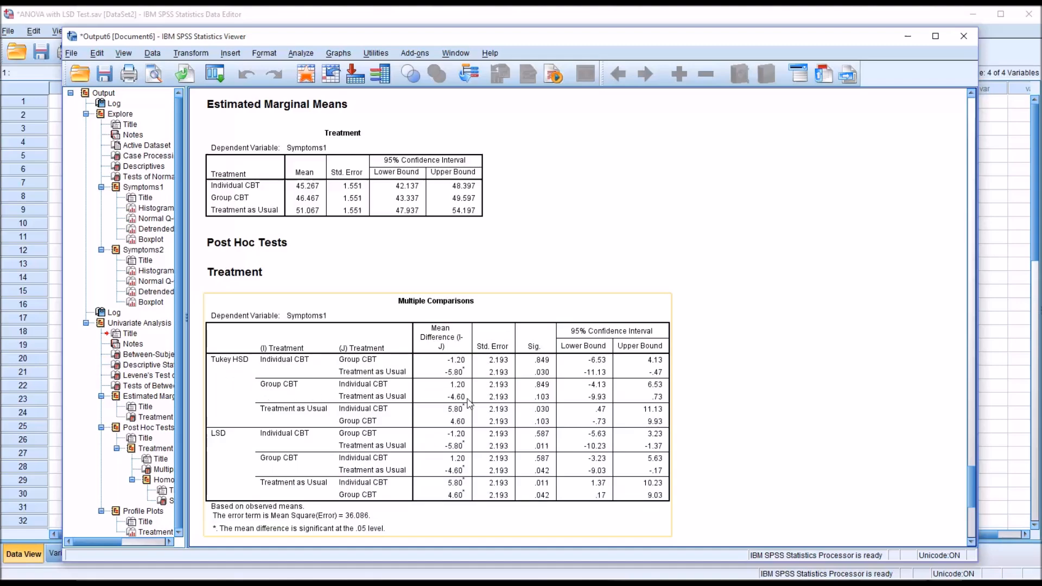
{"action": "mouse_move", "coordinate": [528, 387]}
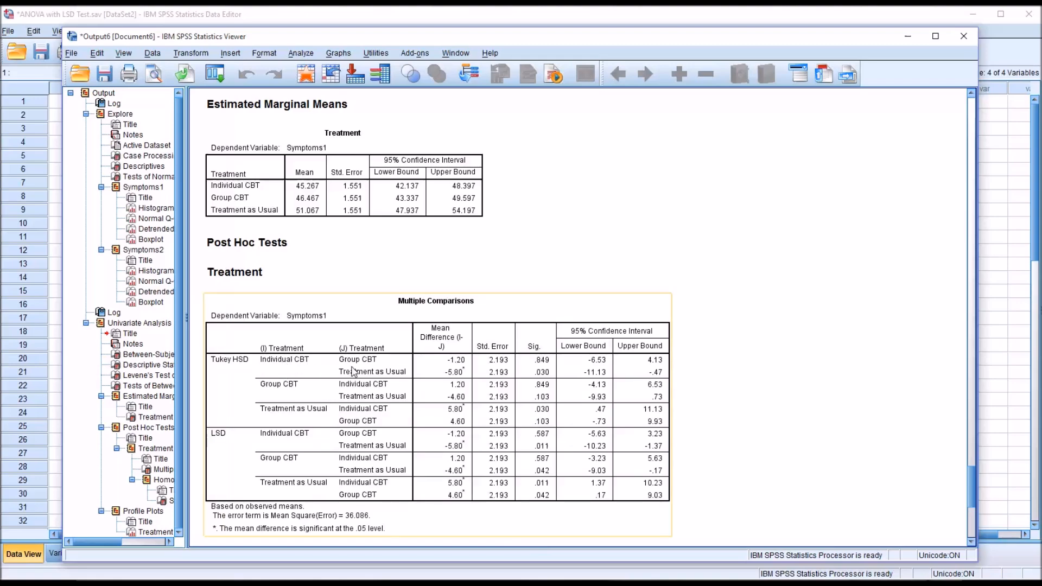
{"action": "mouse_move", "coordinate": [538, 380]}
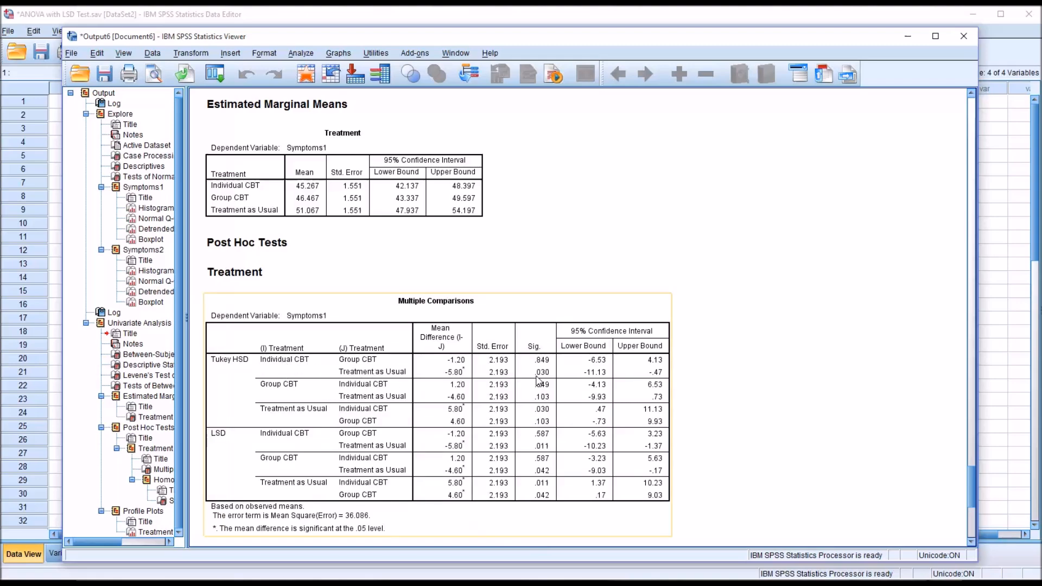
{"action": "mouse_move", "coordinate": [541, 381]}
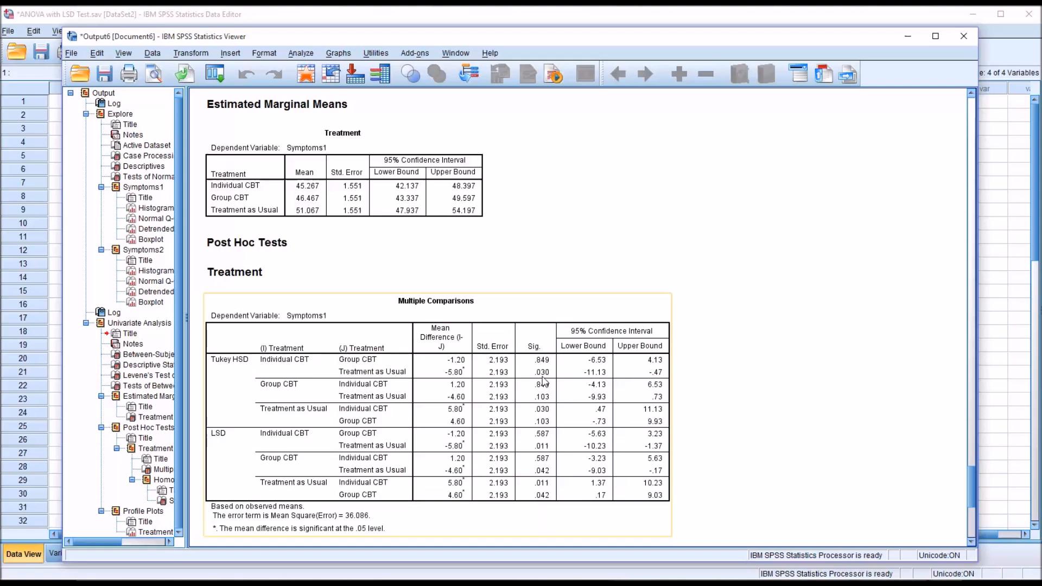
{"action": "mouse_move", "coordinate": [284, 444]}
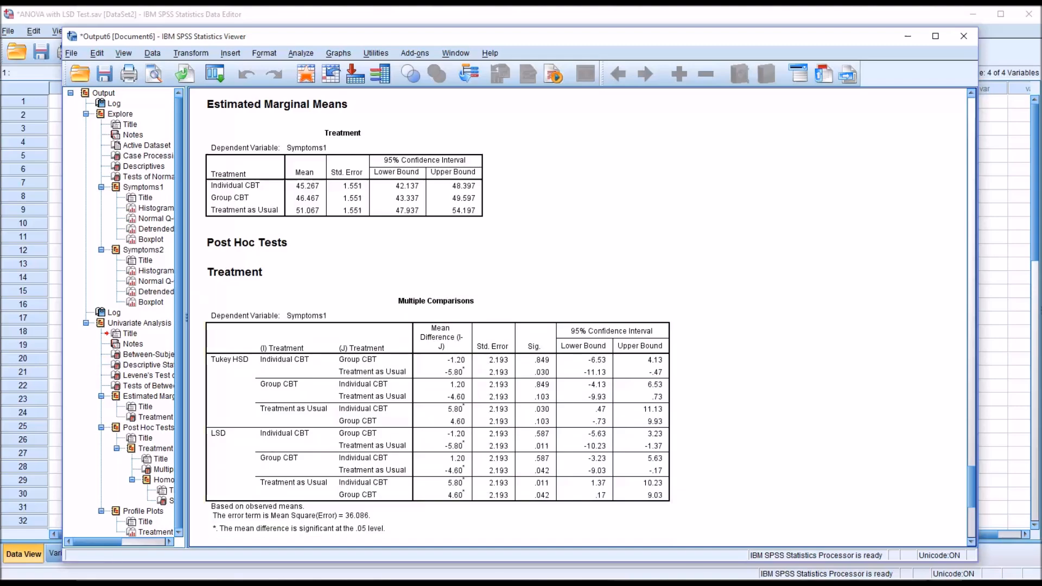
{"action": "left_click", "coordinate": [536, 459]}
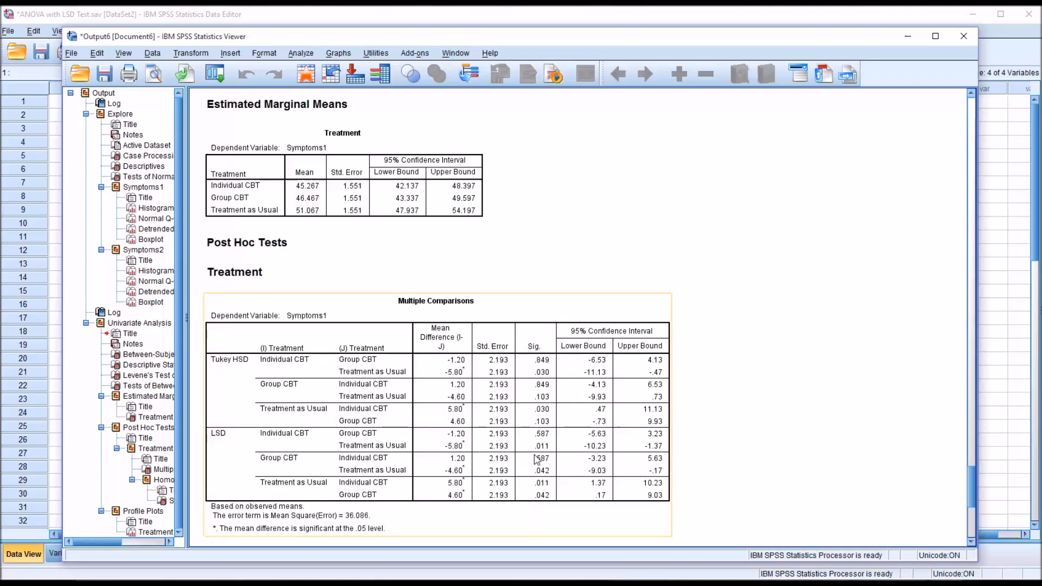
{"action": "mouse_move", "coordinate": [325, 442]}
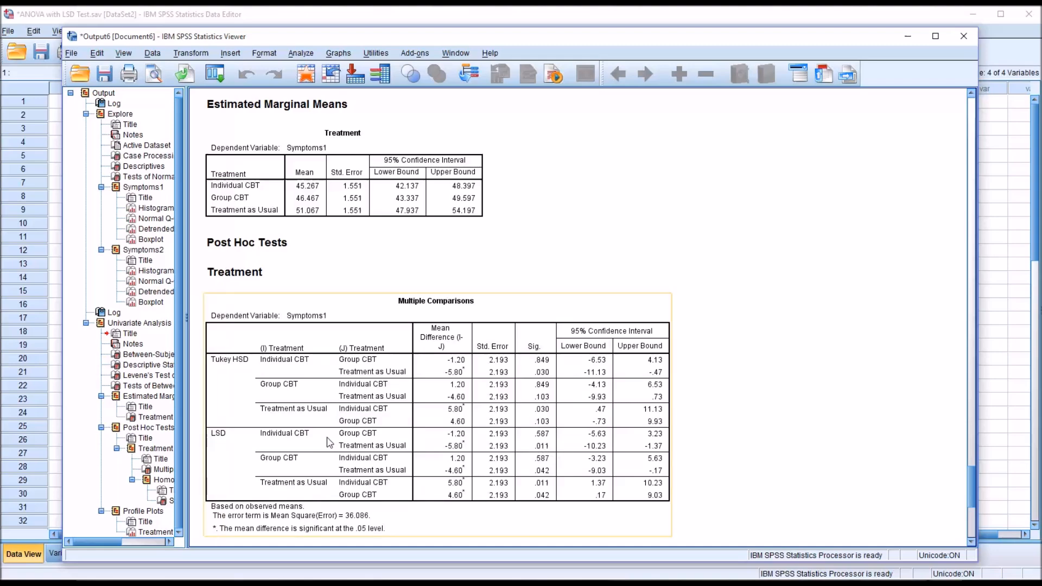
{"action": "mouse_move", "coordinate": [354, 446]}
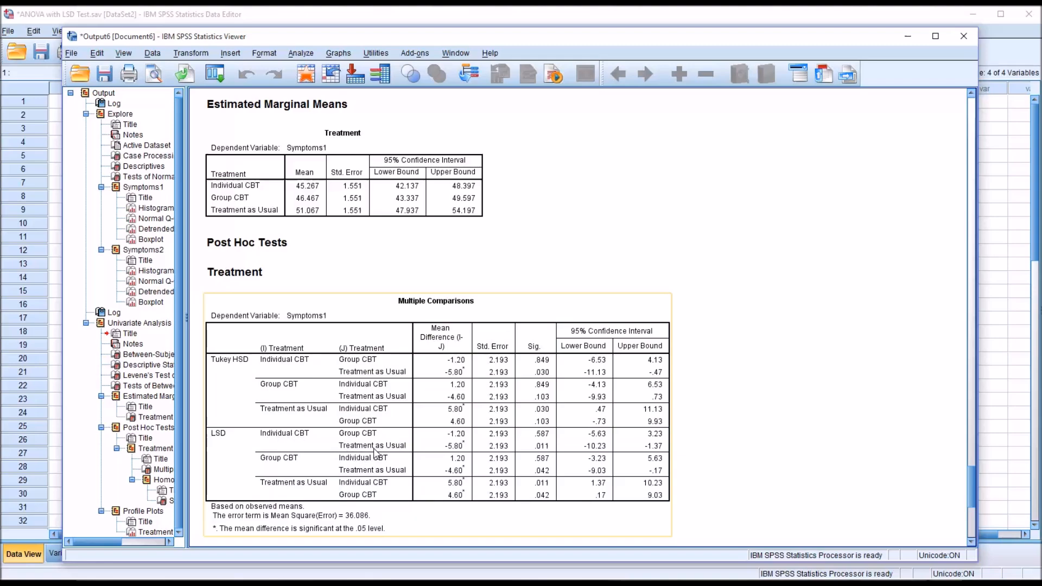
{"action": "mouse_move", "coordinate": [618, 498]}
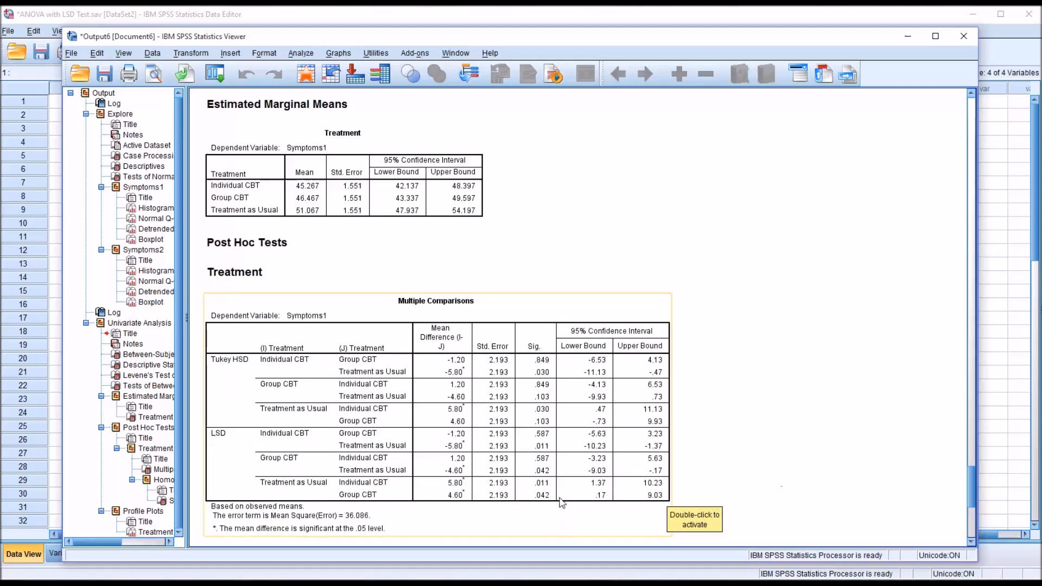
{"action": "mouse_move", "coordinate": [285, 460]}
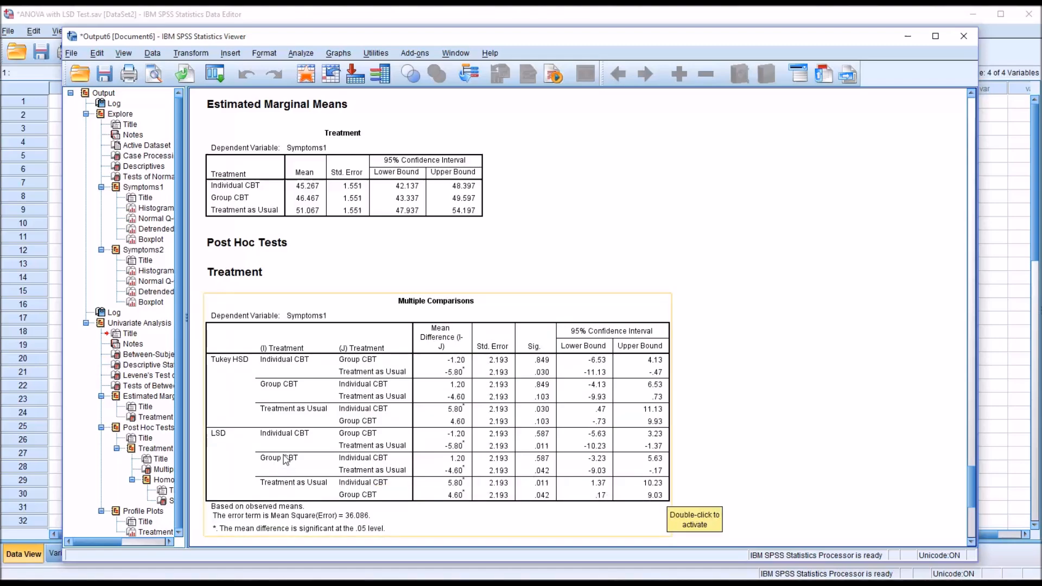
{"action": "mouse_move", "coordinate": [371, 478]}
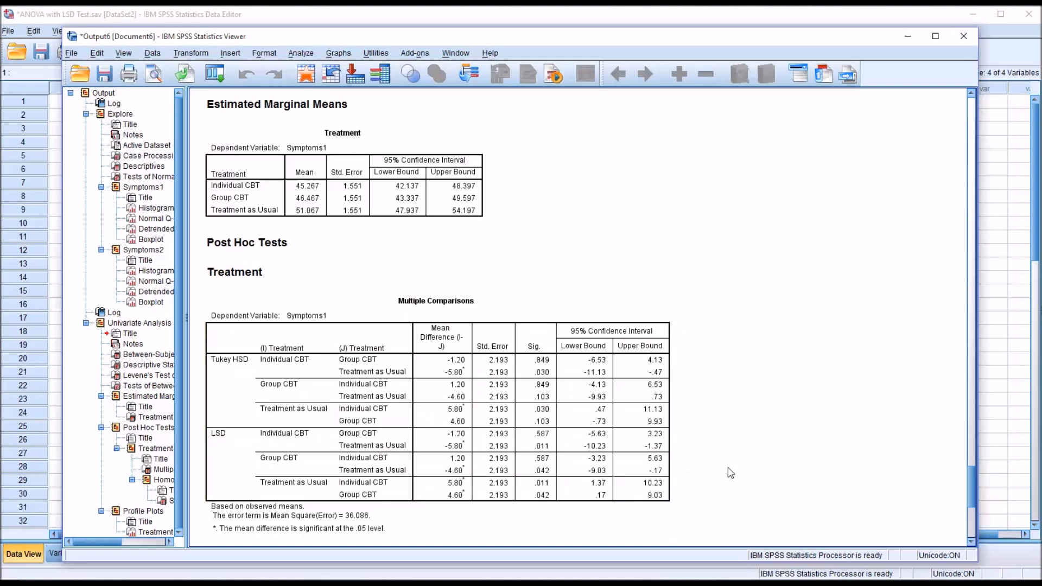
{"action": "mouse_move", "coordinate": [823, 541]}
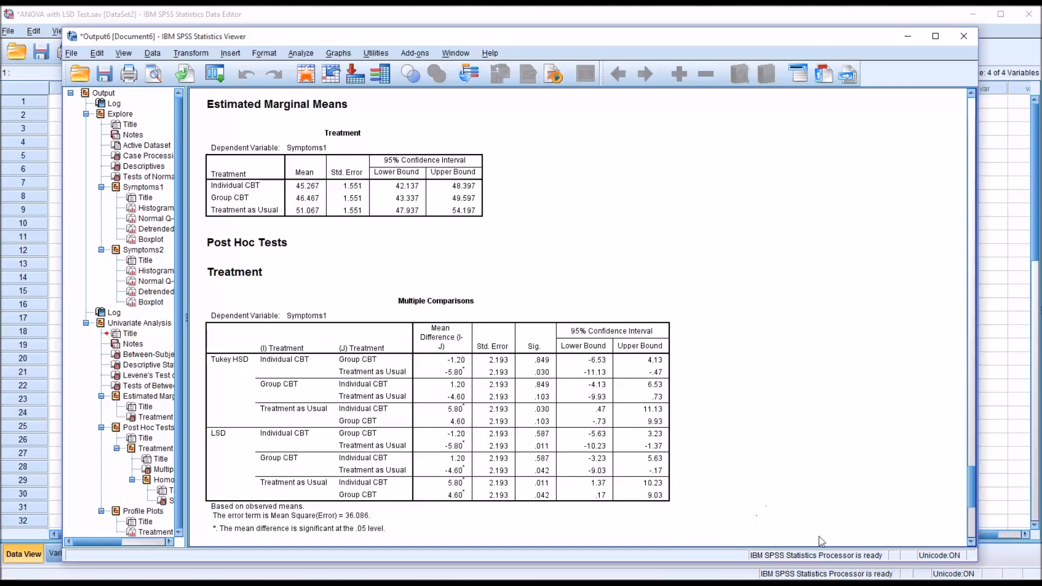
{"action": "mouse_move", "coordinate": [820, 541]}
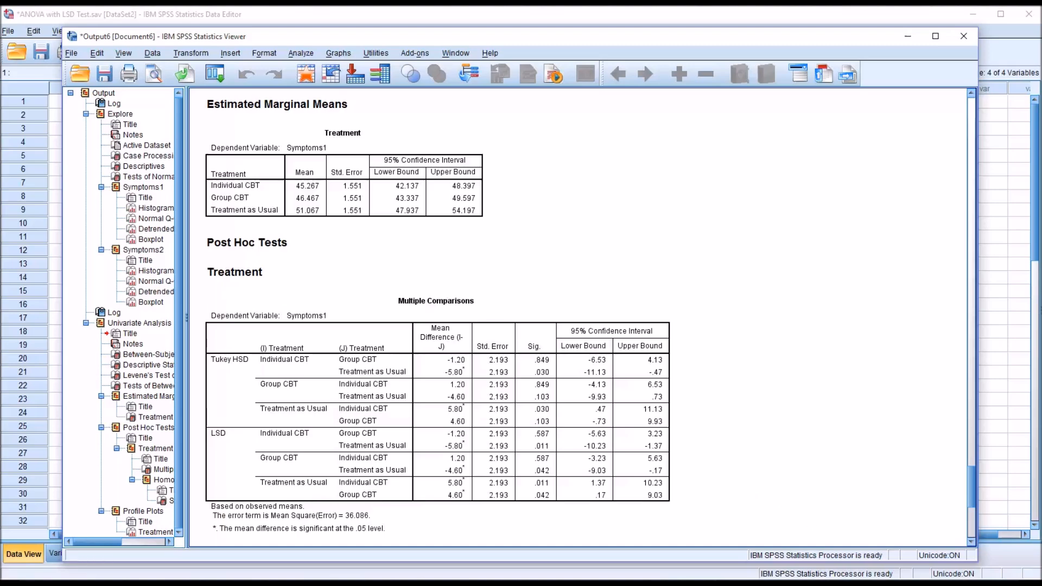
{"action": "left_click", "coordinate": [419, 524]}
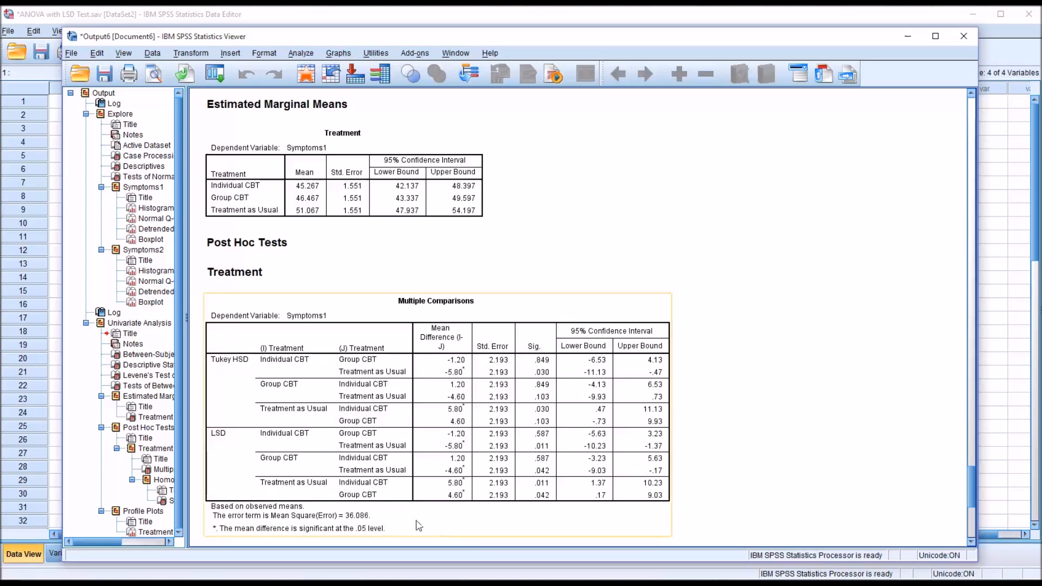
{"action": "mouse_move", "coordinate": [240, 423]}
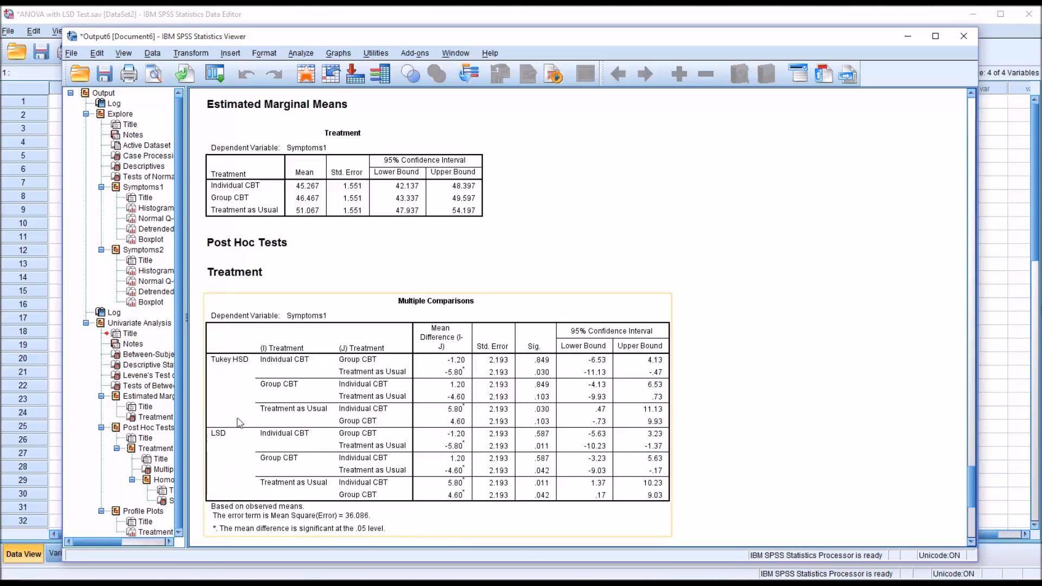
{"action": "mouse_move", "coordinate": [233, 370]}
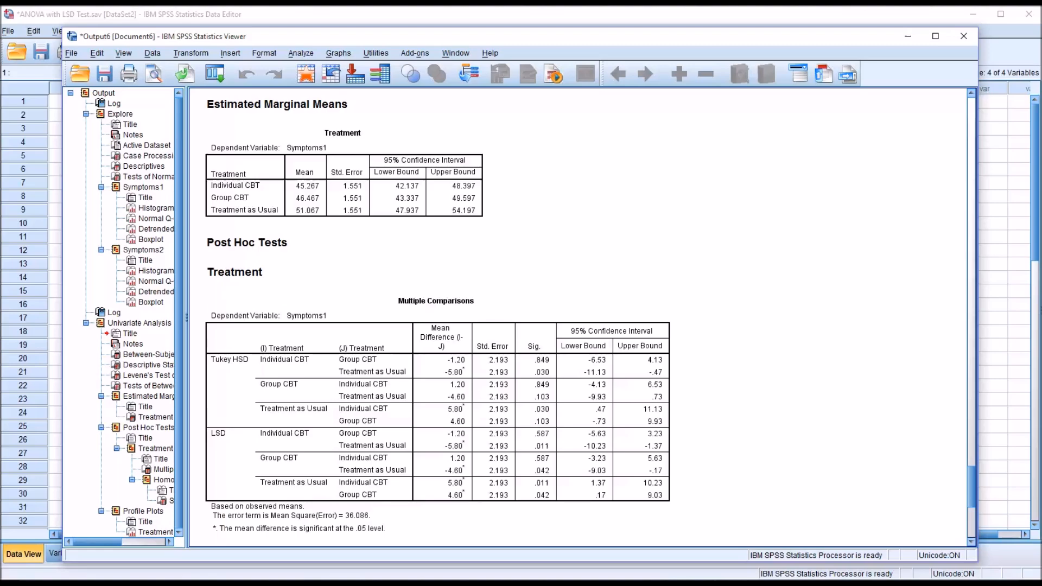
{"action": "mouse_move", "coordinate": [853, 526]}
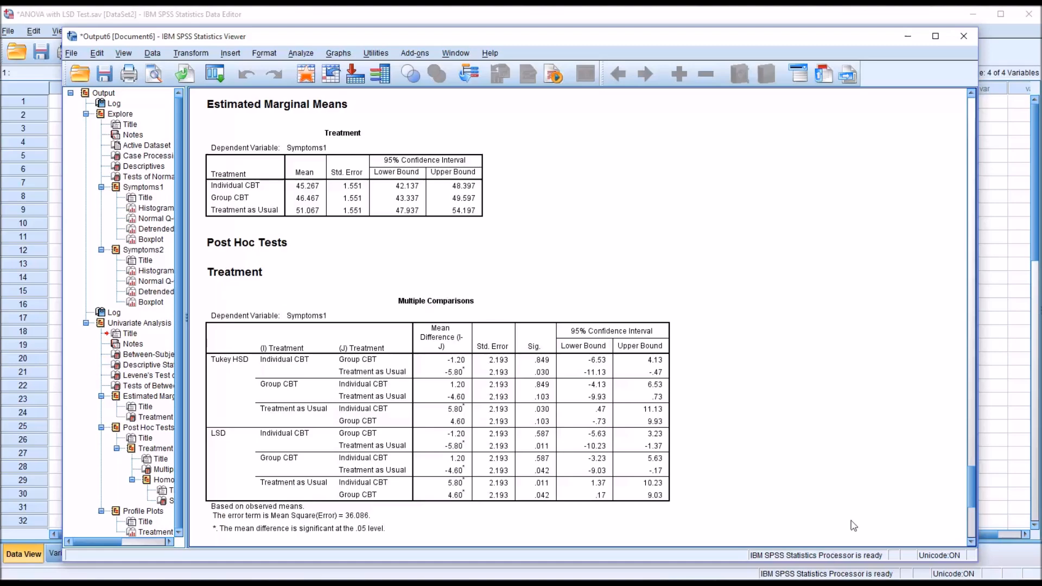
Step: Scroll down to the Homogeneous Subsets table and the Symptoms1 profile plot
{"action": "scroll", "scroll_direction": "down", "scroll_amount": 3}
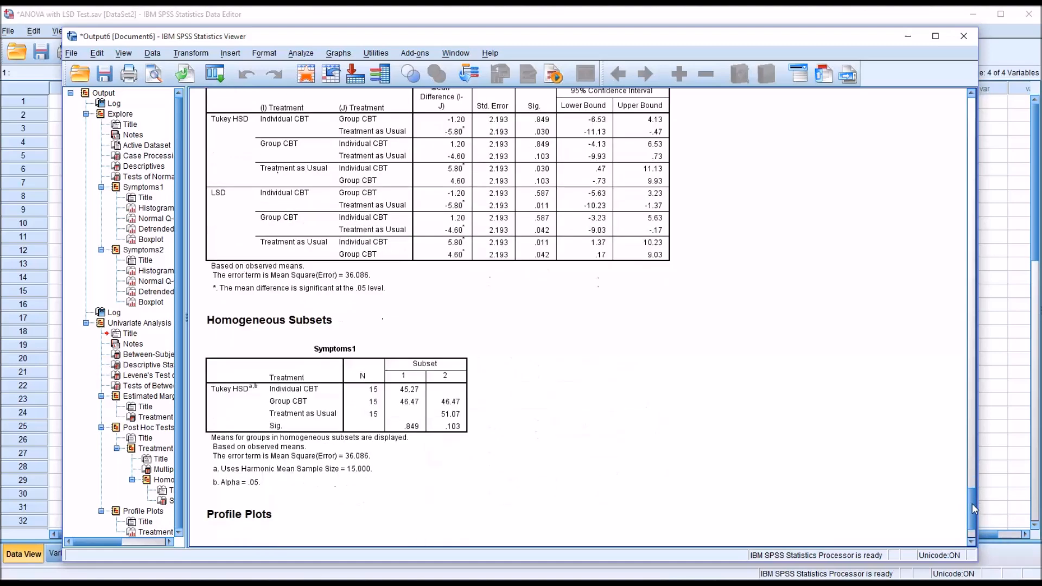
{"action": "scroll", "scroll_direction": "down", "scroll_amount": 3}
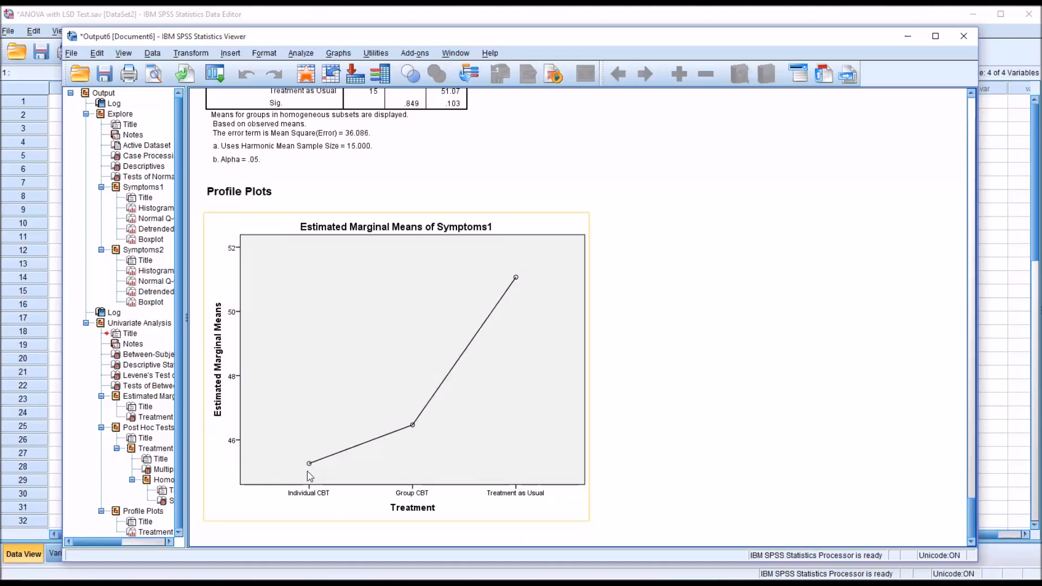
{"action": "mouse_move", "coordinate": [409, 434]}
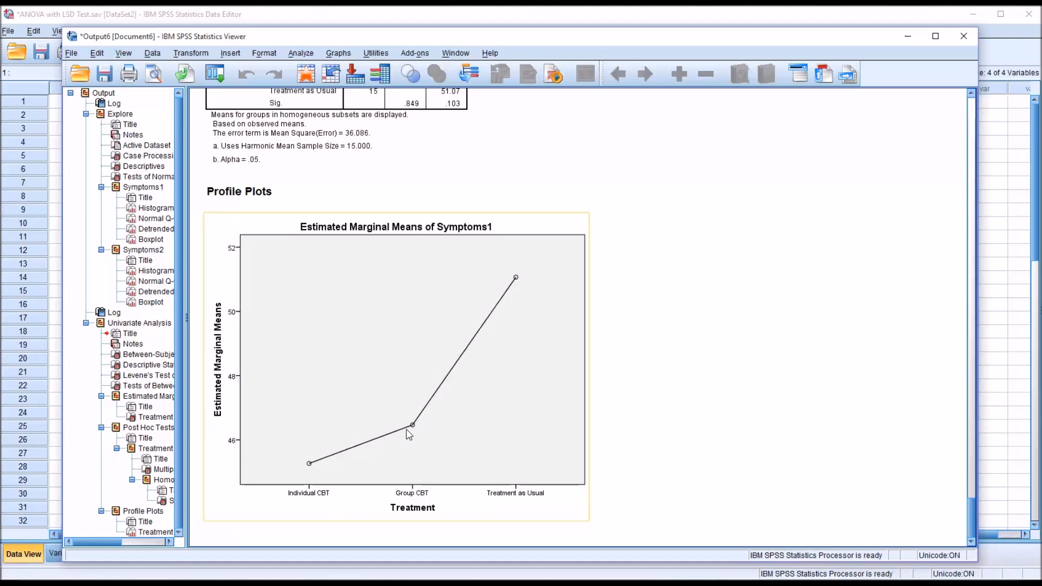
{"action": "mouse_move", "coordinate": [469, 361]}
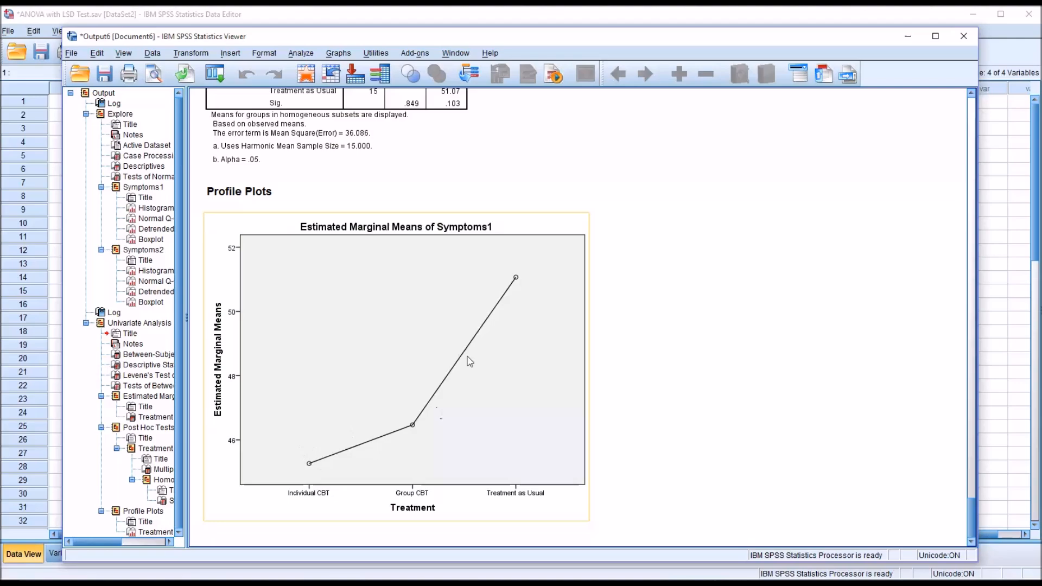
{"action": "mouse_move", "coordinate": [506, 315]}
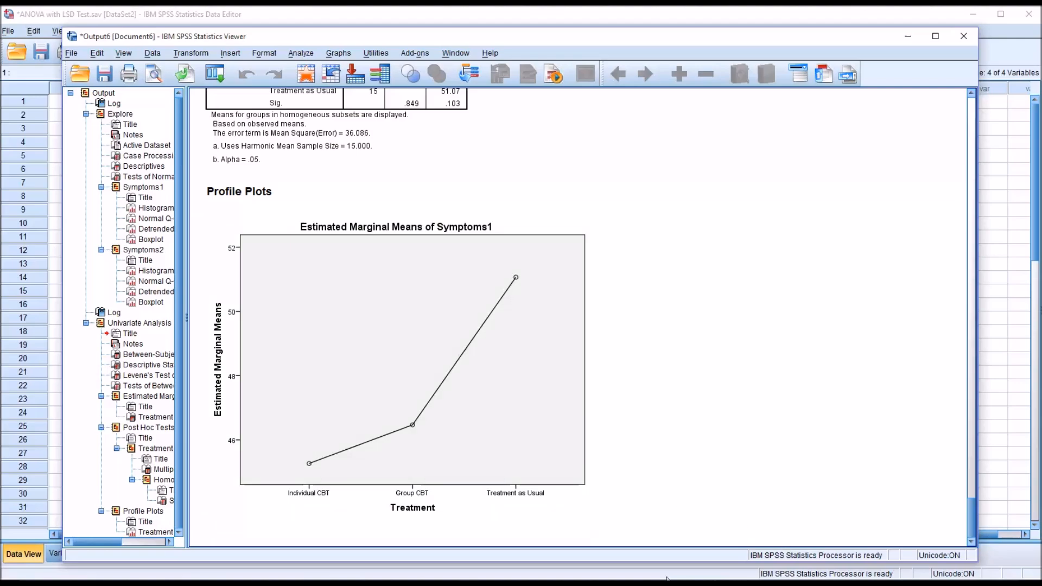
Step: Rerun the Univariate ANOVA with Symptoms2 replacing Symptoms1 as dependent variable
{"action": "left_click", "coordinate": [302, 53]}
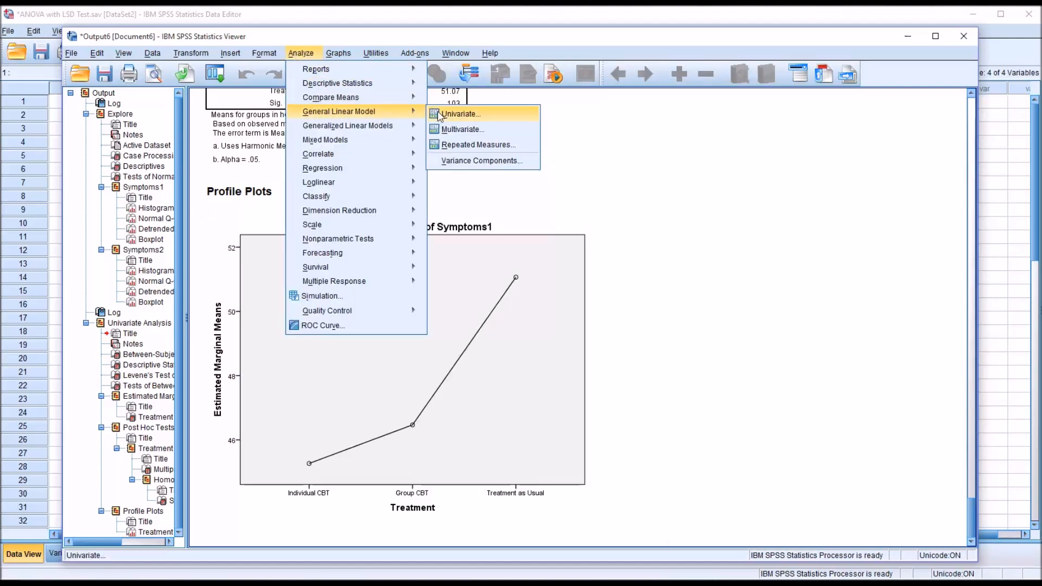
{"action": "left_click", "coordinate": [459, 113]}
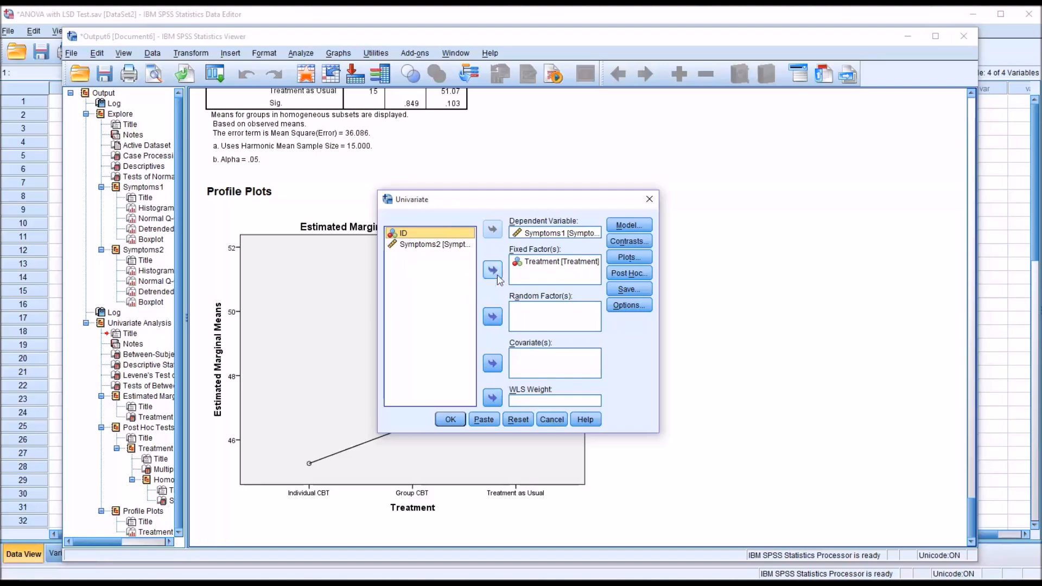
{"action": "left_click", "coordinate": [492, 232]}
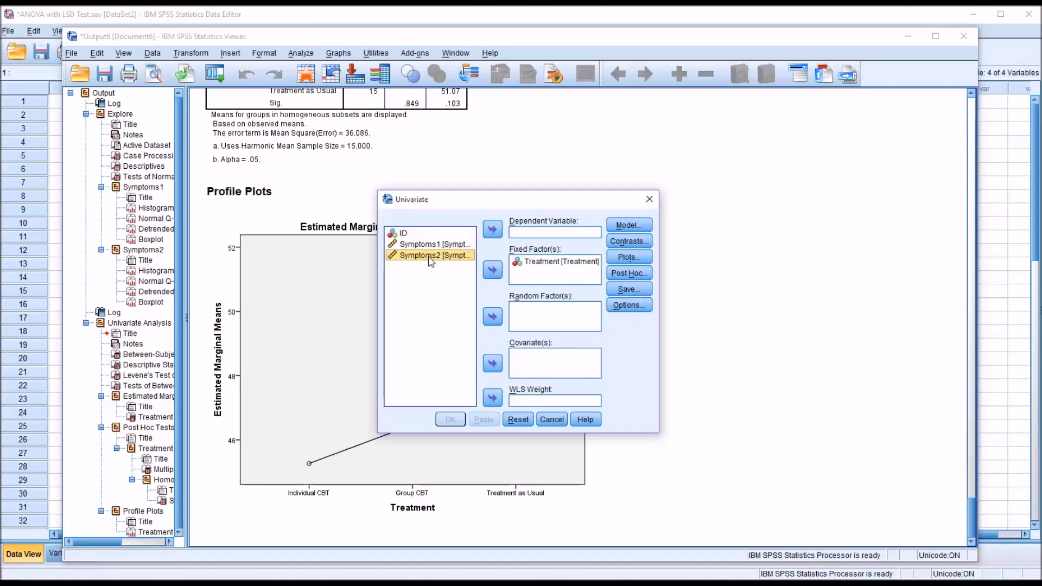
{"action": "left_click", "coordinate": [492, 228]}
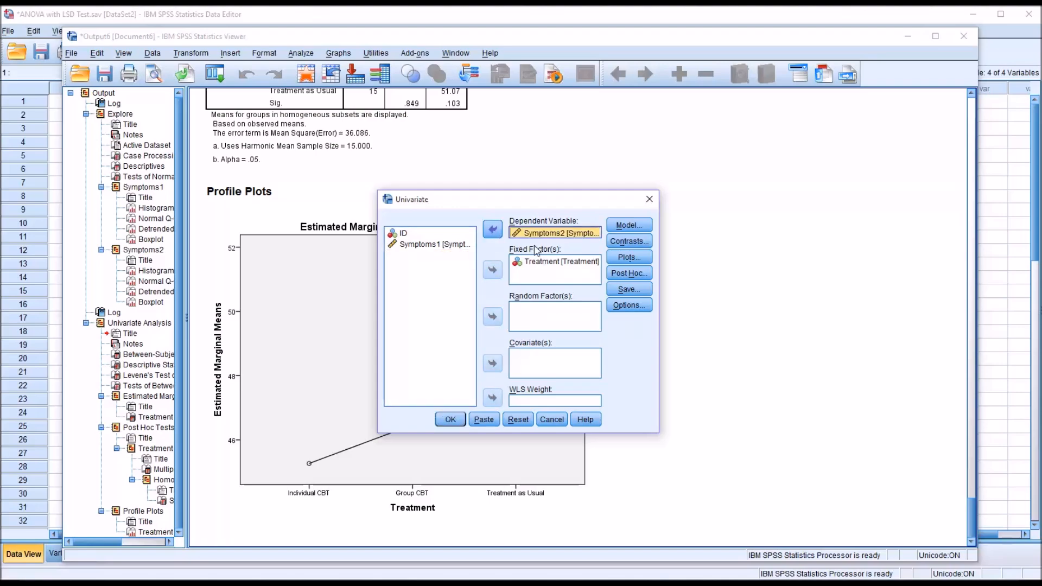
{"action": "left_click", "coordinate": [450, 420]}
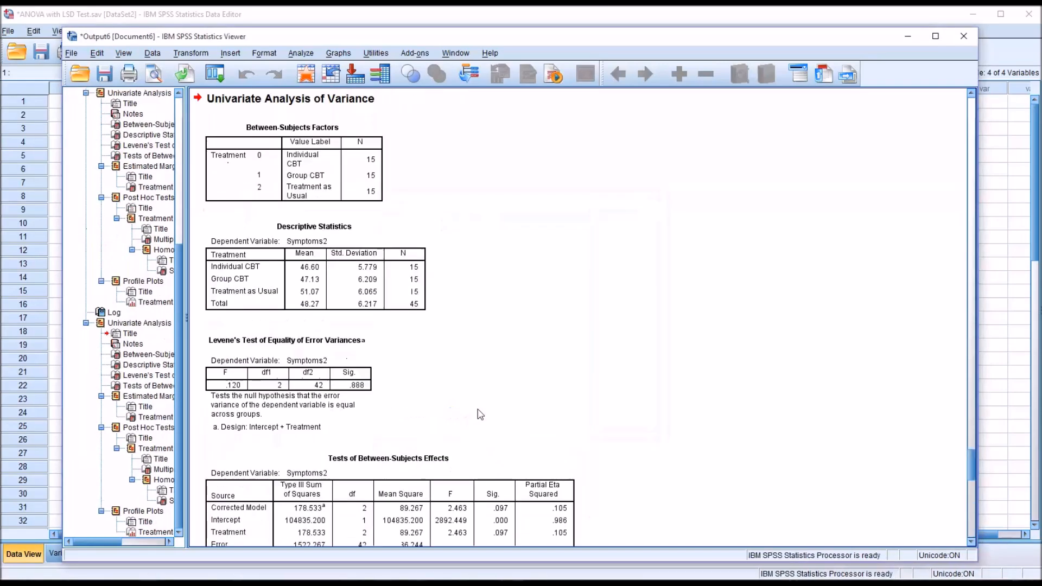
Step: Scroll from Levene's test to the Symptoms2 between-subjects effects and marginal means tables
{"action": "left_click", "coordinate": [286, 382]}
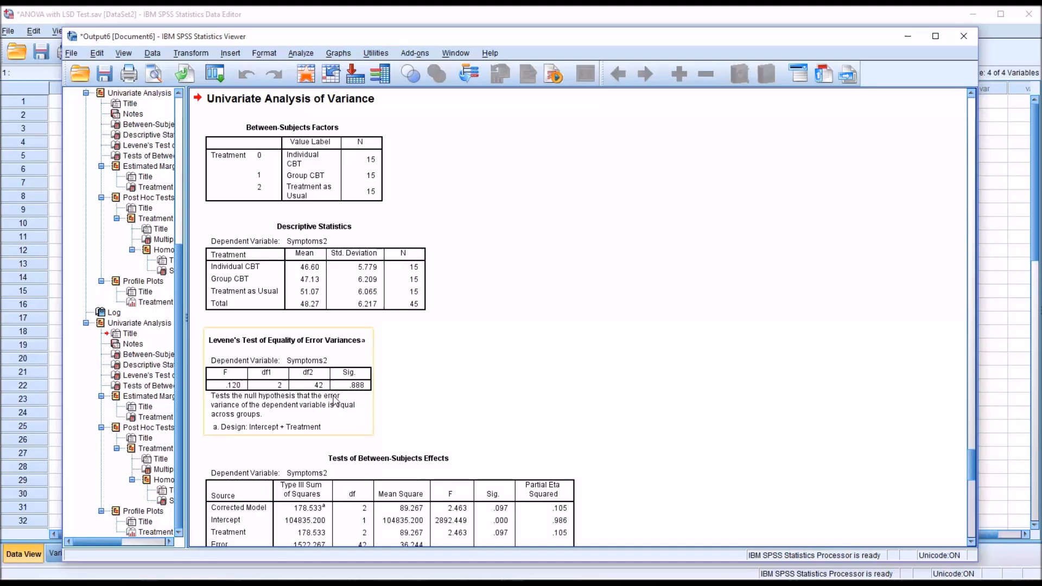
{"action": "mouse_move", "coordinate": [358, 375]}
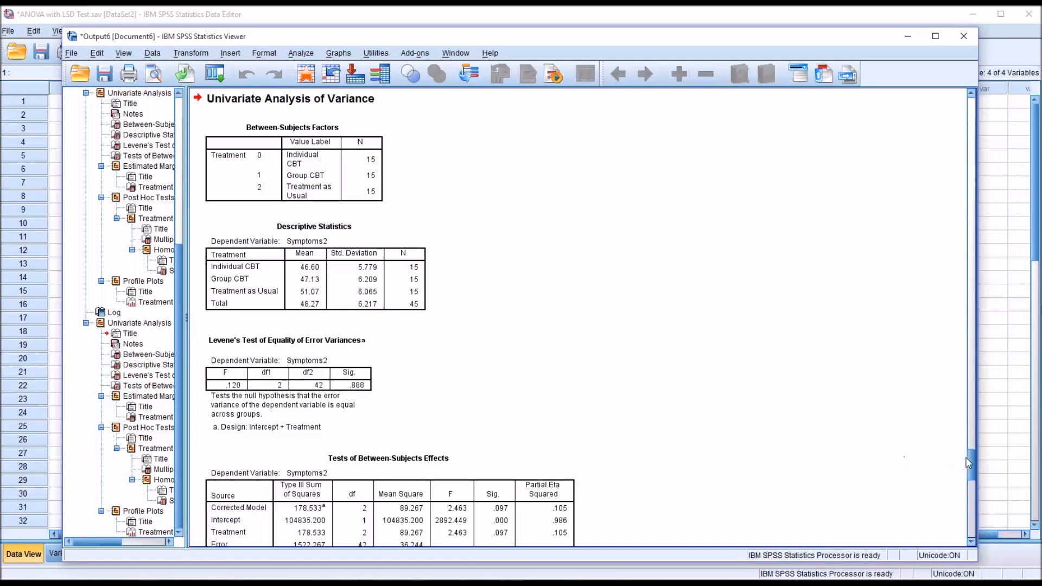
{"action": "scroll", "scroll_direction": "down", "scroll_amount": 3}
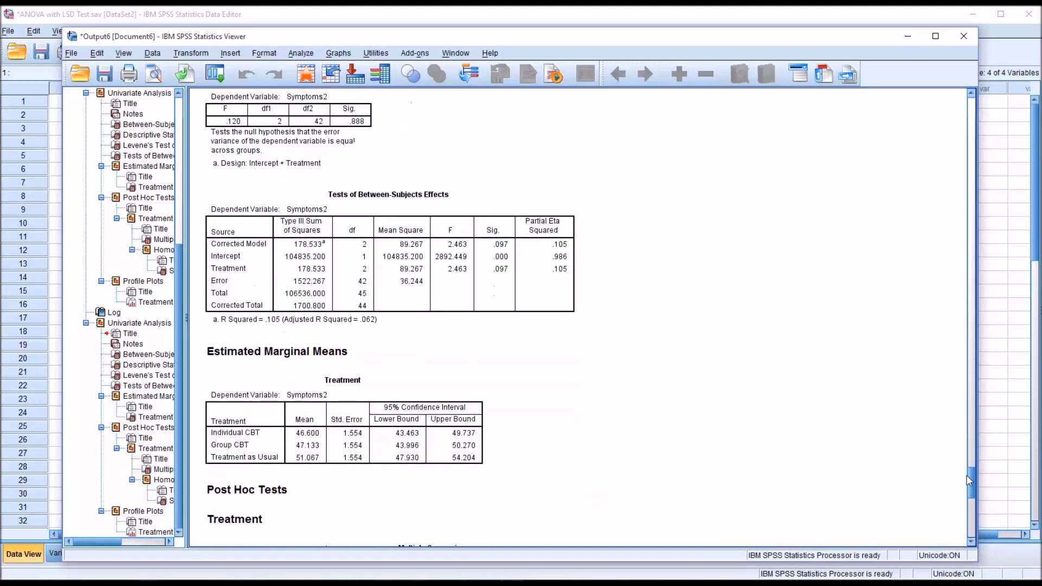
{"action": "scroll", "scroll_direction": "down", "scroll_amount": 3}
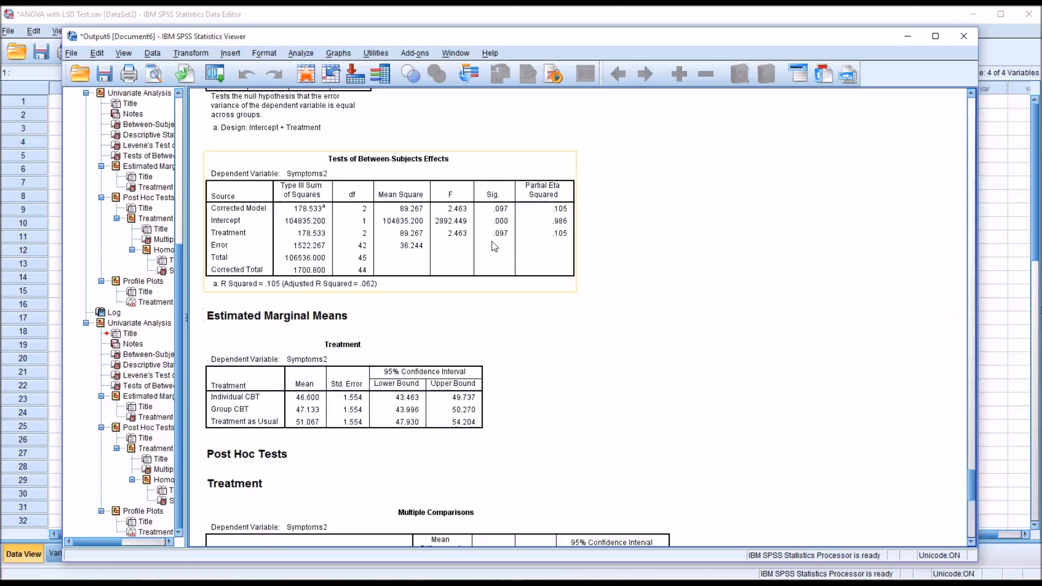
{"action": "mouse_move", "coordinate": [508, 233]}
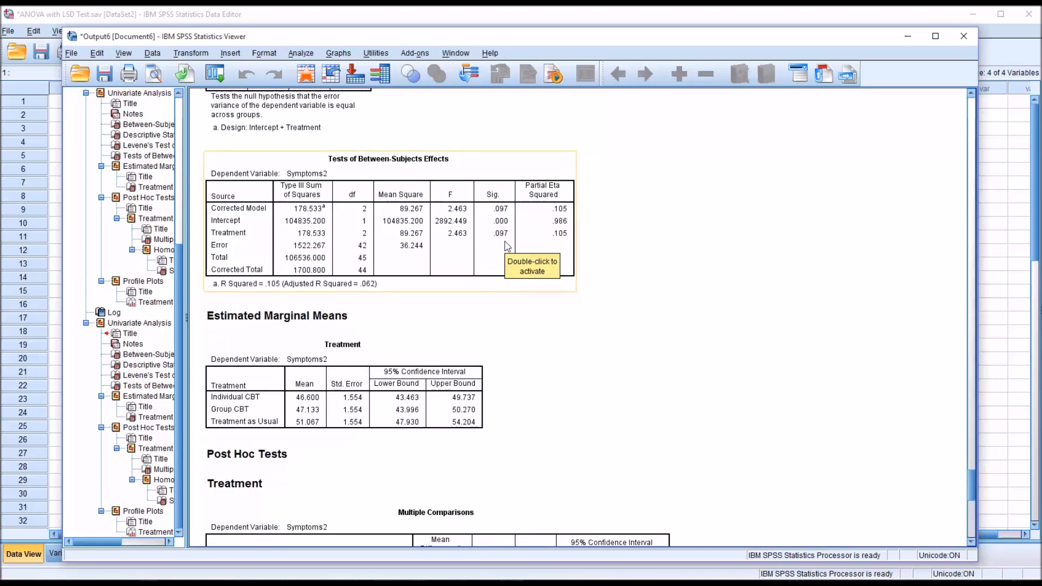
{"action": "mouse_move", "coordinate": [515, 249]}
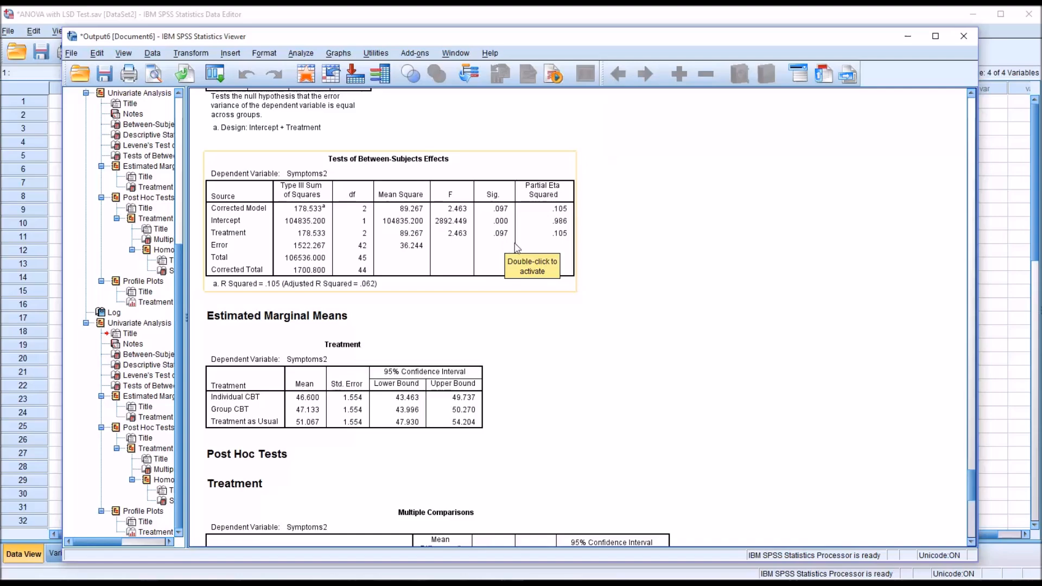
{"action": "mouse_move", "coordinate": [497, 230]}
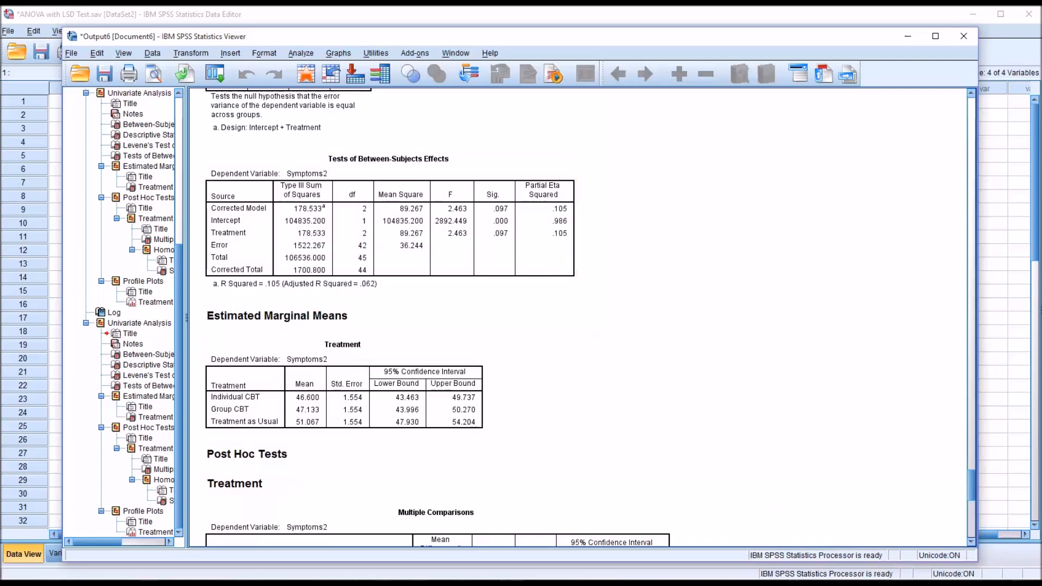
{"action": "scroll", "scroll_direction": "down", "scroll_amount": 3}
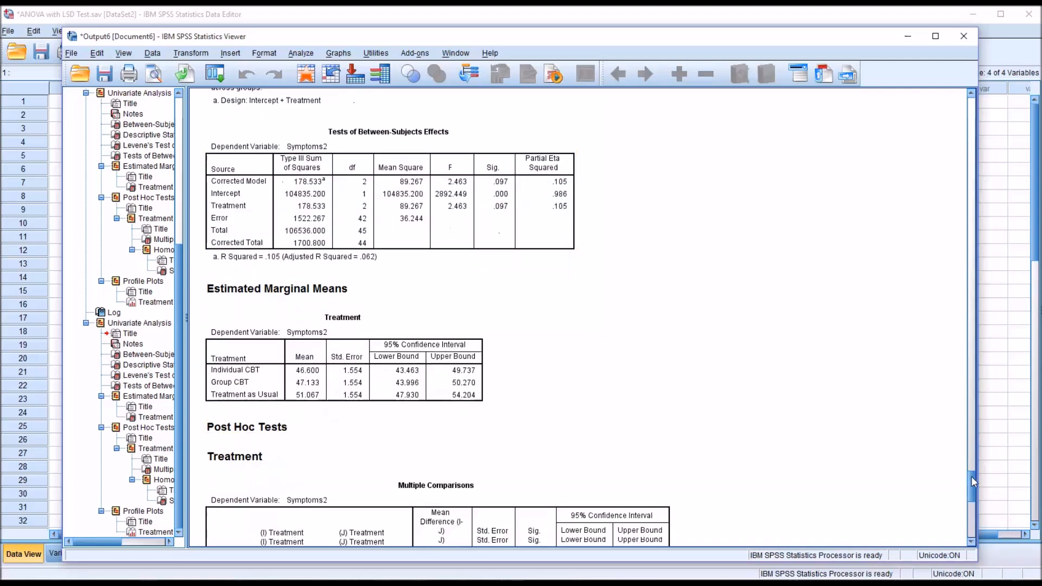
{"action": "scroll", "scroll_direction": "down", "scroll_amount": 3}
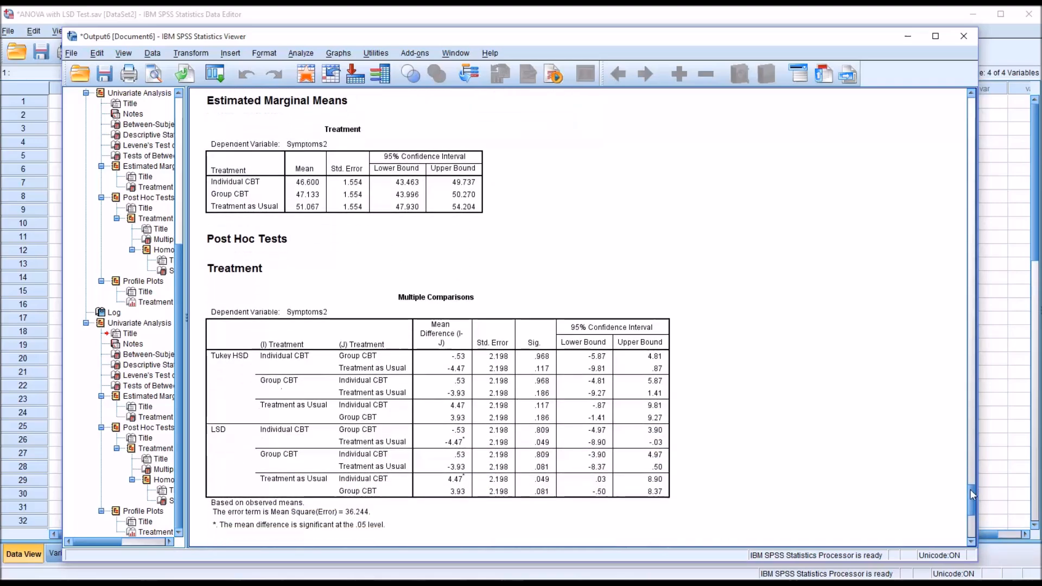
{"action": "left_click", "coordinate": [435, 297]}
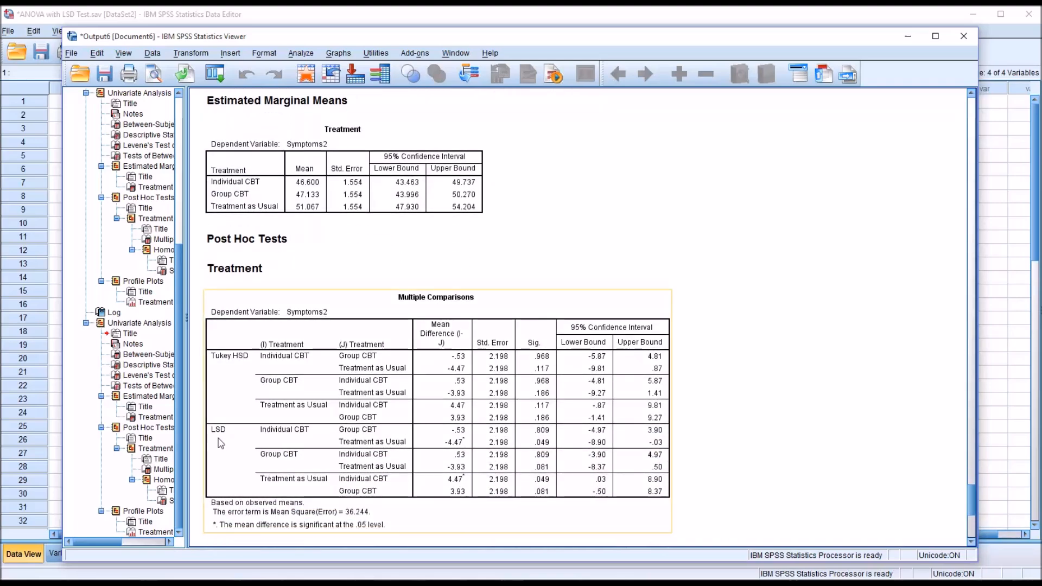
{"action": "mouse_move", "coordinate": [260, 426]}
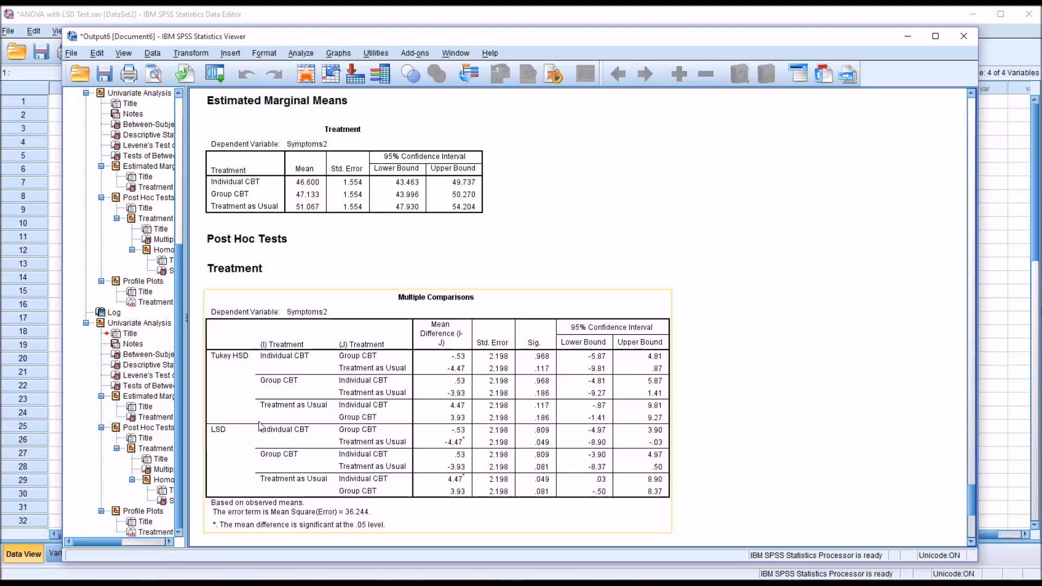
{"action": "mouse_move", "coordinate": [379, 437]}
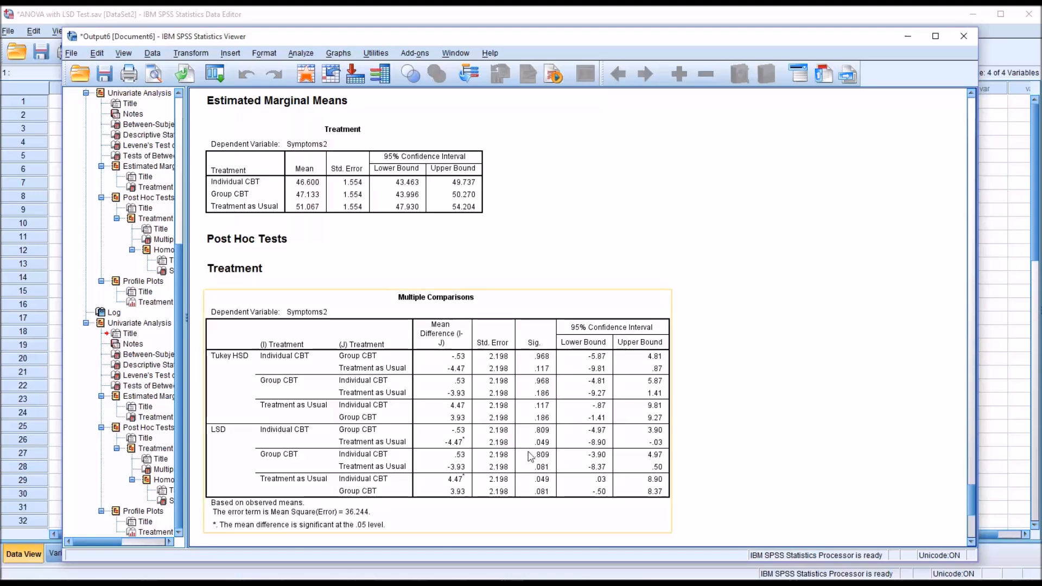
{"action": "mouse_move", "coordinate": [260, 379]}
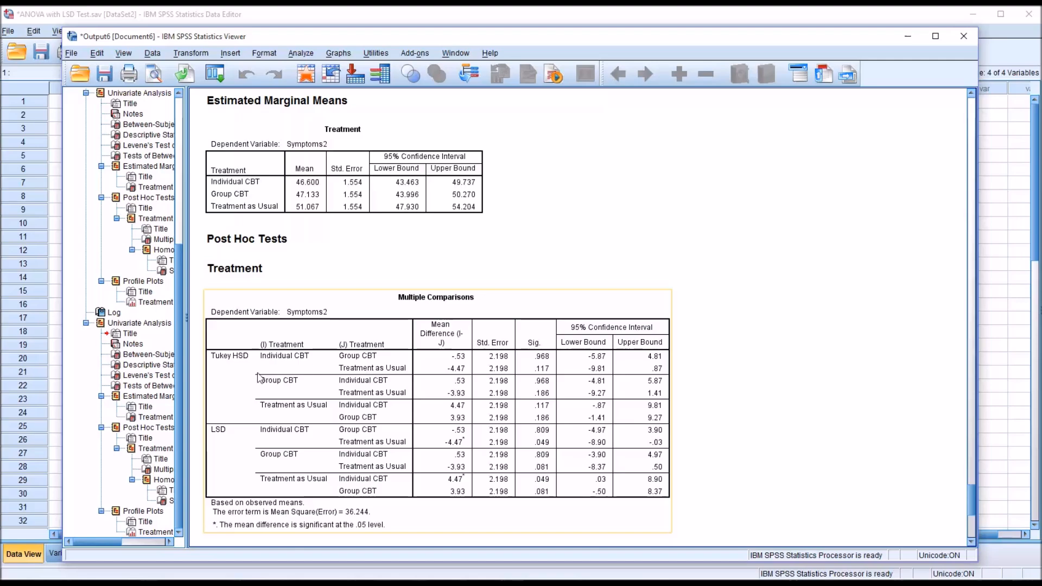
{"action": "mouse_move", "coordinate": [260, 366]}
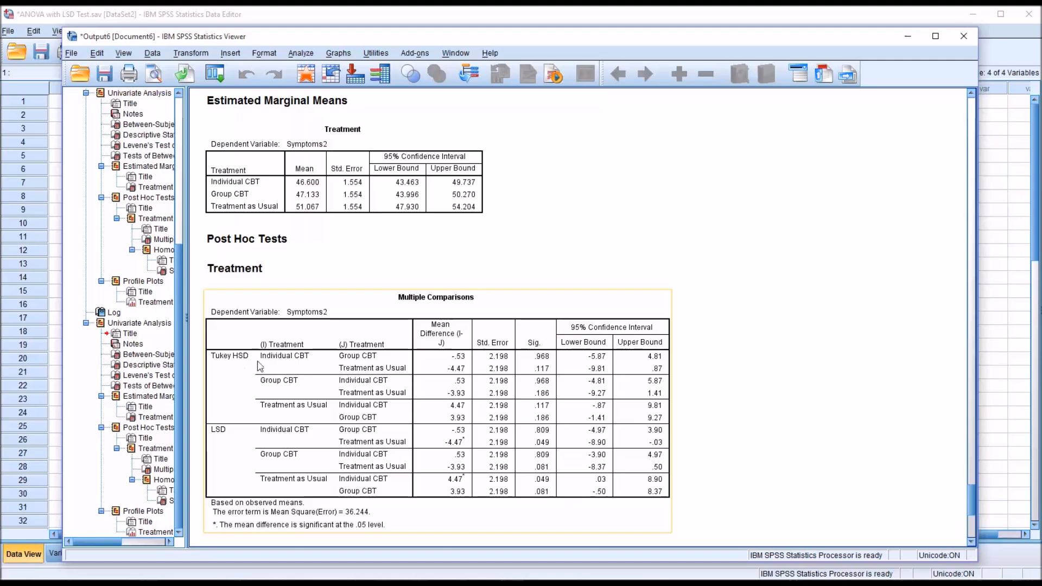
{"action": "mouse_move", "coordinate": [543, 373]}
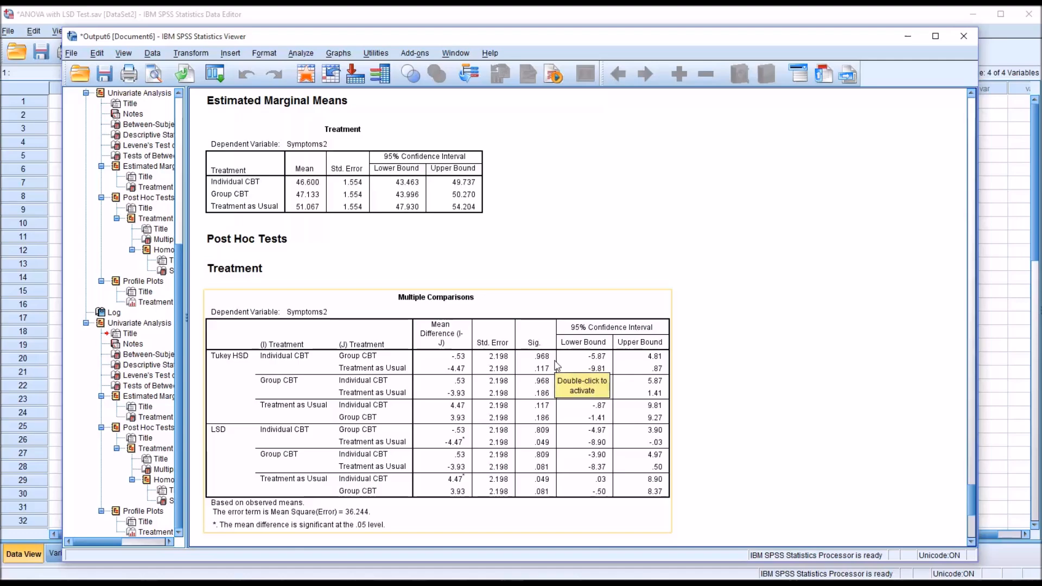
{"action": "mouse_move", "coordinate": [559, 424]}
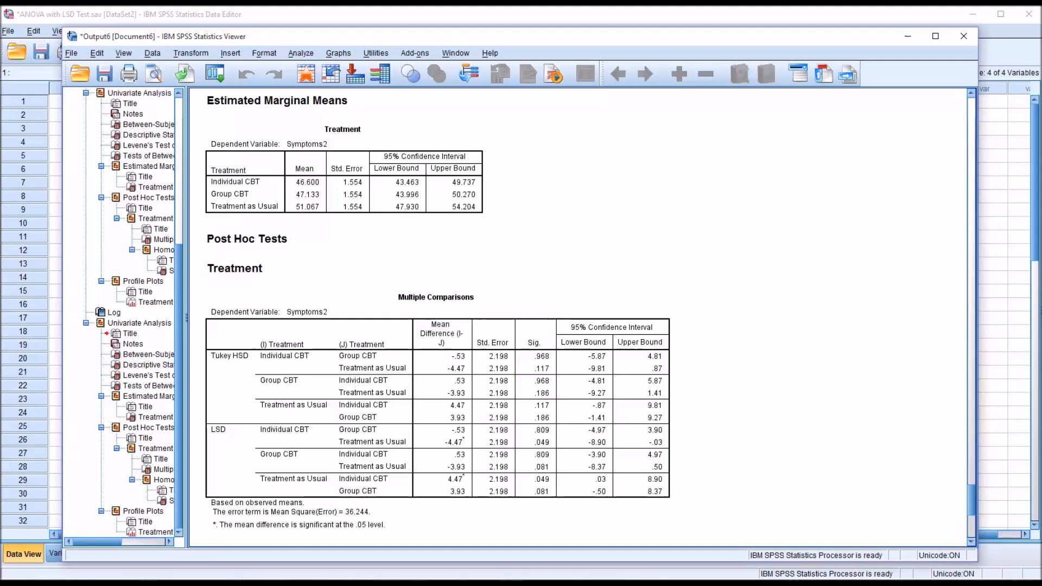
{"action": "left_click", "coordinate": [545, 406]}
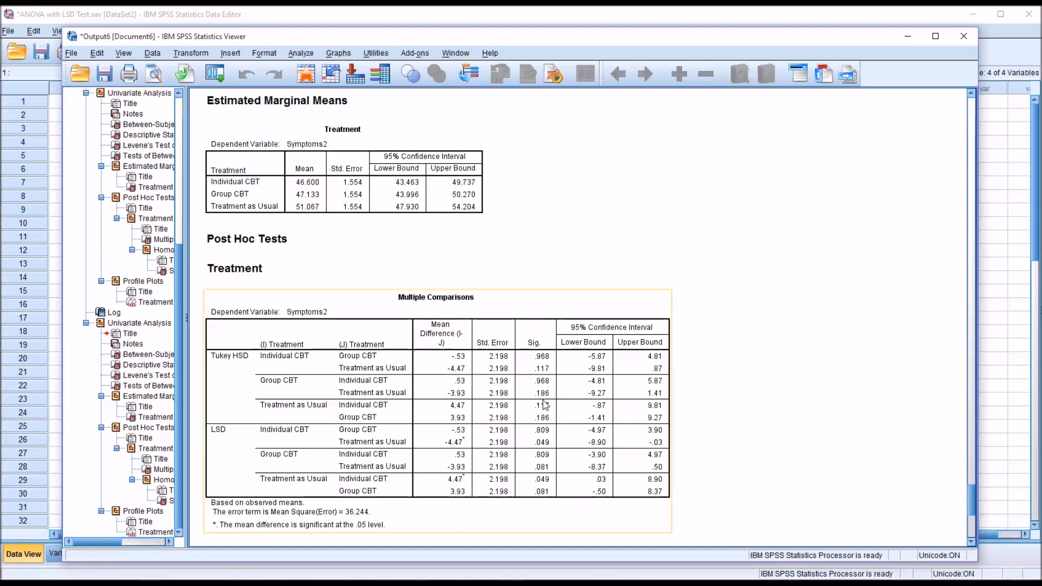
{"action": "mouse_move", "coordinate": [551, 429]}
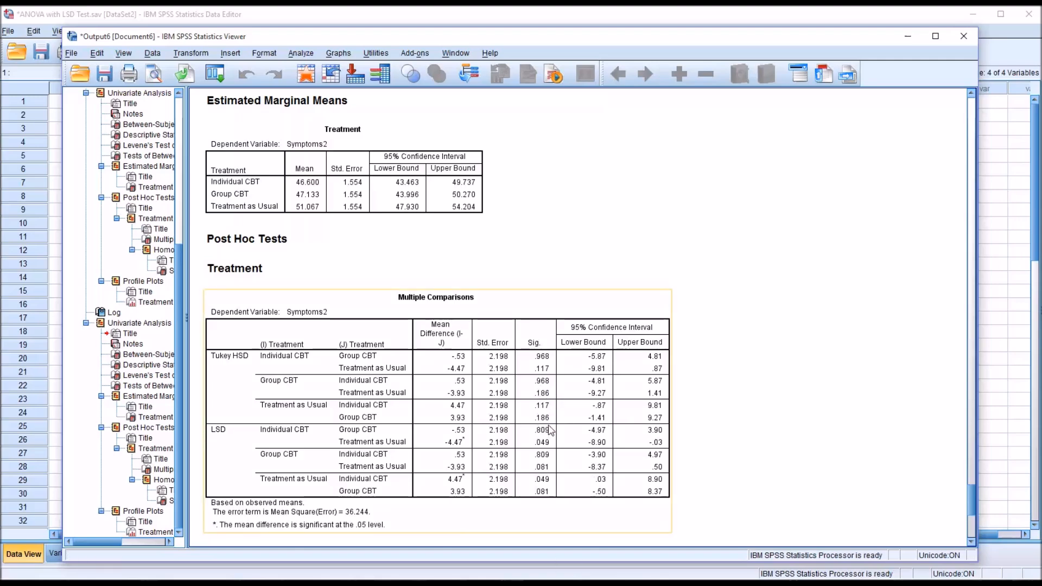
{"action": "scroll", "scroll_direction": "up", "scroll_amount": 3}
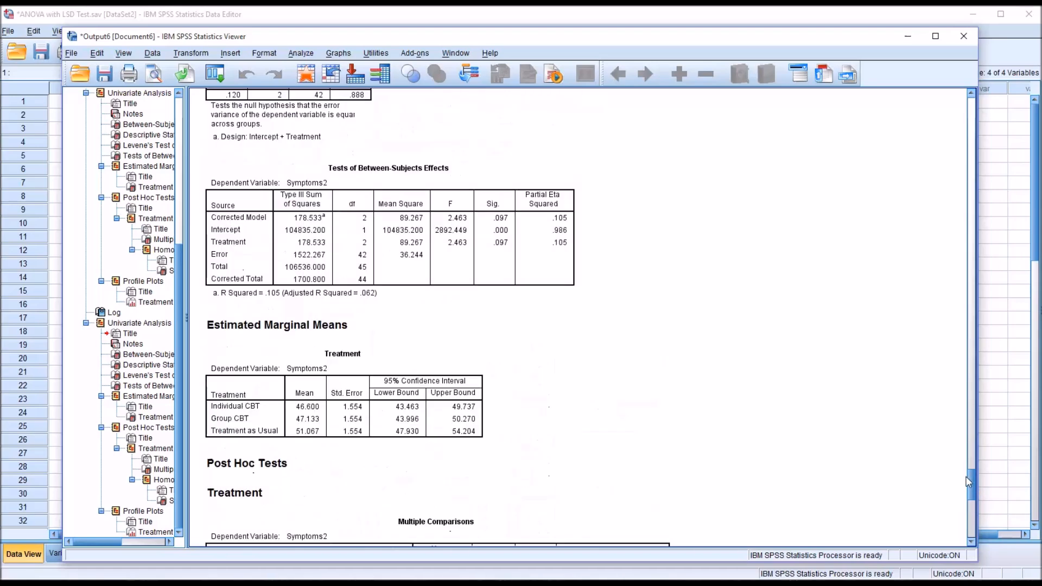
{"action": "scroll", "scroll_direction": "down", "scroll_amount": 3}
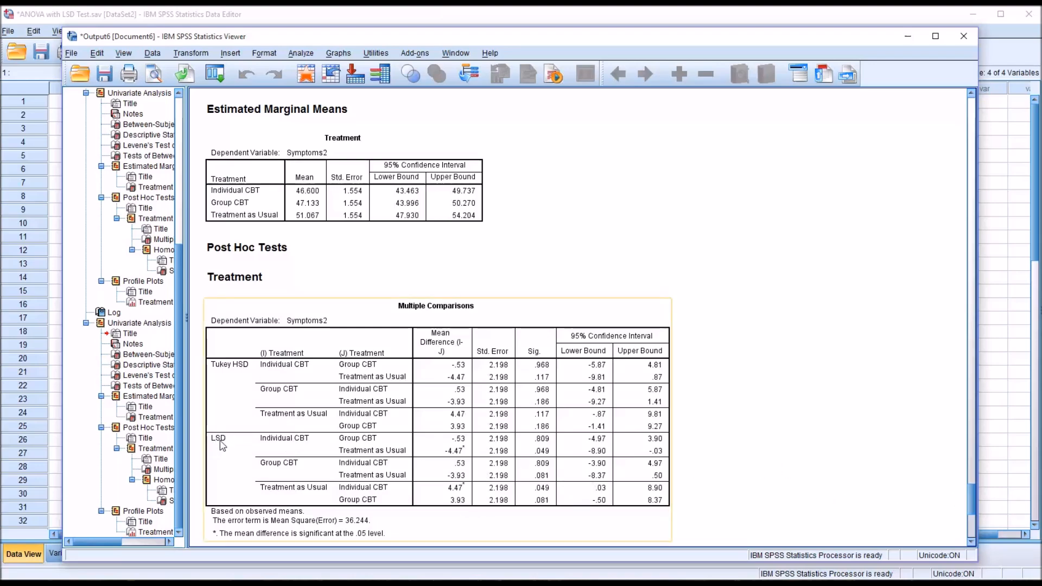
{"action": "mouse_move", "coordinate": [251, 448]}
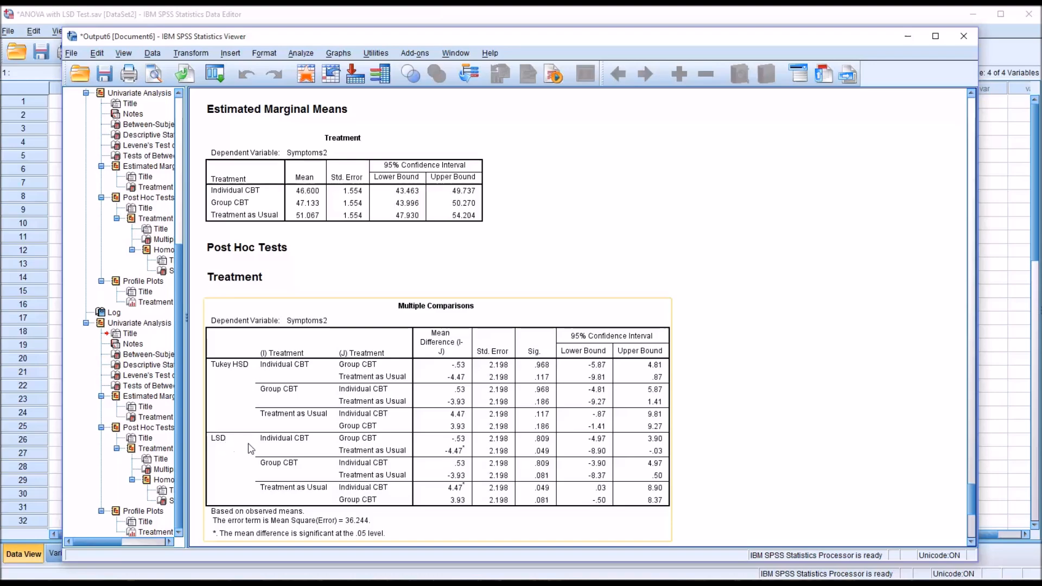
{"action": "mouse_move", "coordinate": [535, 462]}
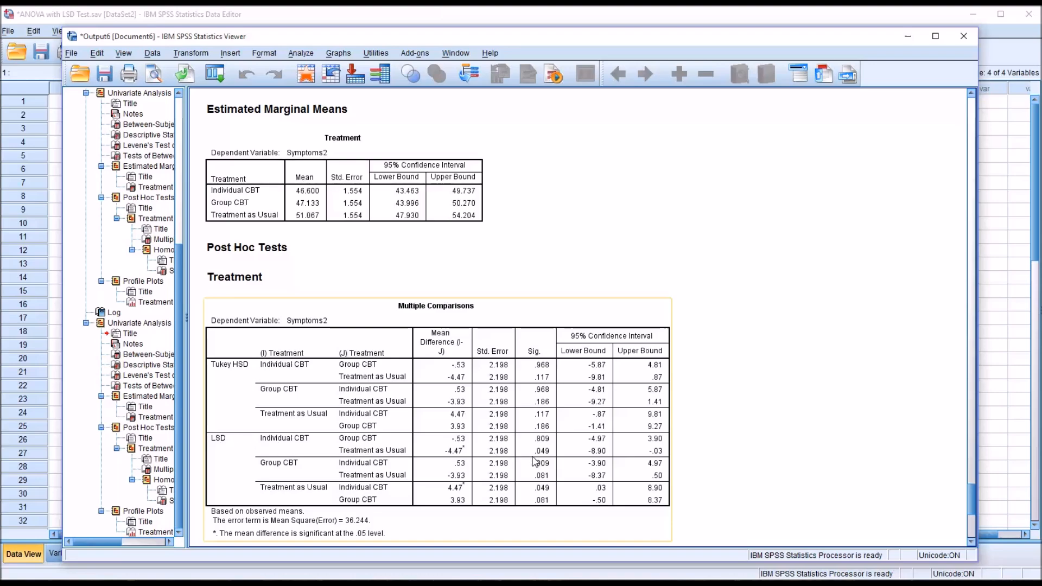
{"action": "mouse_move", "coordinate": [484, 472]}
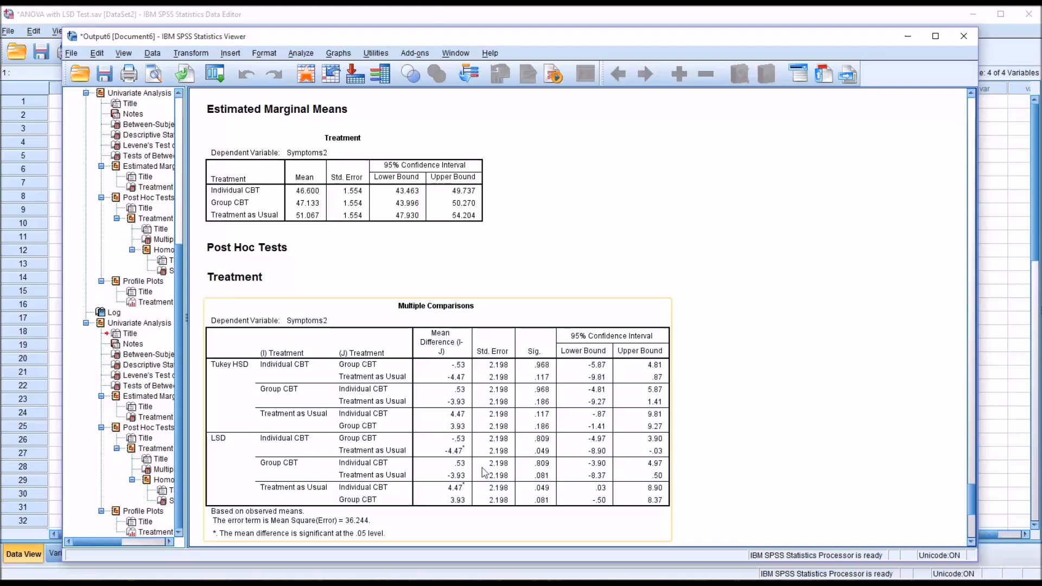
{"action": "mouse_move", "coordinate": [365, 461]}
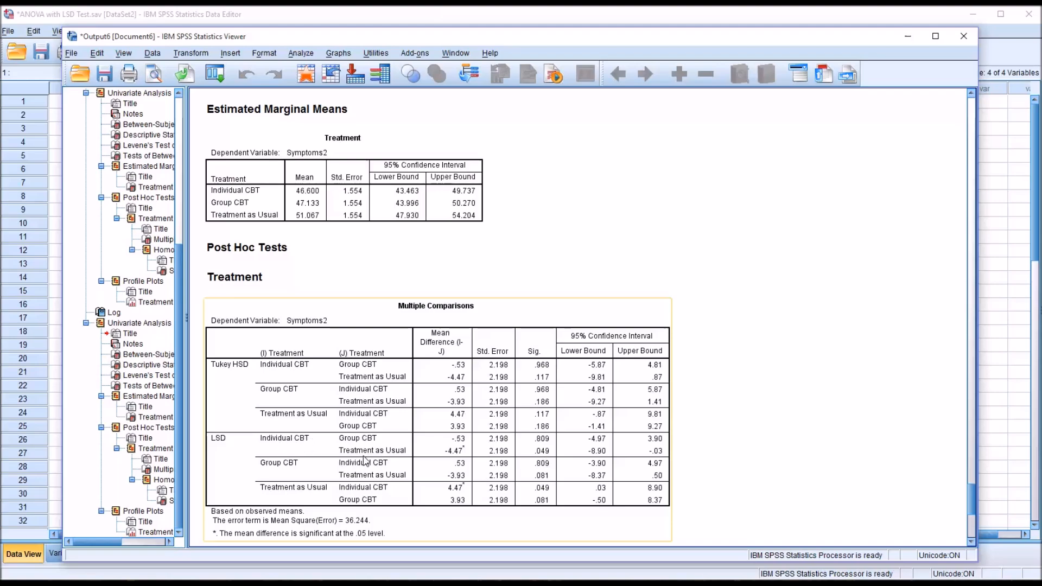
{"action": "mouse_move", "coordinate": [554, 456]}
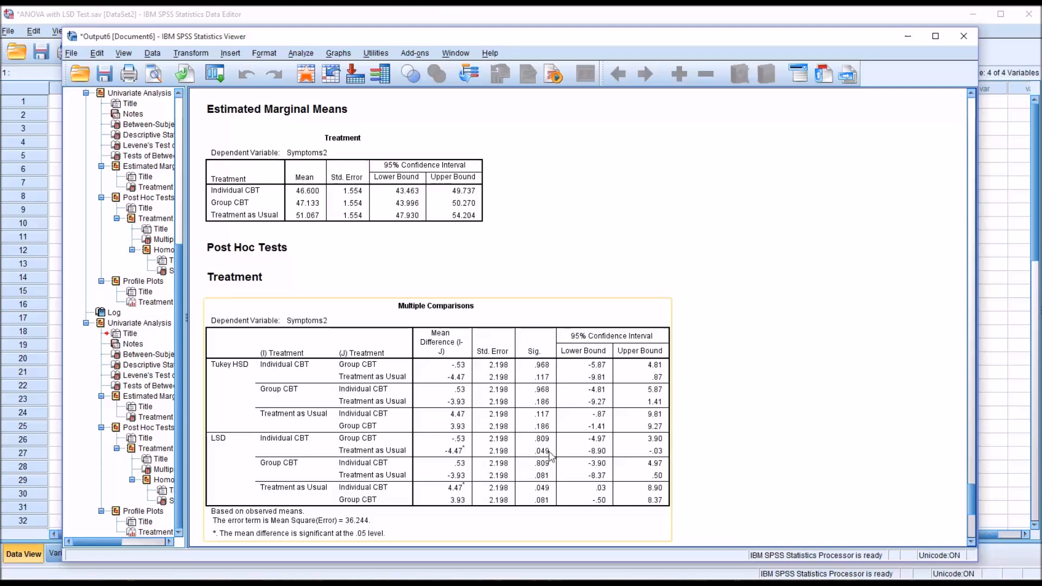
{"action": "scroll", "scroll_direction": "up", "scroll_amount": 3}
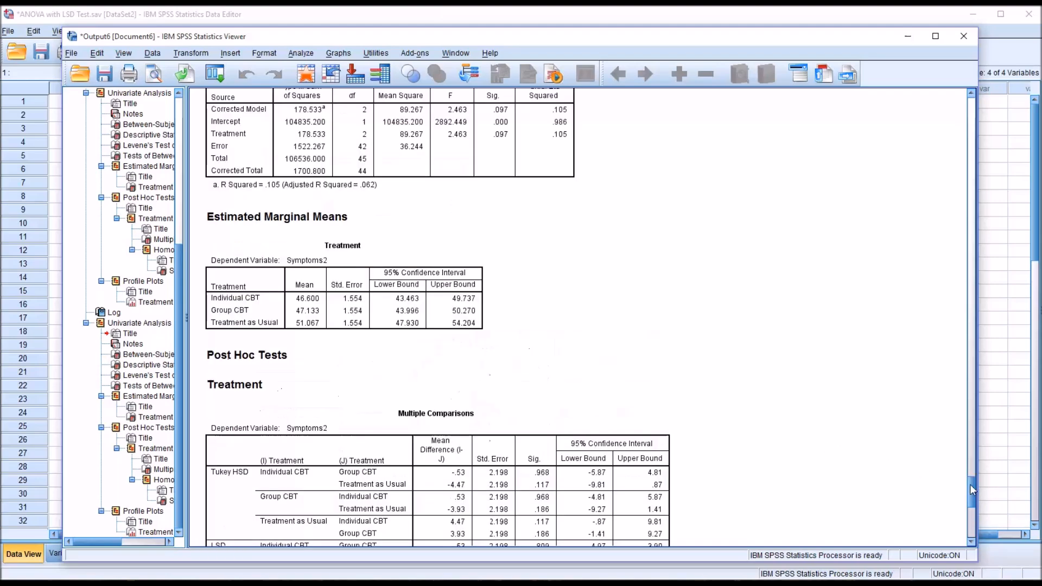
{"action": "scroll", "scroll_direction": "down", "scroll_amount": 3}
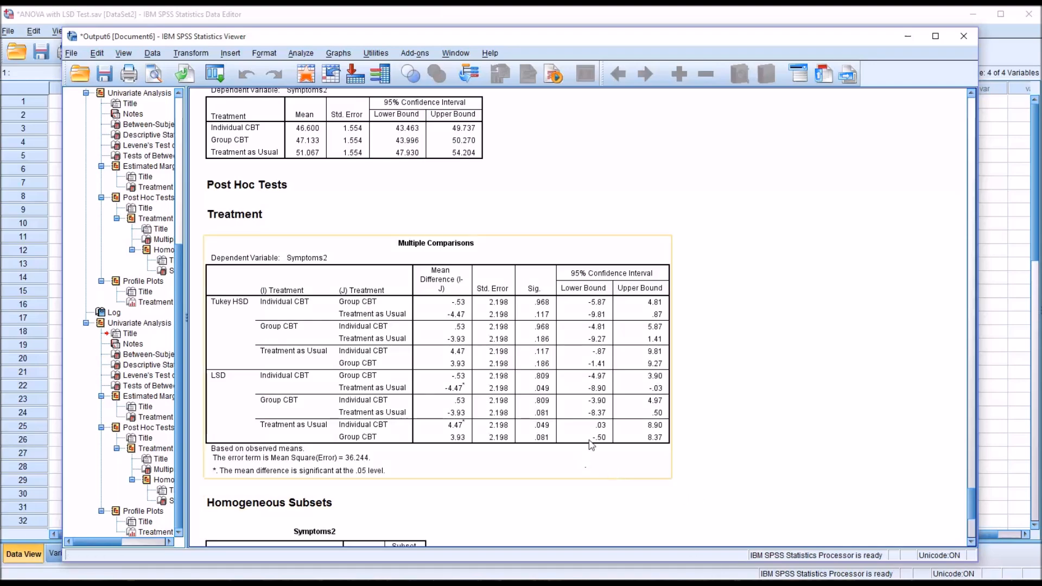
{"action": "mouse_move", "coordinate": [587, 403]}
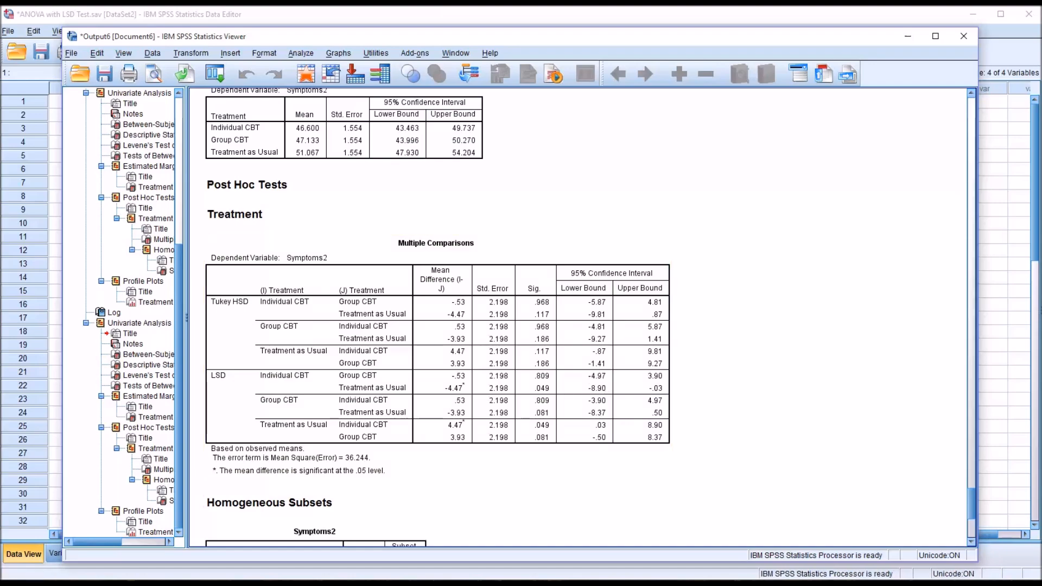
{"action": "scroll", "scroll_direction": "down", "scroll_amount": 3}
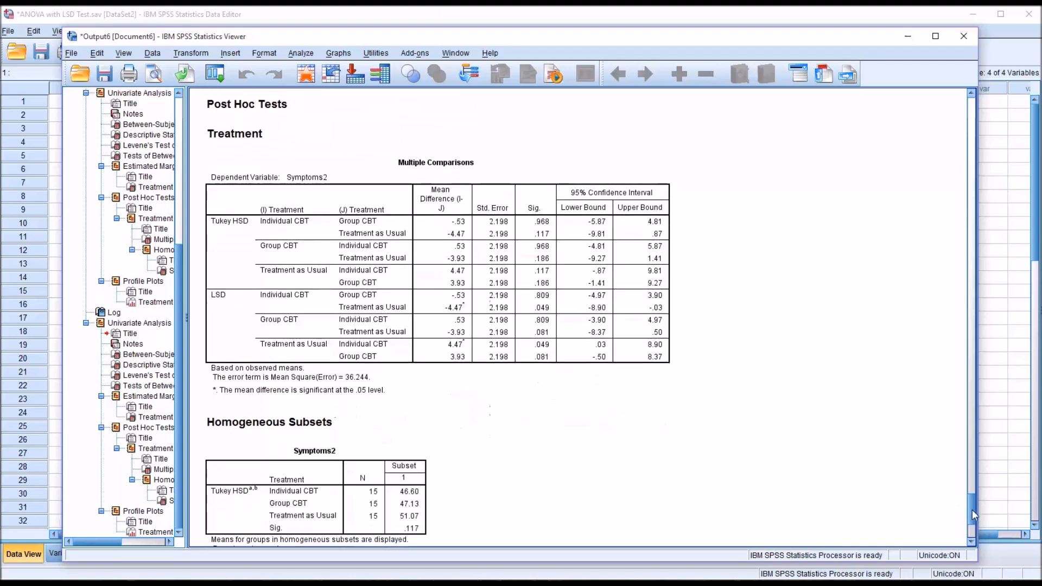
{"action": "scroll", "scroll_direction": "down", "scroll_amount": 3}
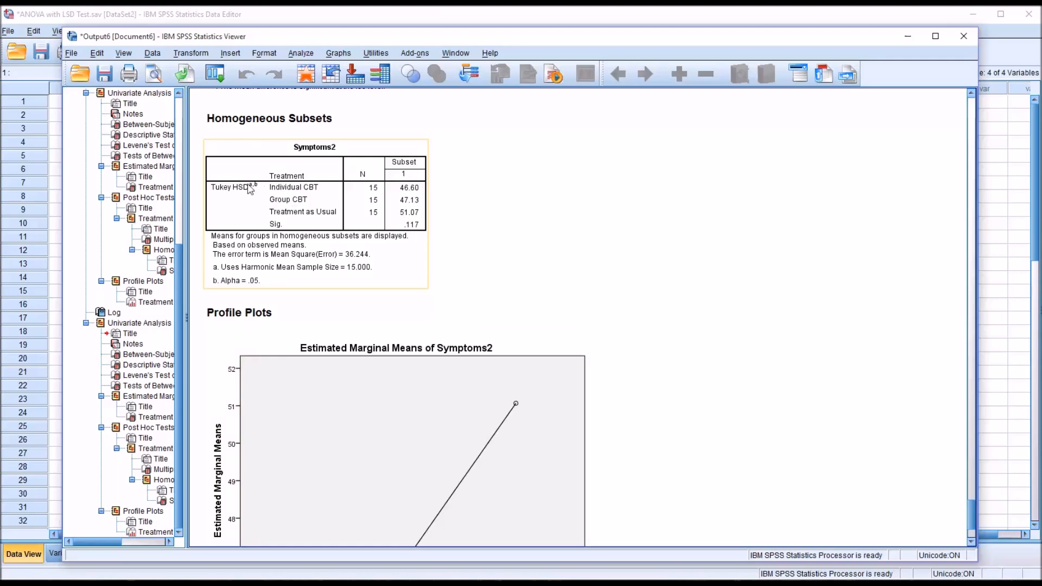
{"action": "mouse_move", "coordinate": [364, 210]}
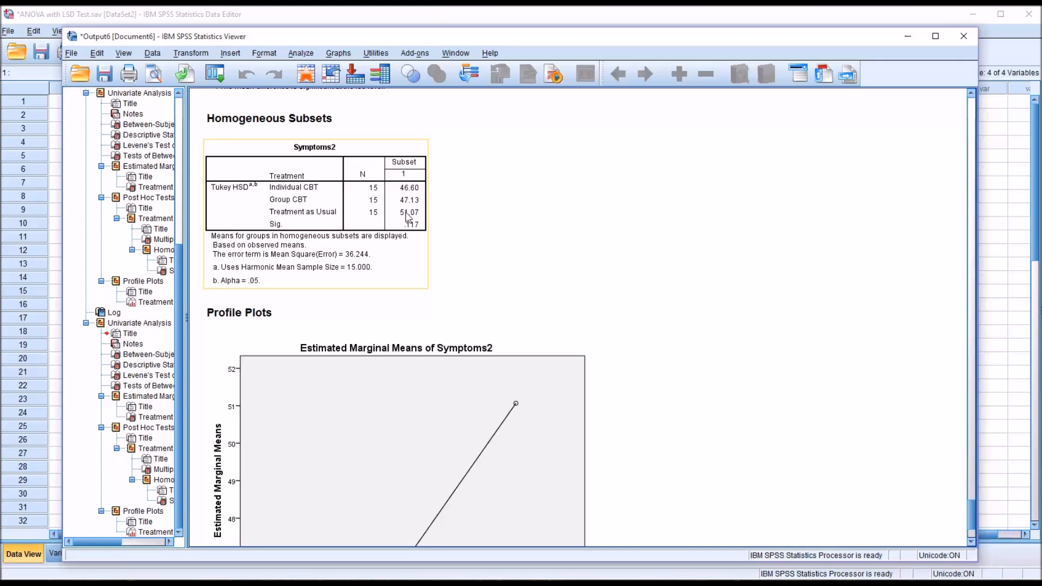
{"action": "mouse_move", "coordinate": [404, 217]}
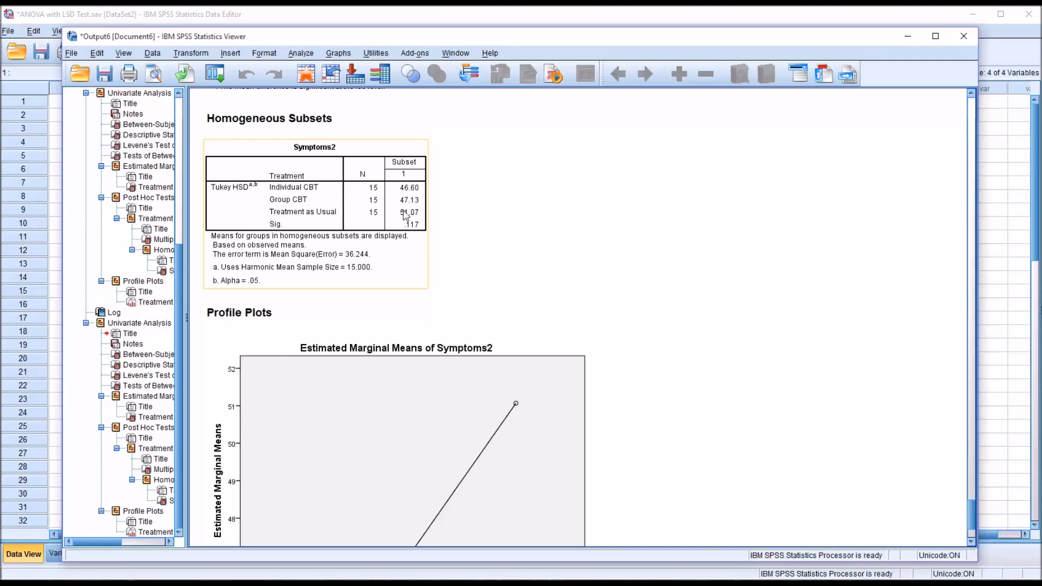
{"action": "mouse_move", "coordinate": [407, 216]}
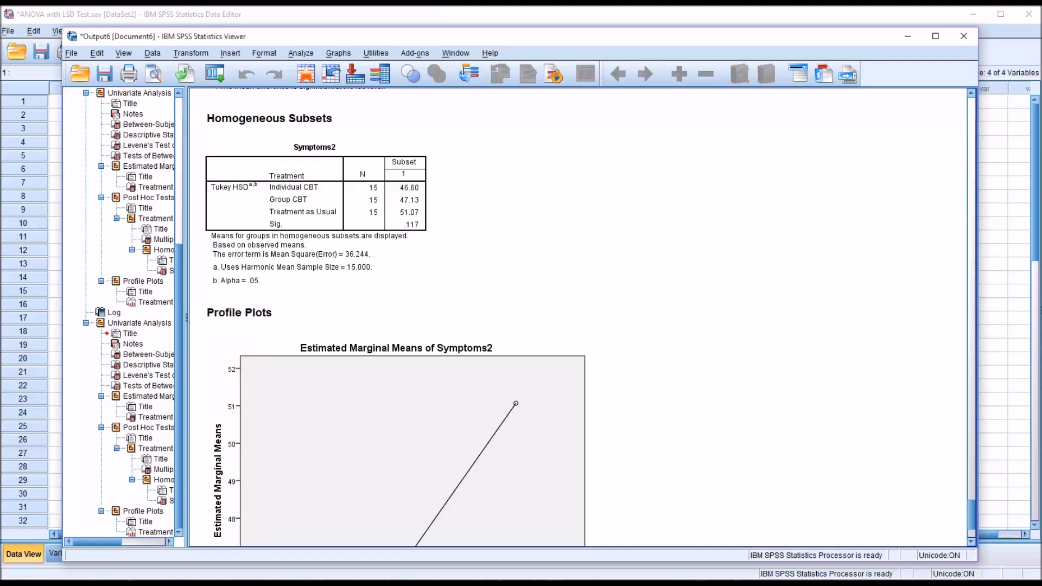
{"action": "left_click", "coordinate": [385, 226]}
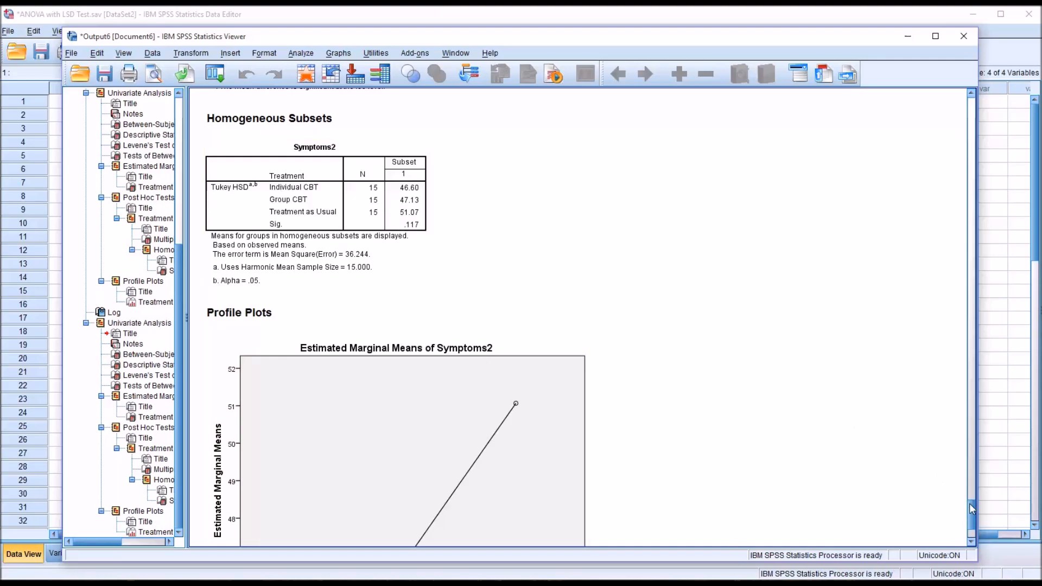
{"action": "scroll", "scroll_direction": "up", "scroll_amount": 3}
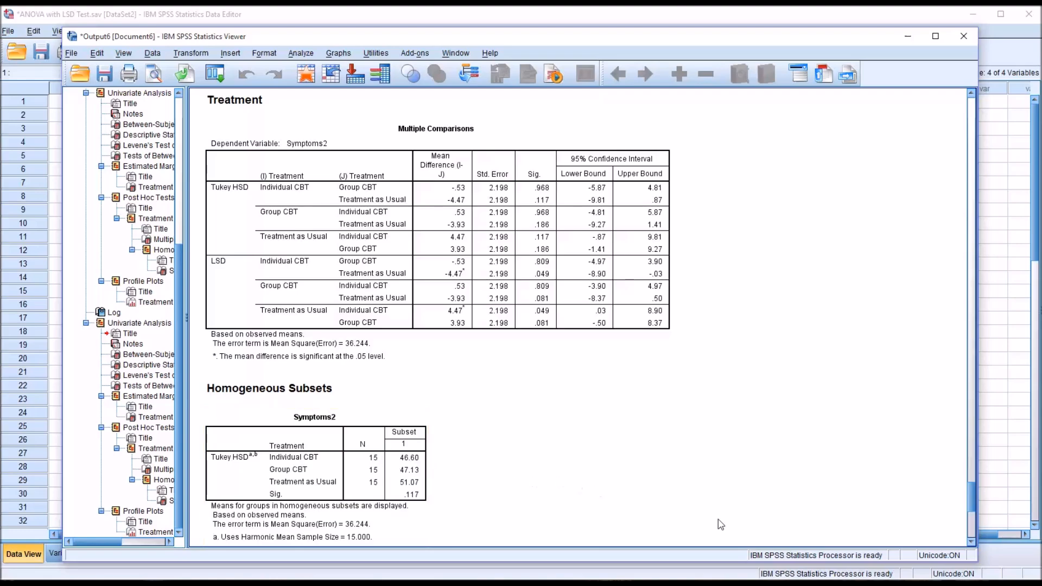
{"action": "mouse_move", "coordinate": [949, 515]}
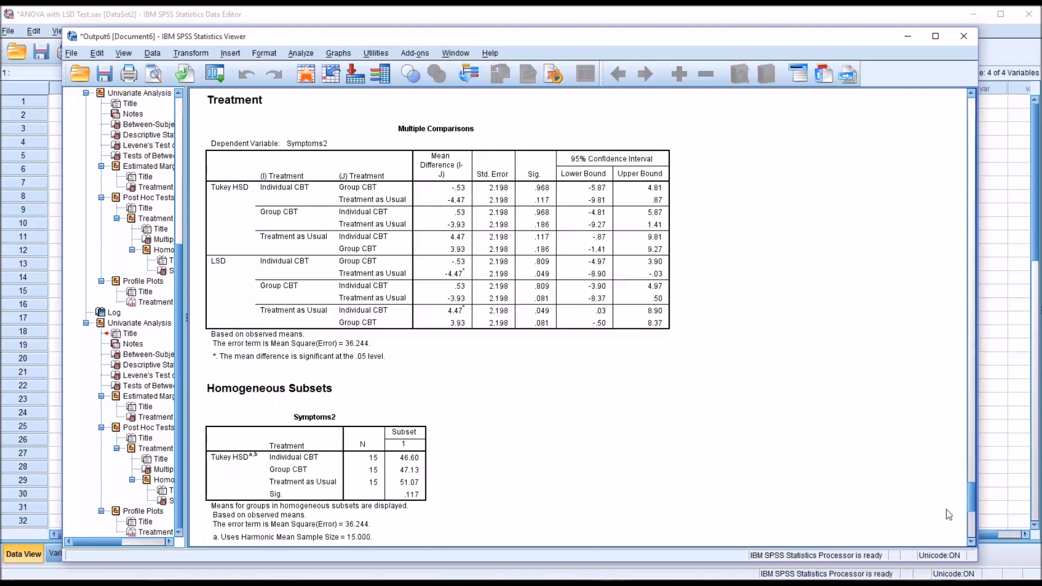
{"action": "scroll", "scroll_direction": "down", "scroll_amount": 3}
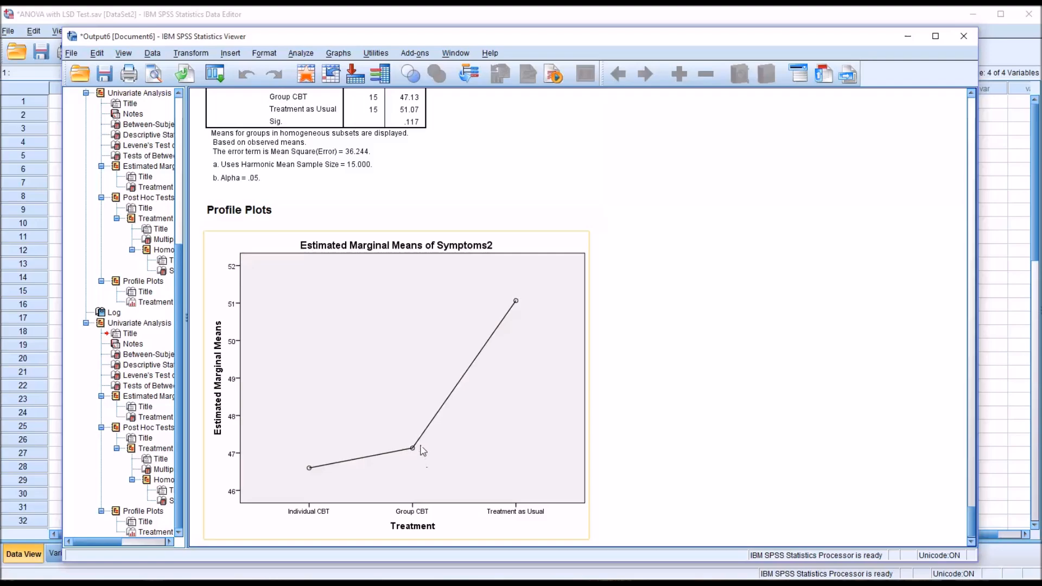
{"action": "mouse_move", "coordinate": [396, 447]}
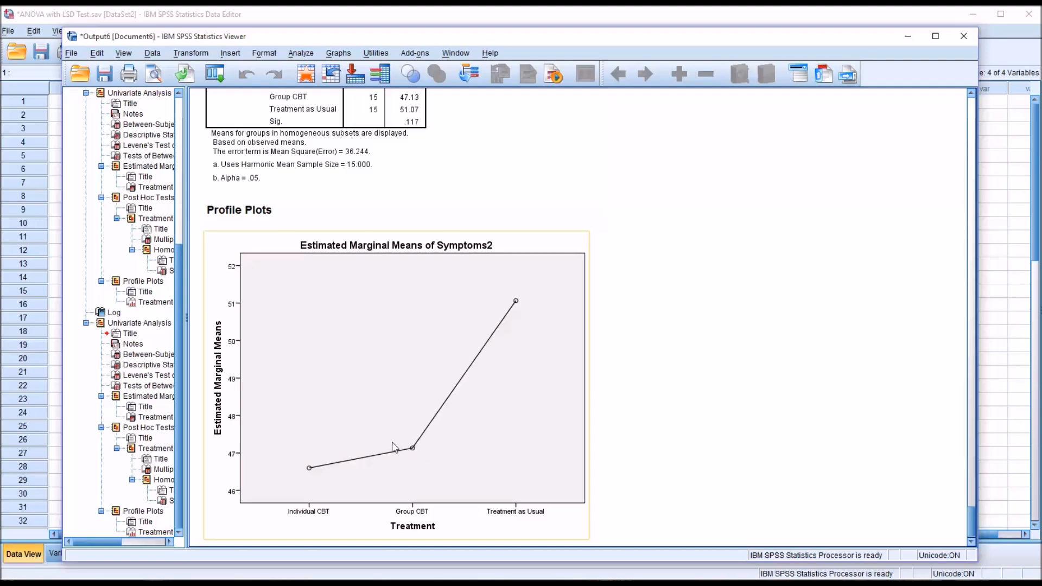
{"action": "mouse_move", "coordinate": [514, 305]}
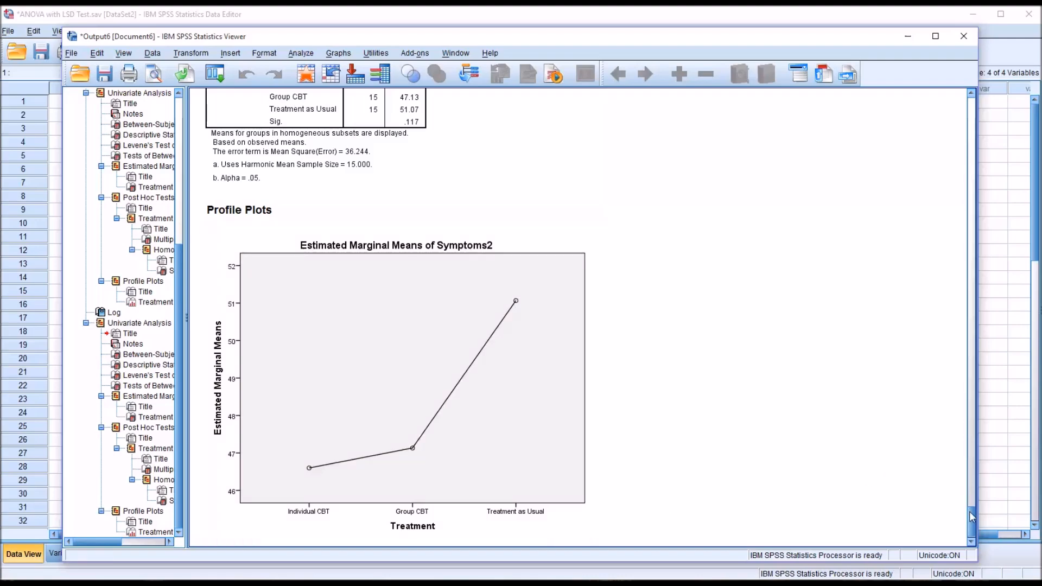
{"action": "scroll", "scroll_direction": "up", "scroll_amount": 3}
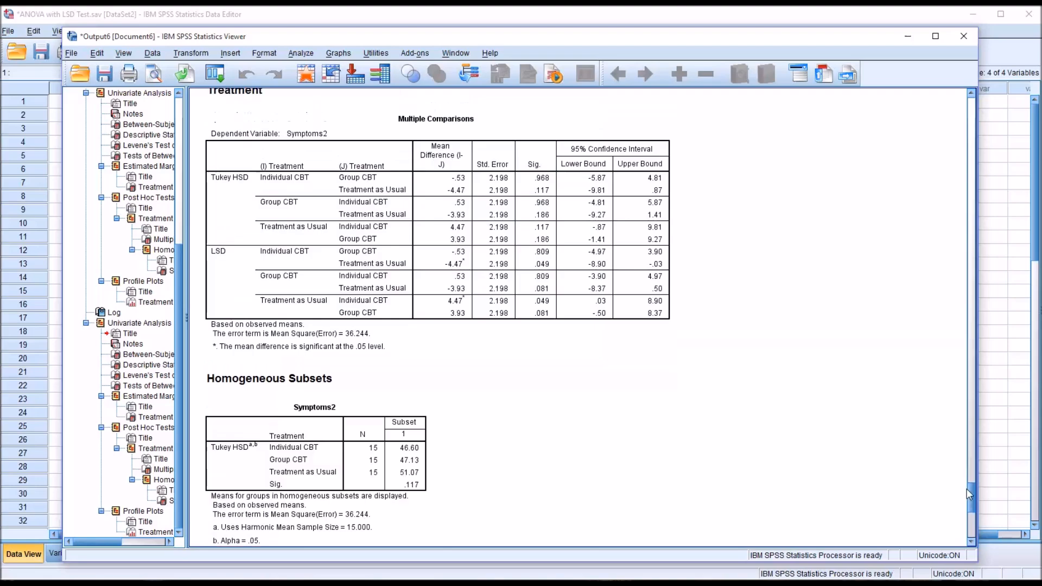
{"action": "scroll", "scroll_direction": "up", "scroll_amount": 3}
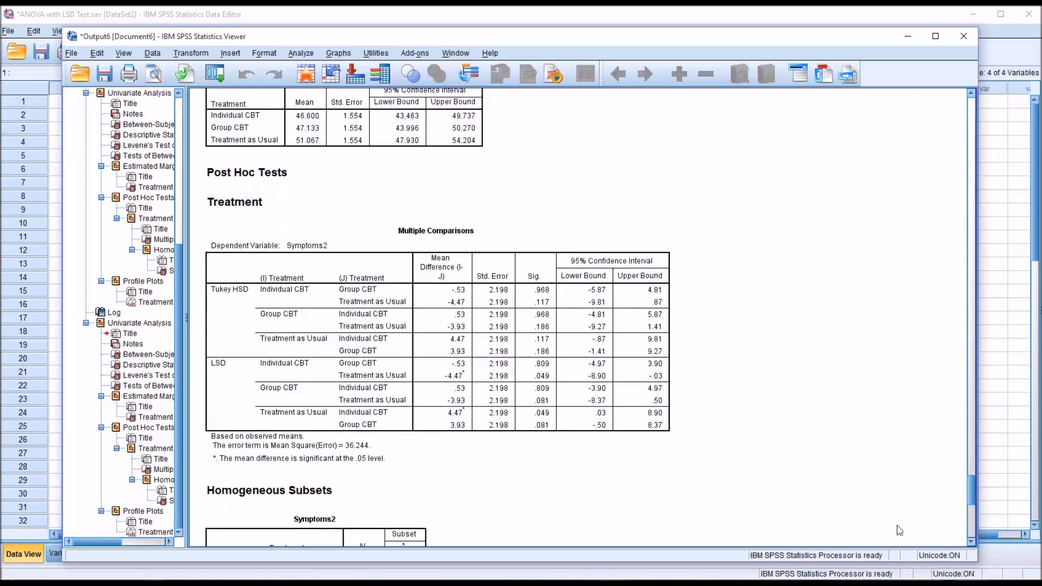